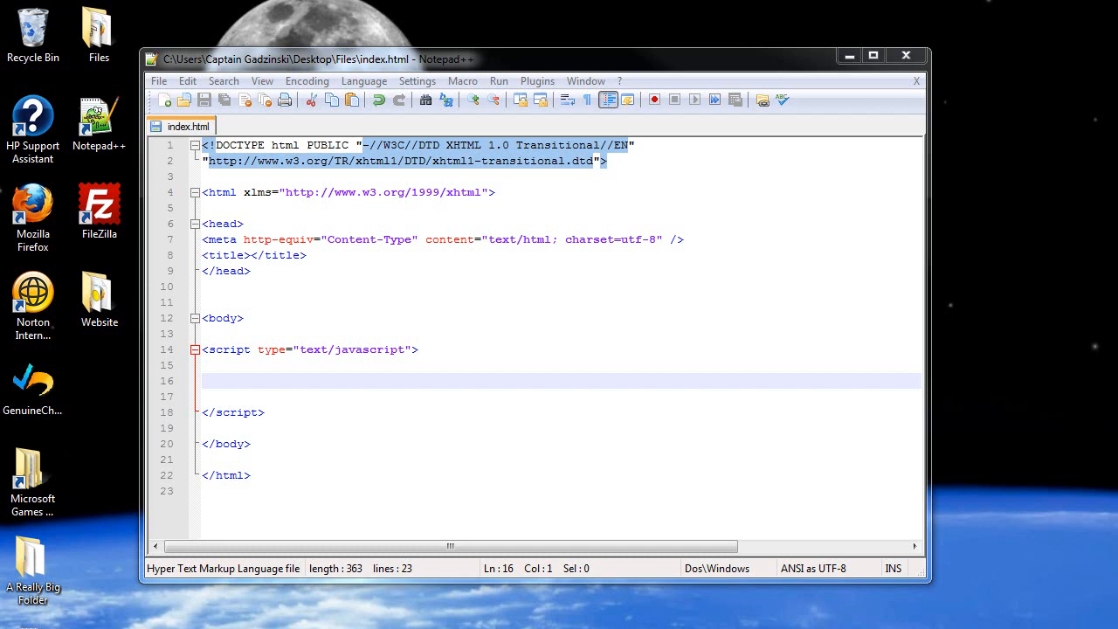
mouse_move(813, 7)
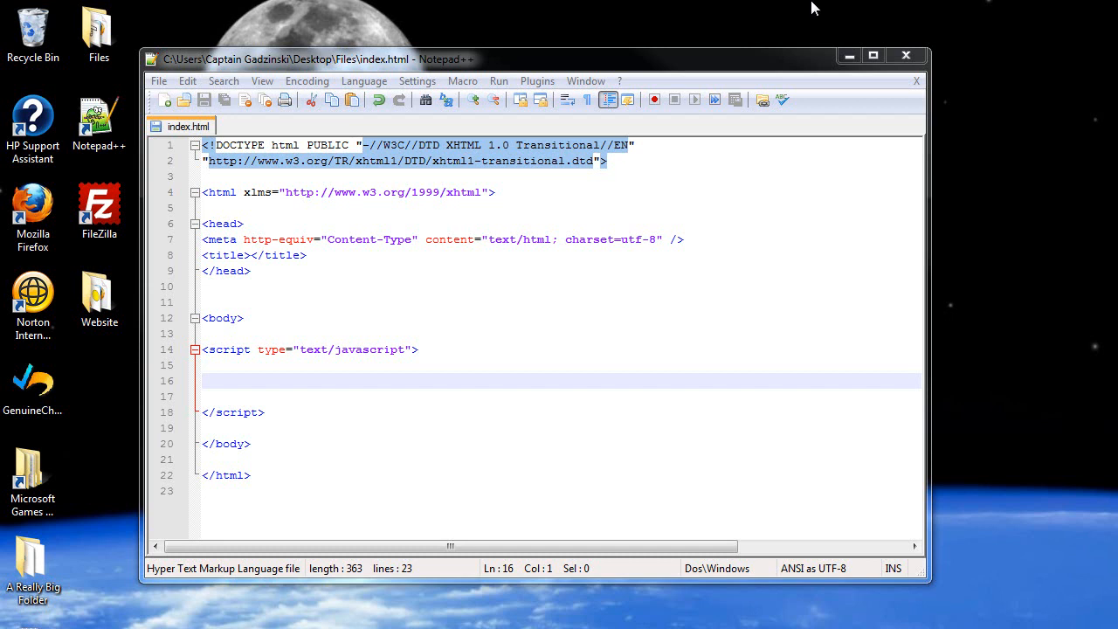
mouse_move(503, 380)
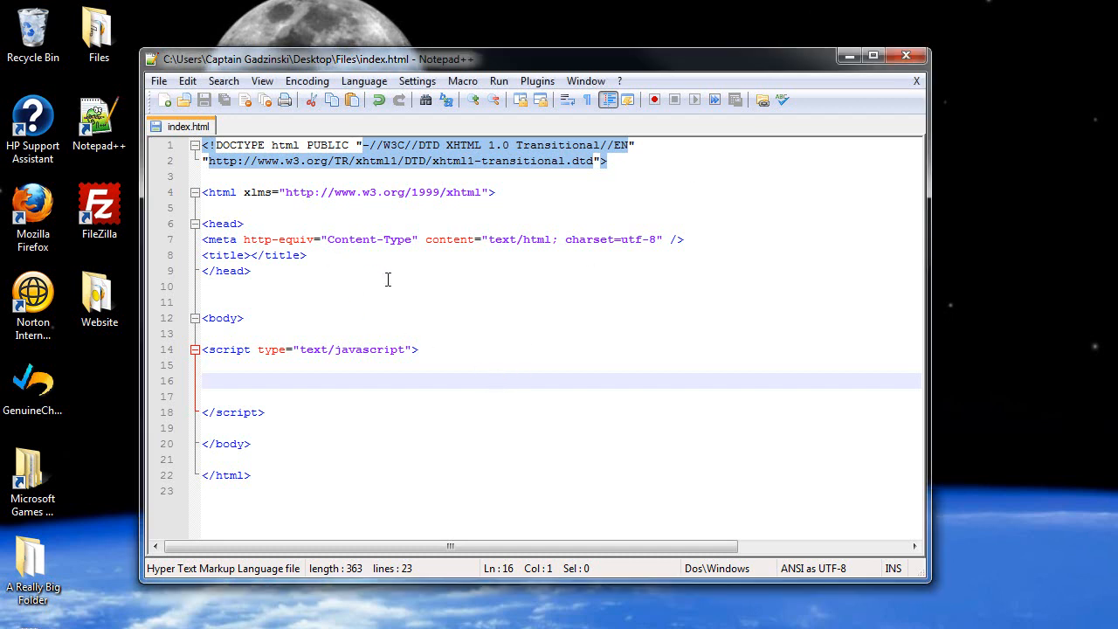
mouse_move(378, 271)
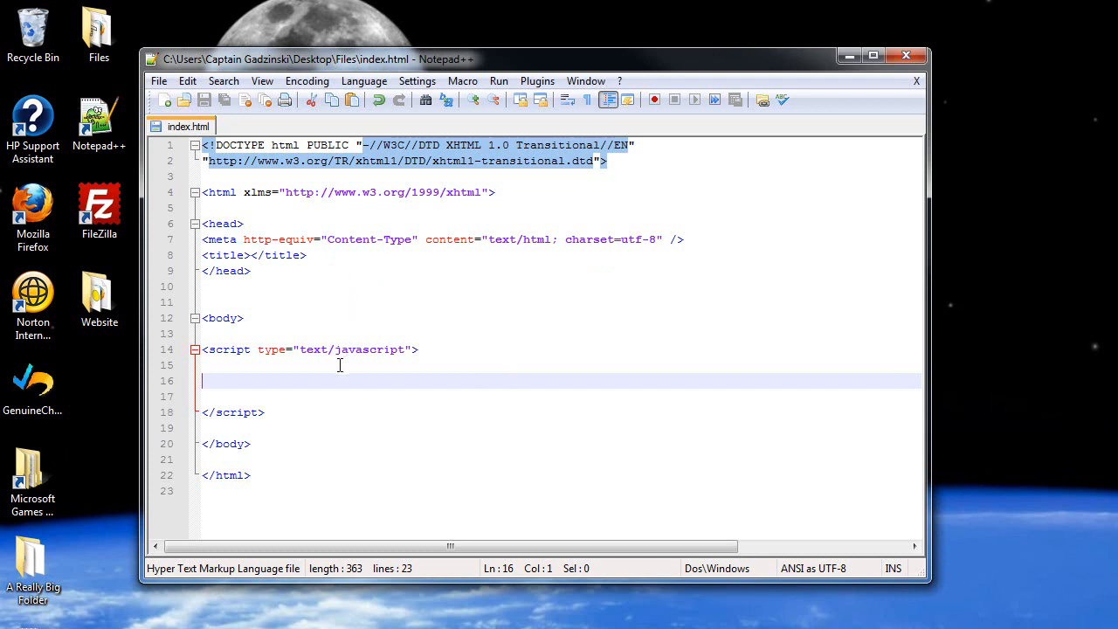
mouse_move(346, 361)
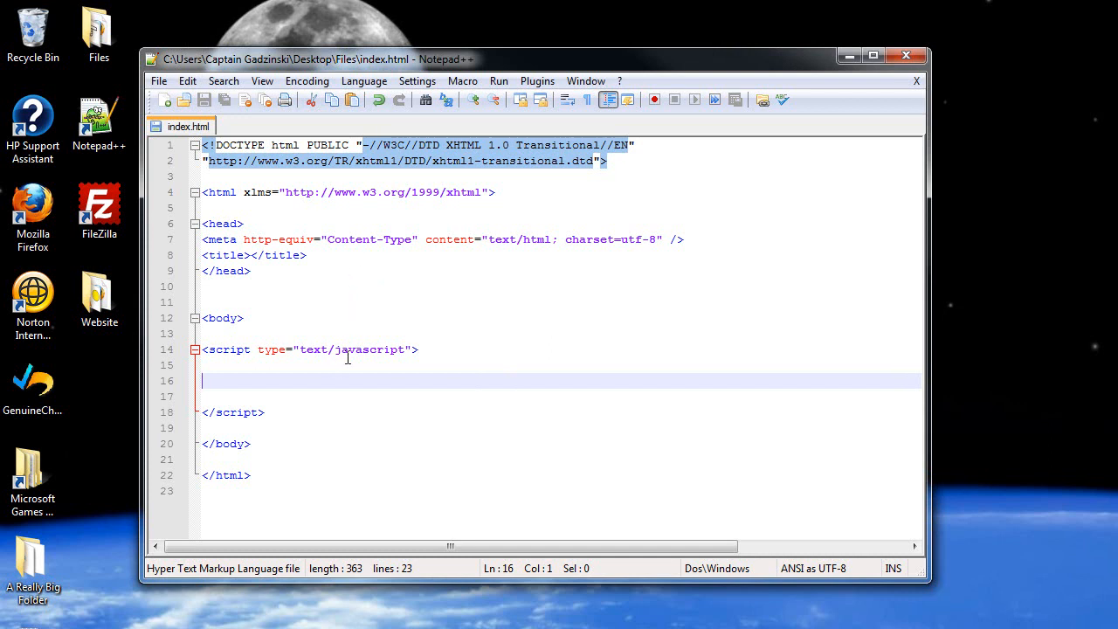
mouse_move(239, 317)
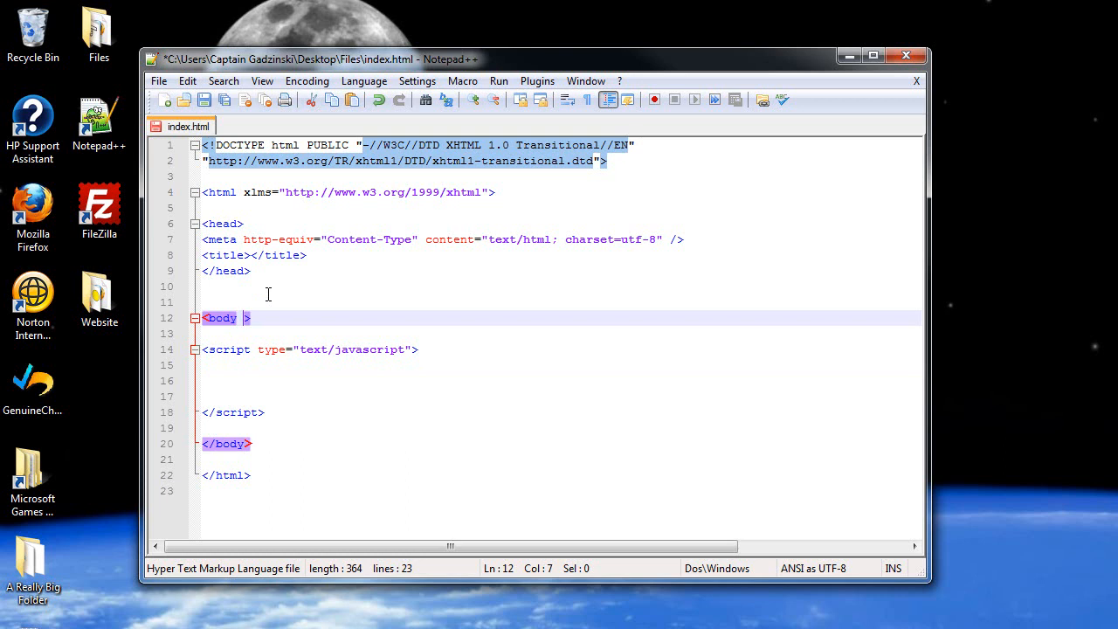
Step: Add an empty onClick="" attribute to the opening body tag
text(o)
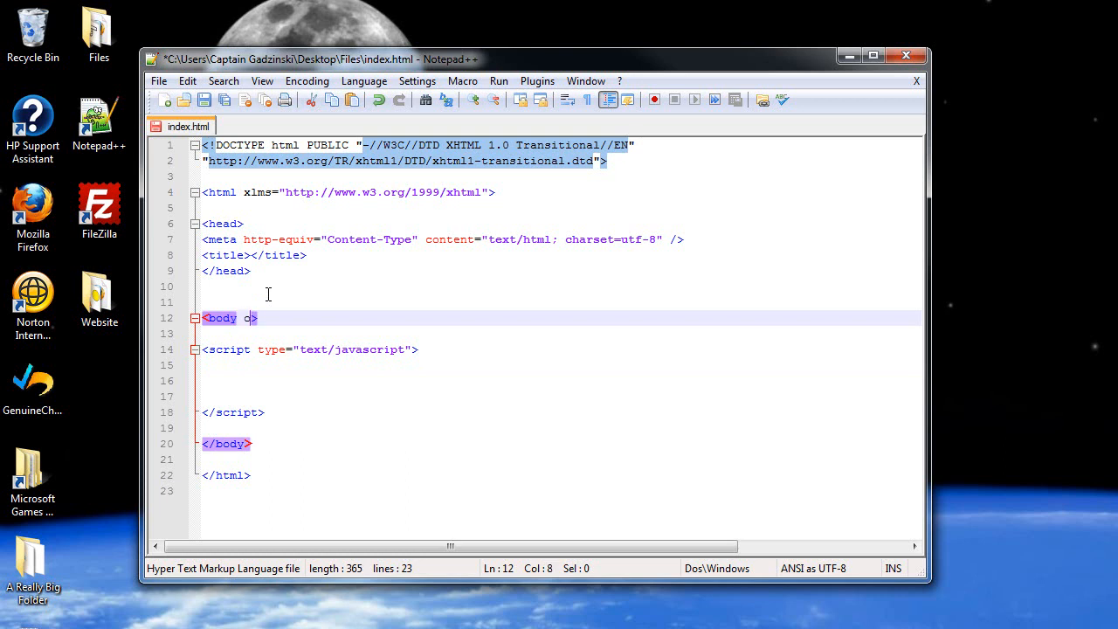
text(nC)
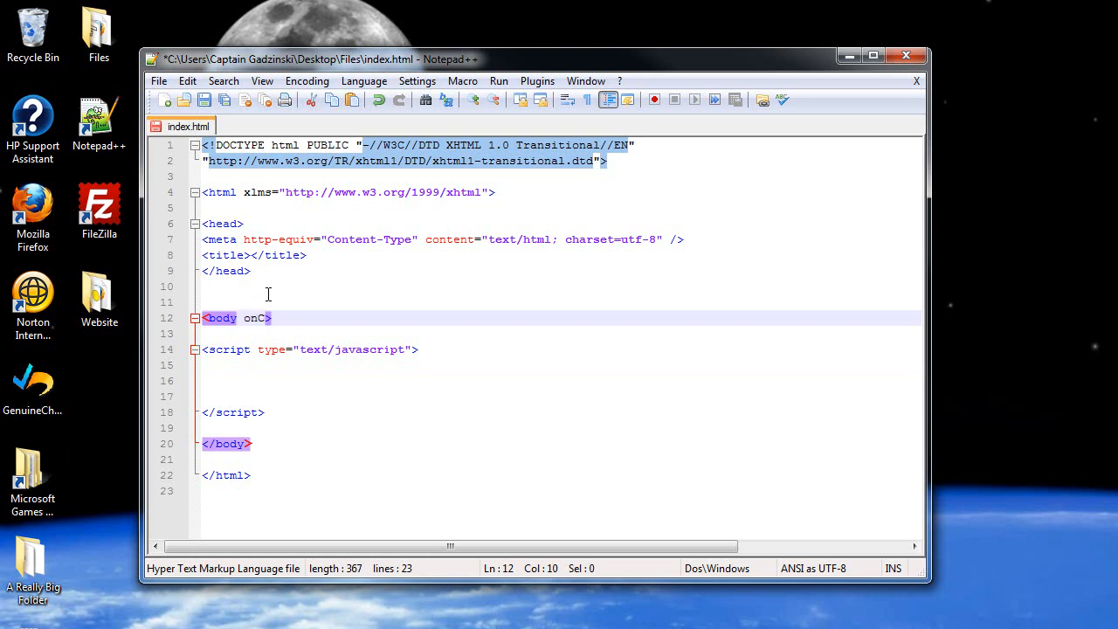
text(lick)
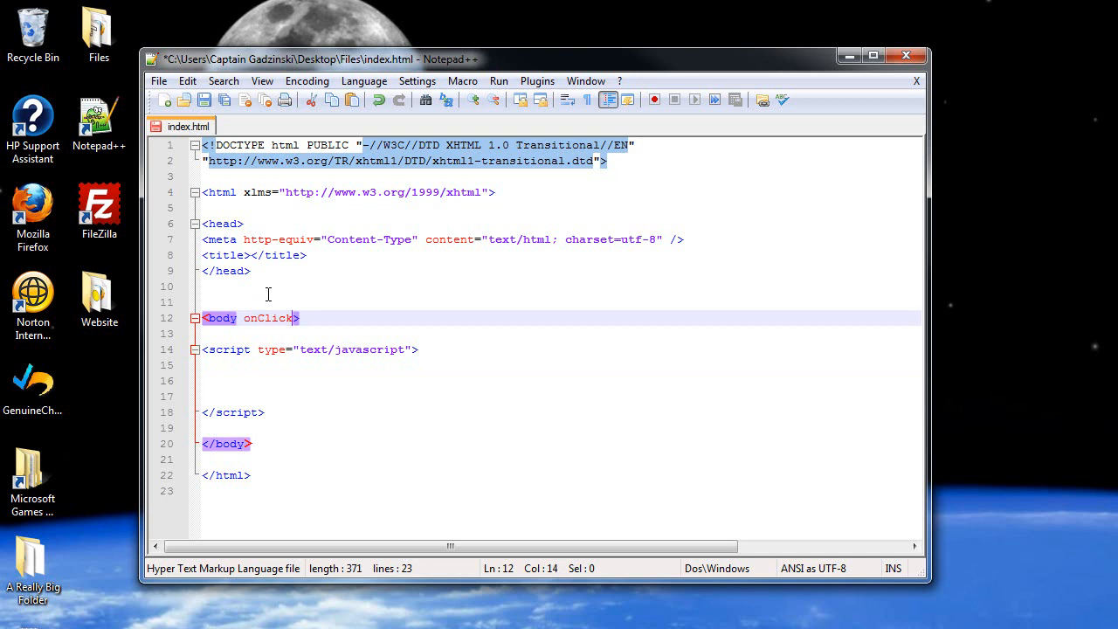
mouse_move(300, 278)
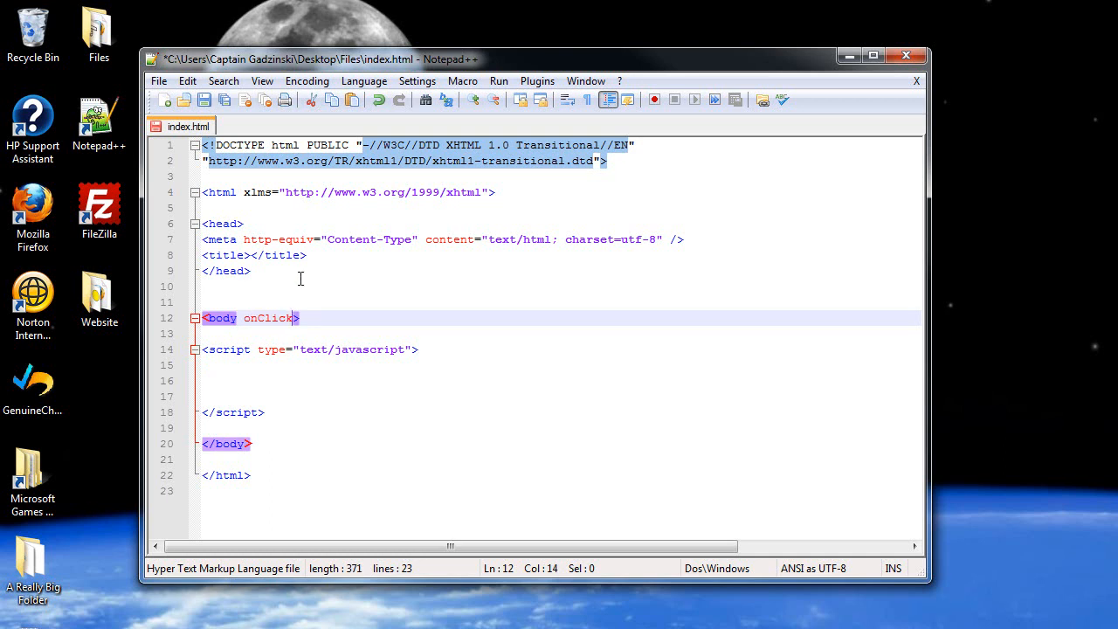
text(=)
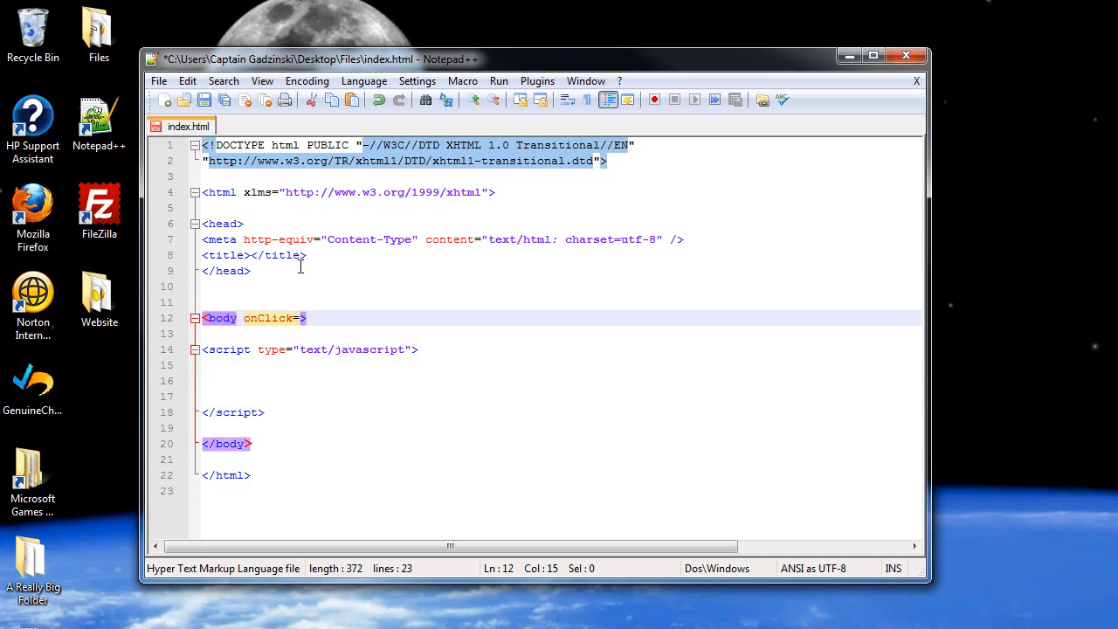
text("")
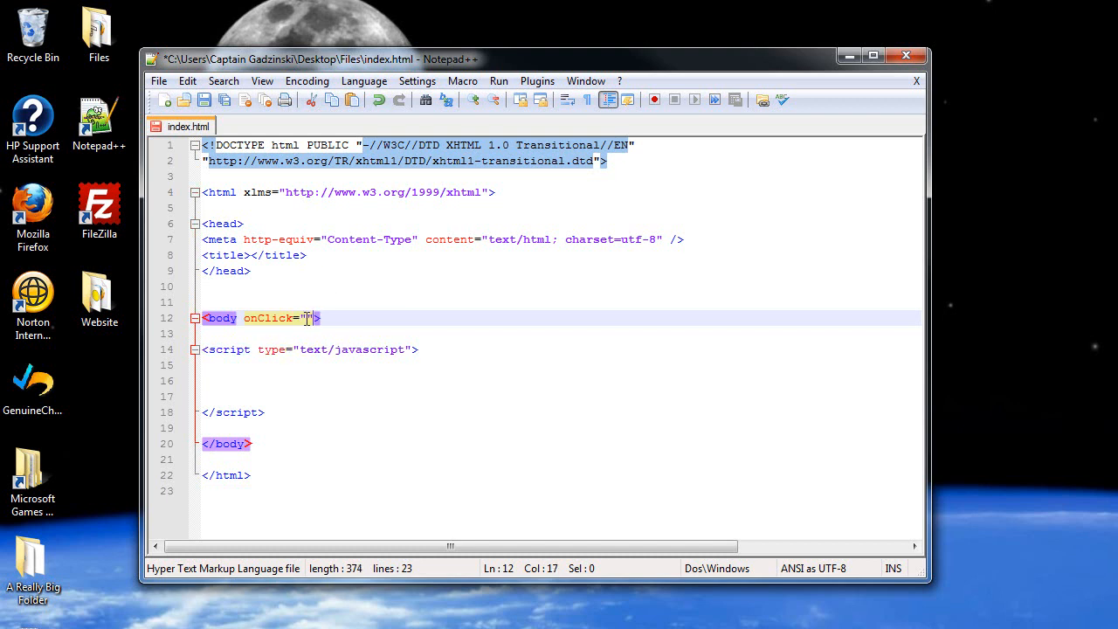
click(308, 318)
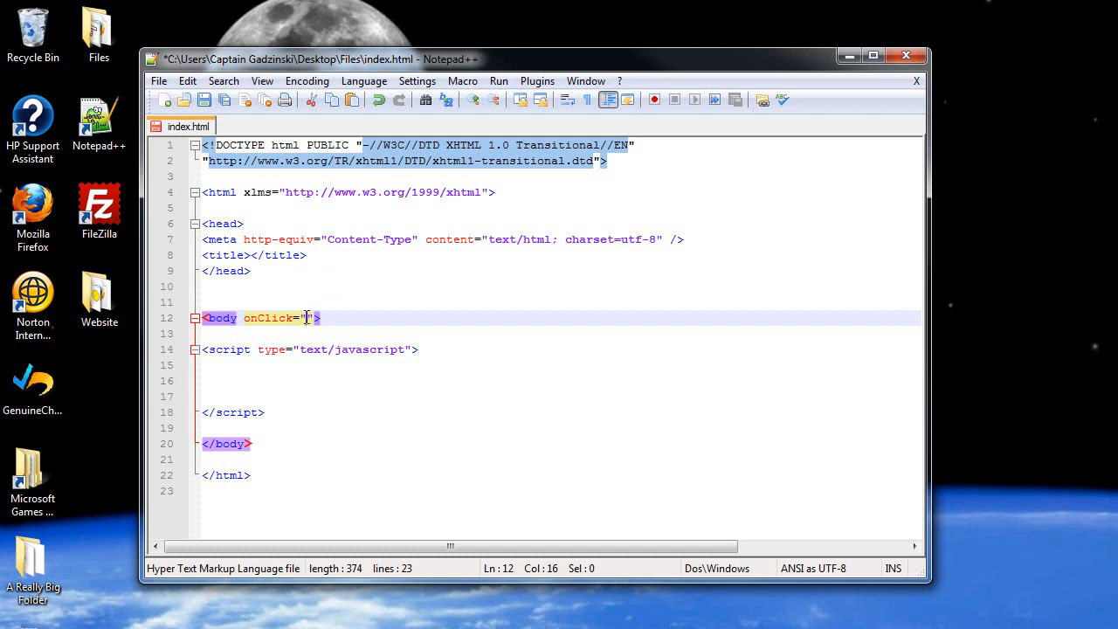
mouse_move(301, 311)
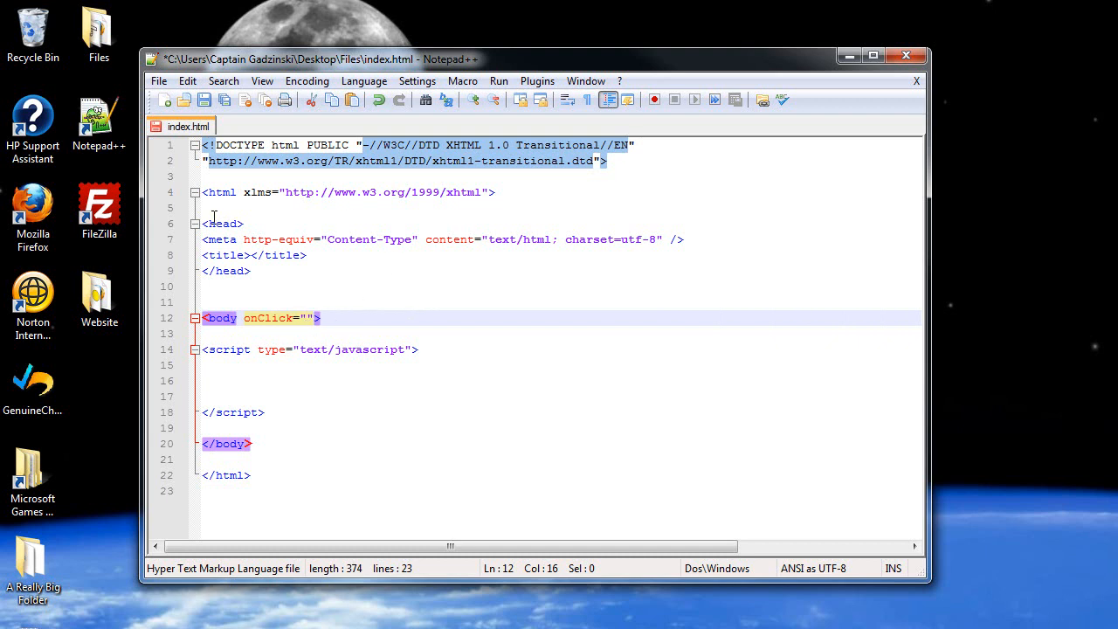
Step: Remove the stray blank line below the title and move to the empty script line
click(250, 270)
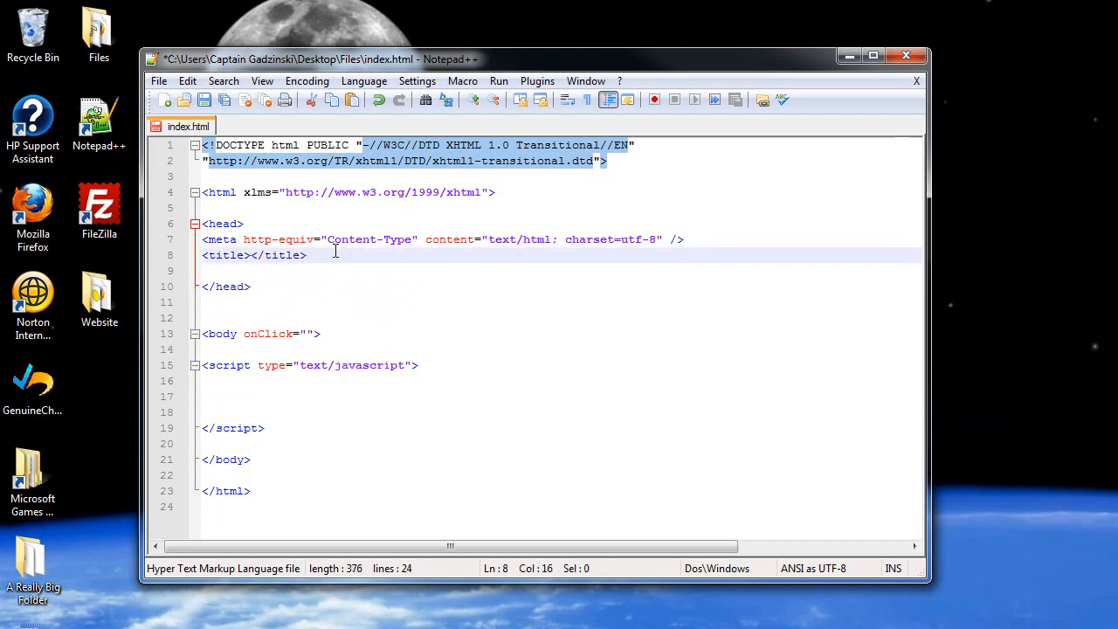
key(Delete)
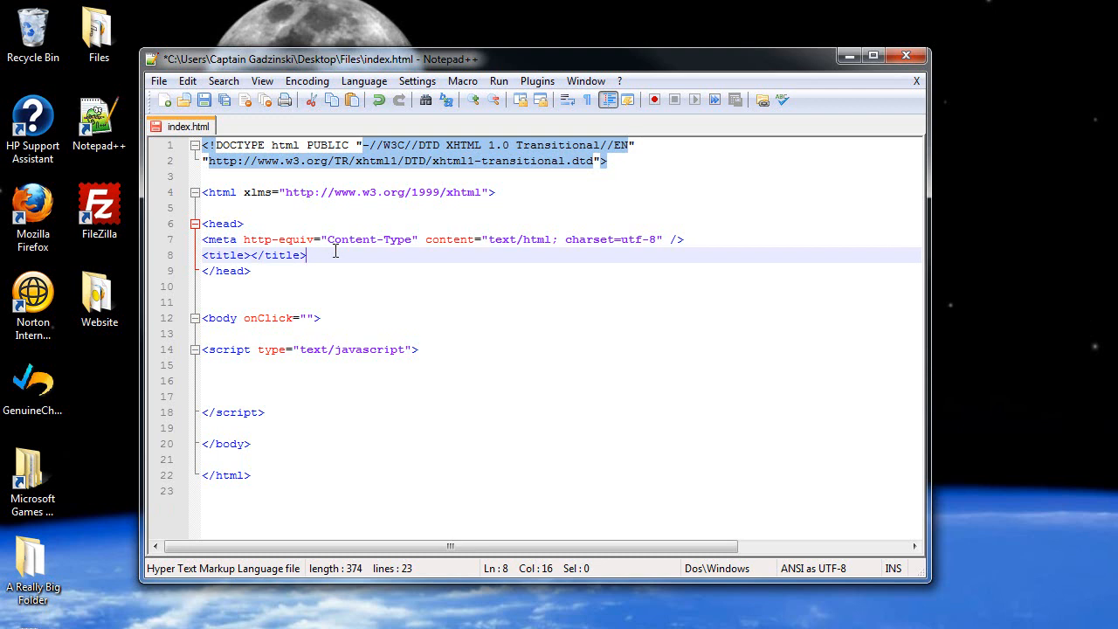
mouse_move(283, 380)
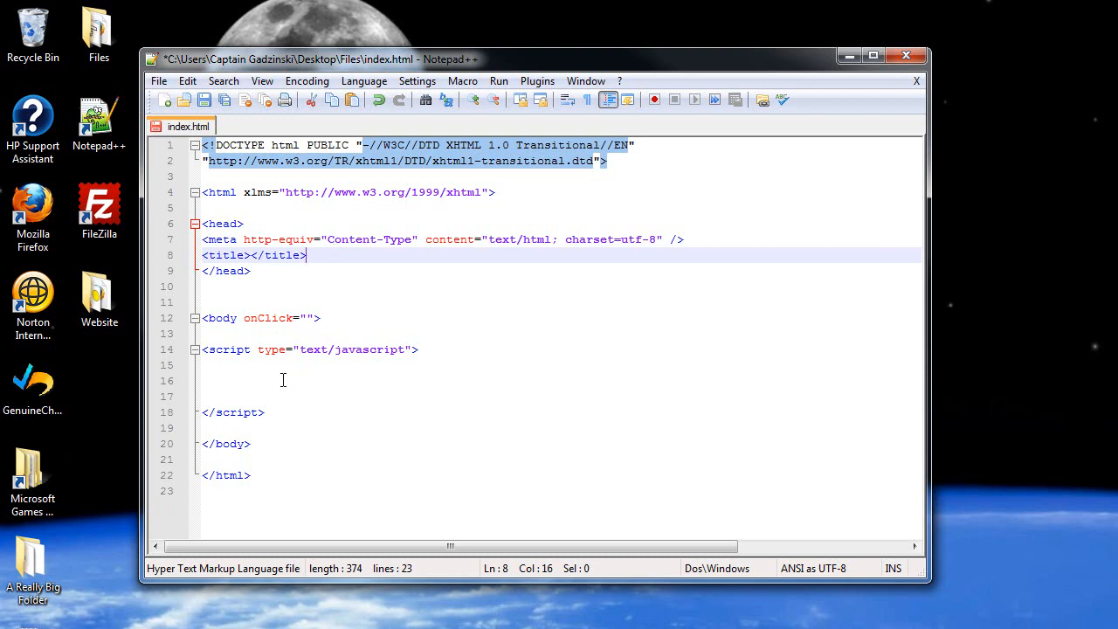
click(283, 380)
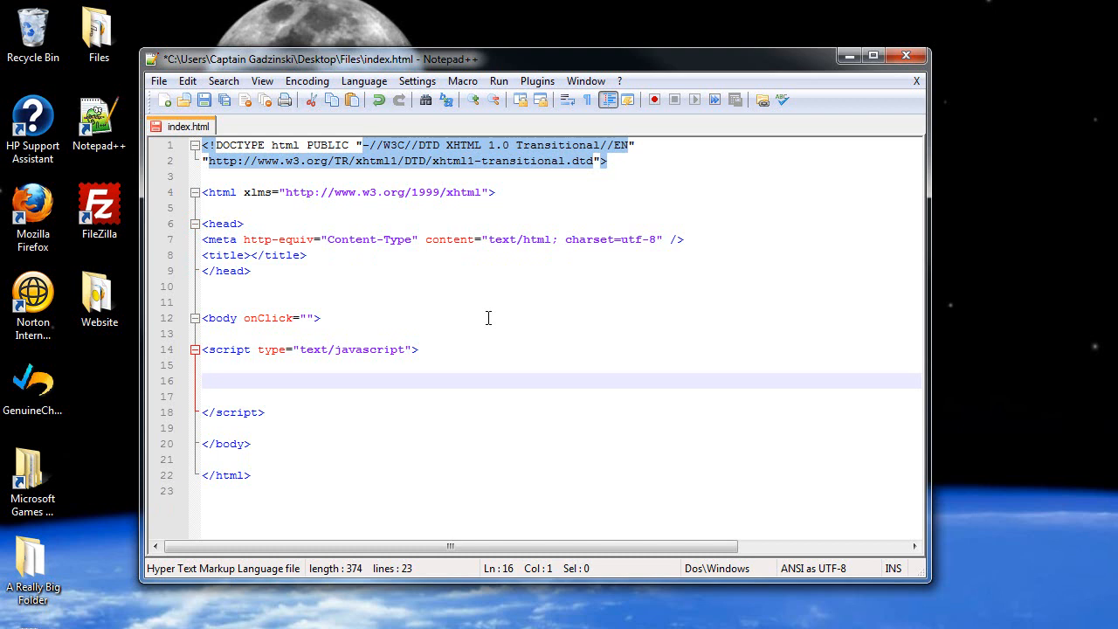
Step: Define function example() whose body alerts "Don't Touch Me!!!"
text(function)
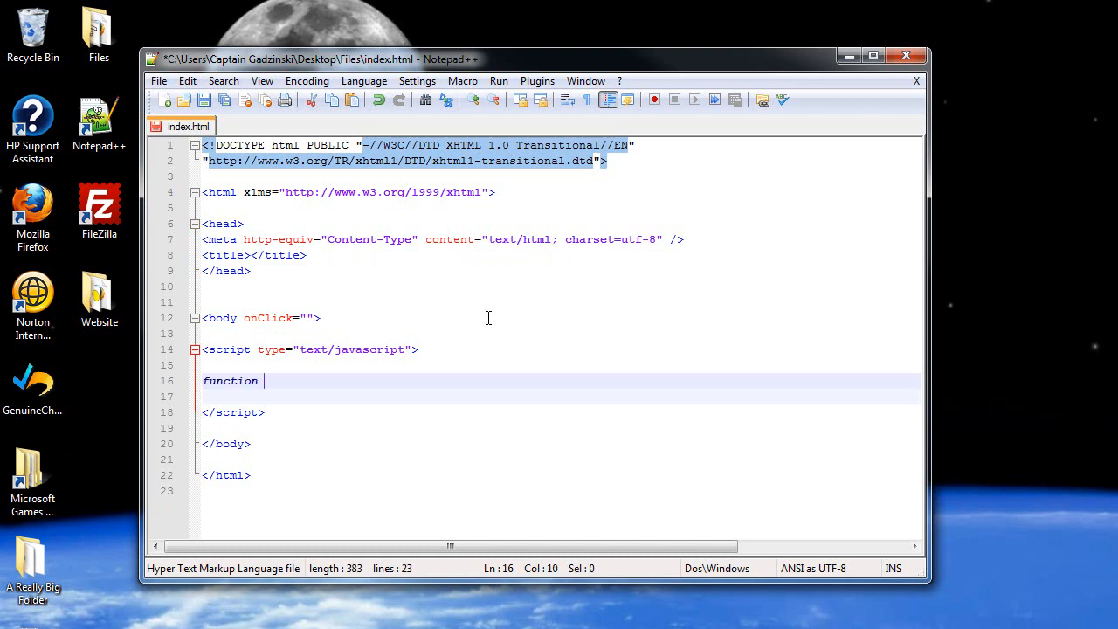
text(example)
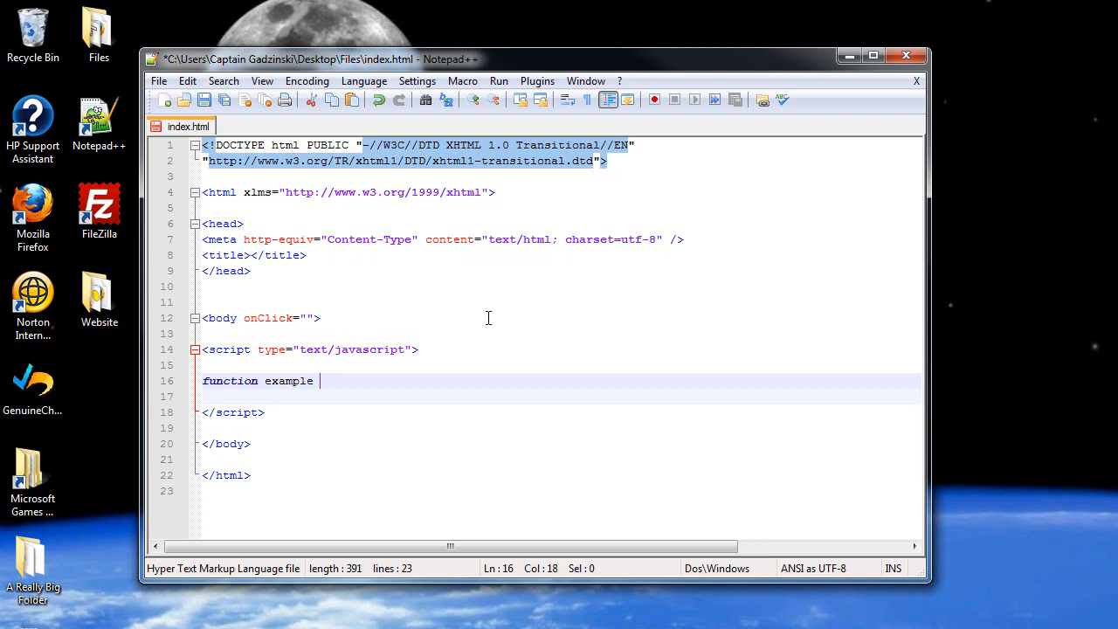
text(() {)
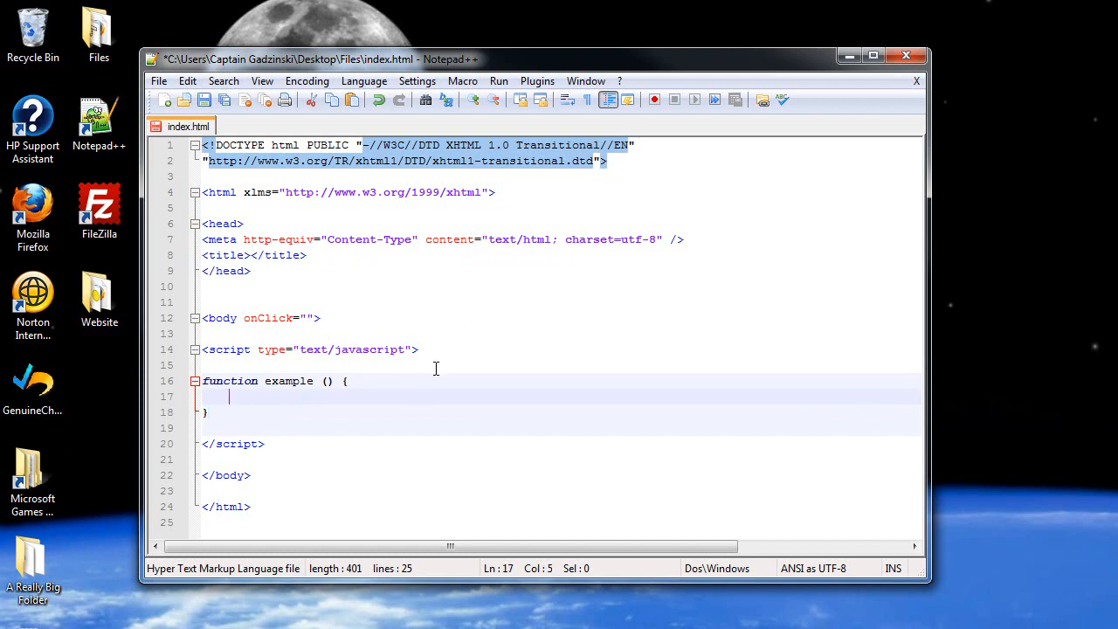
text(alert)
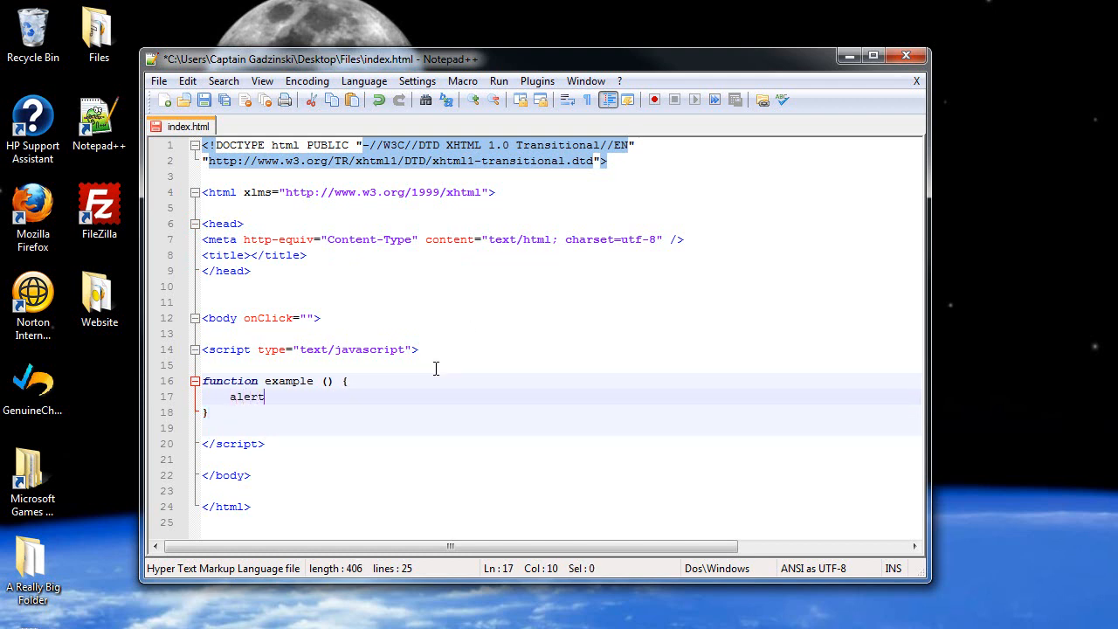
text(();)
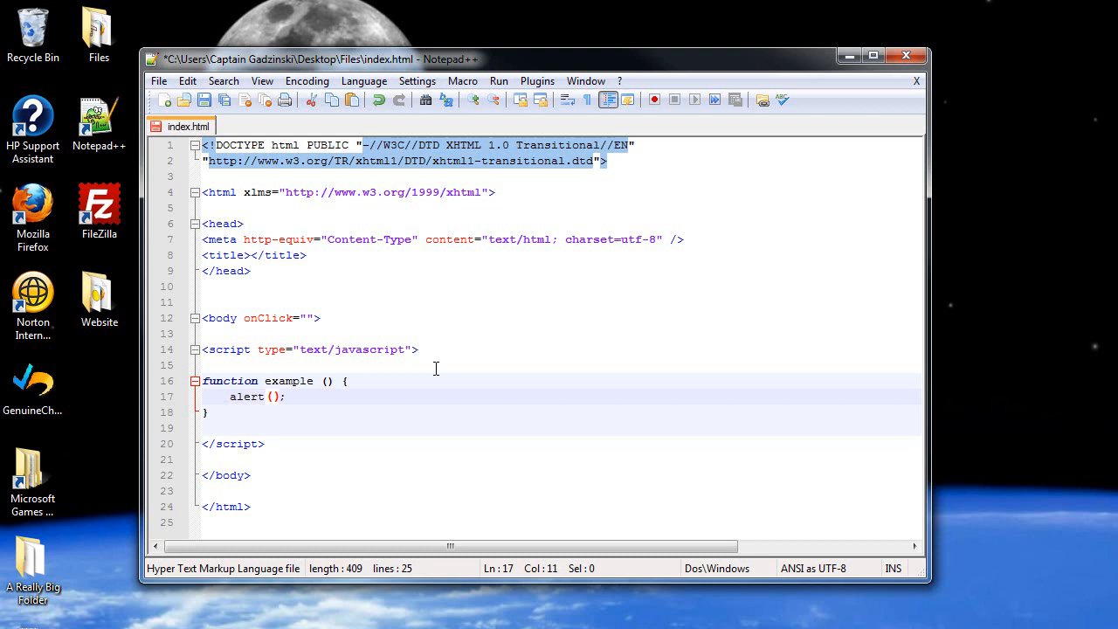
text("")
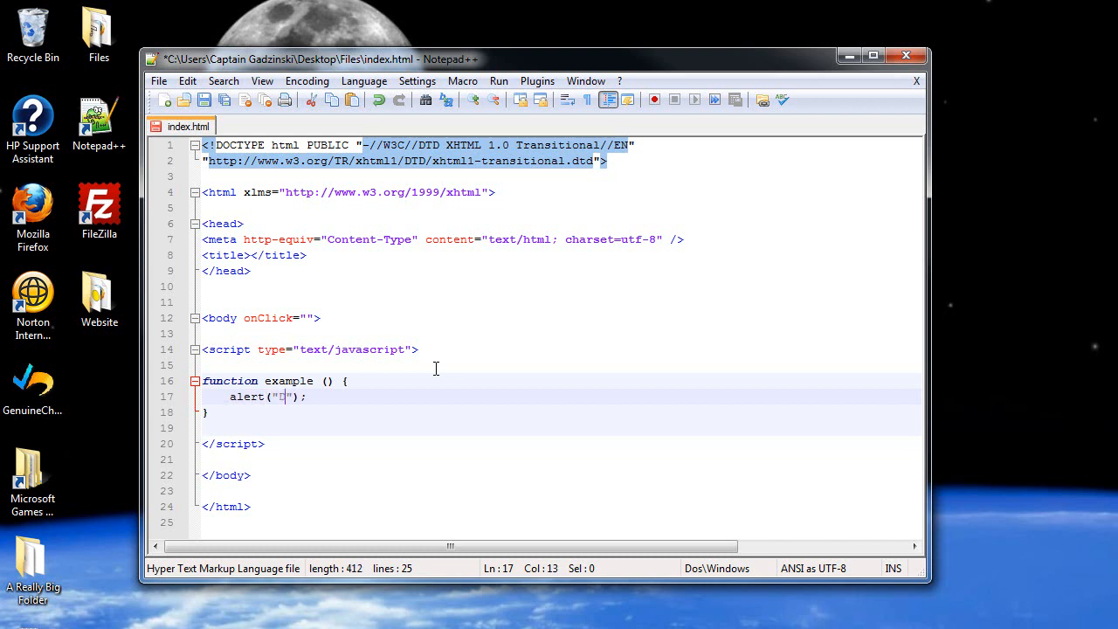
text(Don't Touch Me)
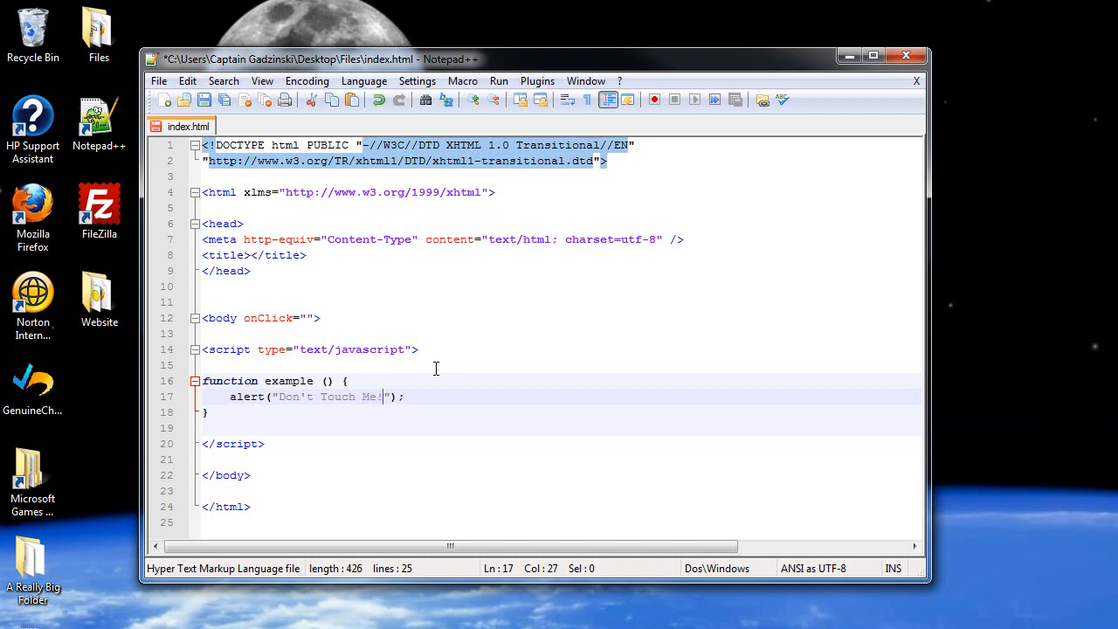
text(!!)
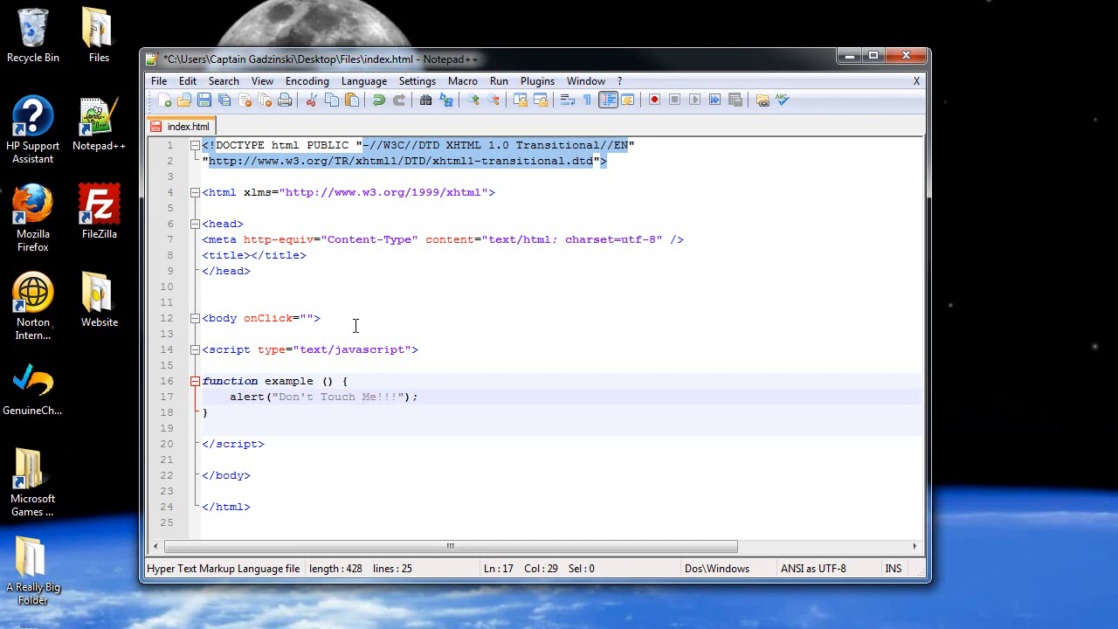
mouse_move(333, 365)
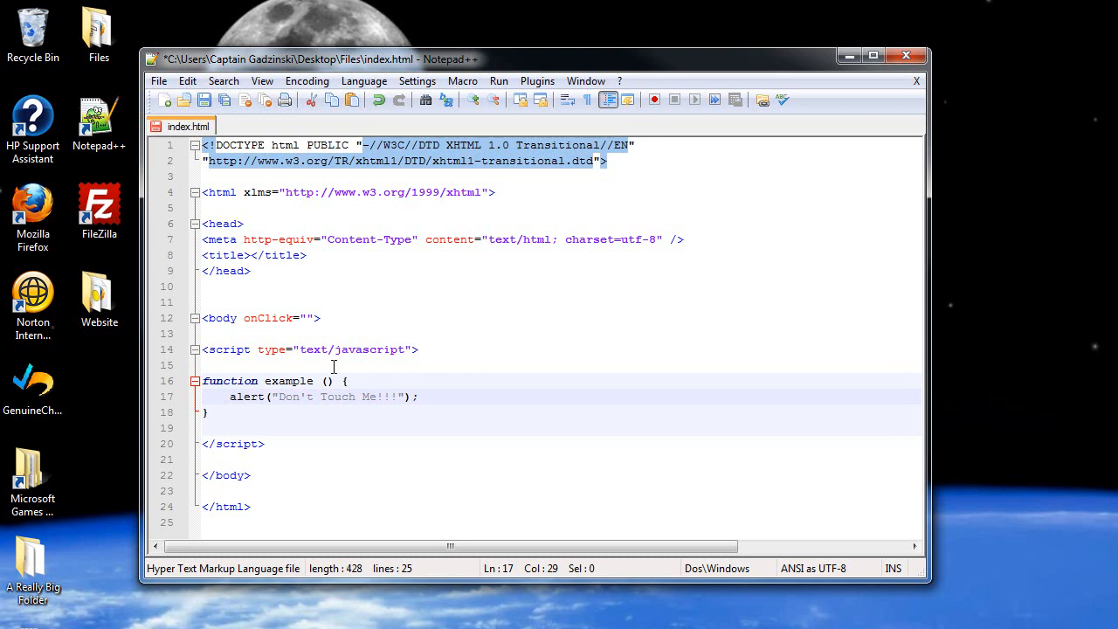
Step: Fill the body's onClick value with example()
click(245, 318)
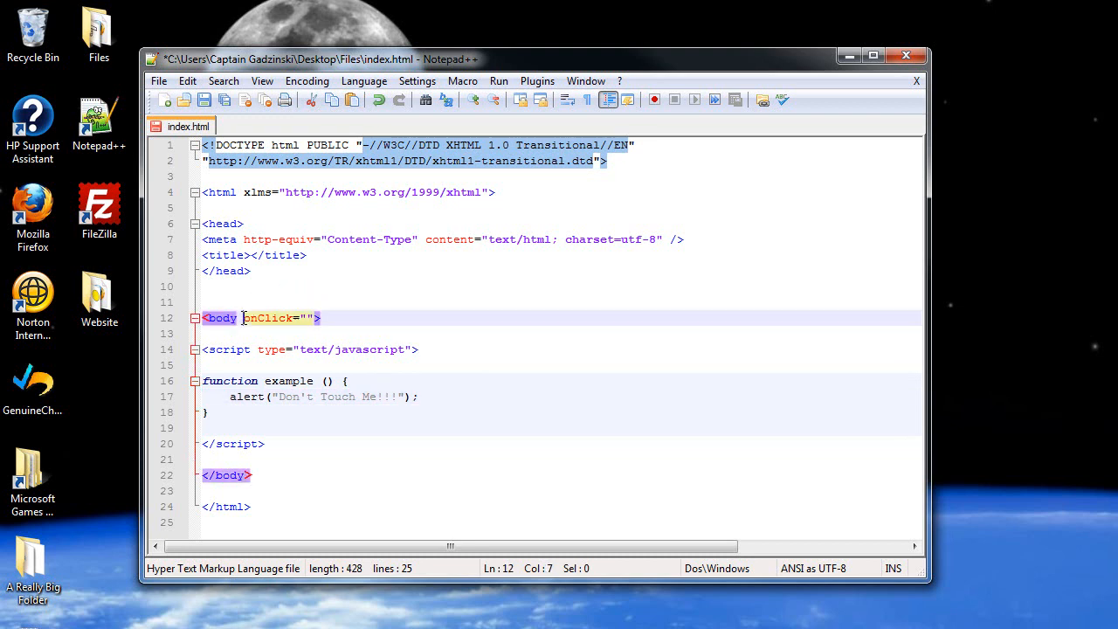
double_click(267, 318)
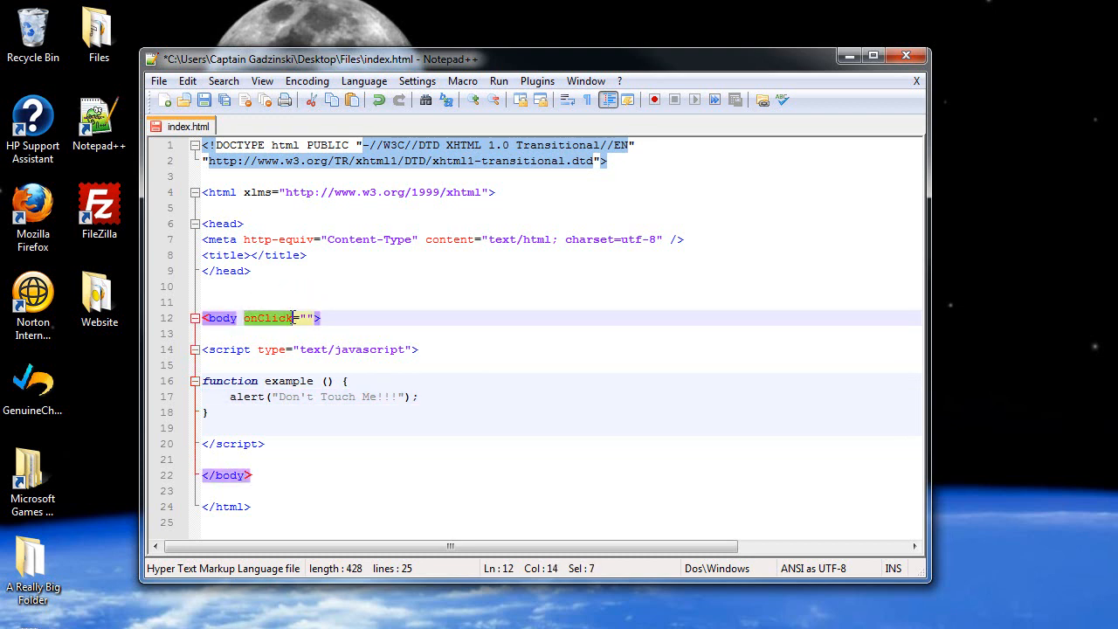
double_click(220, 318)
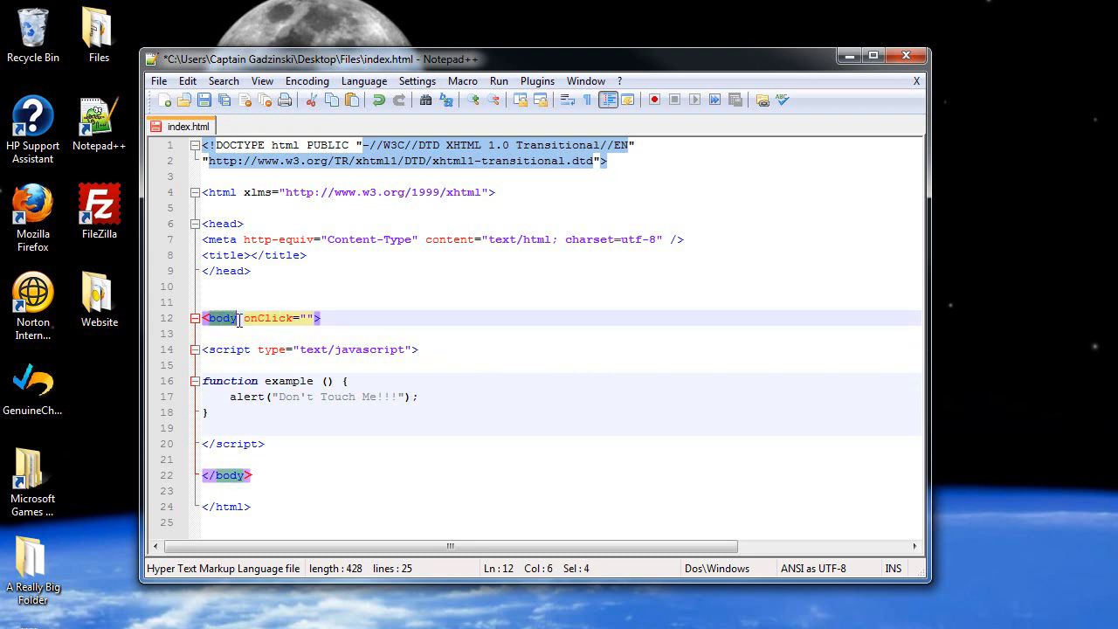
click(307, 318)
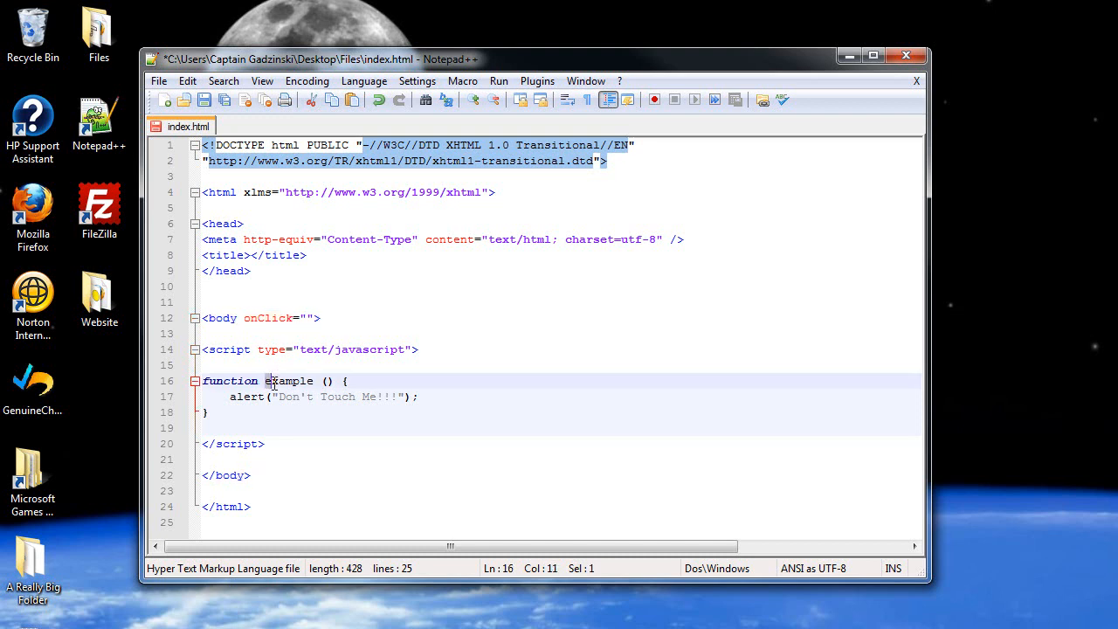
click(305, 317)
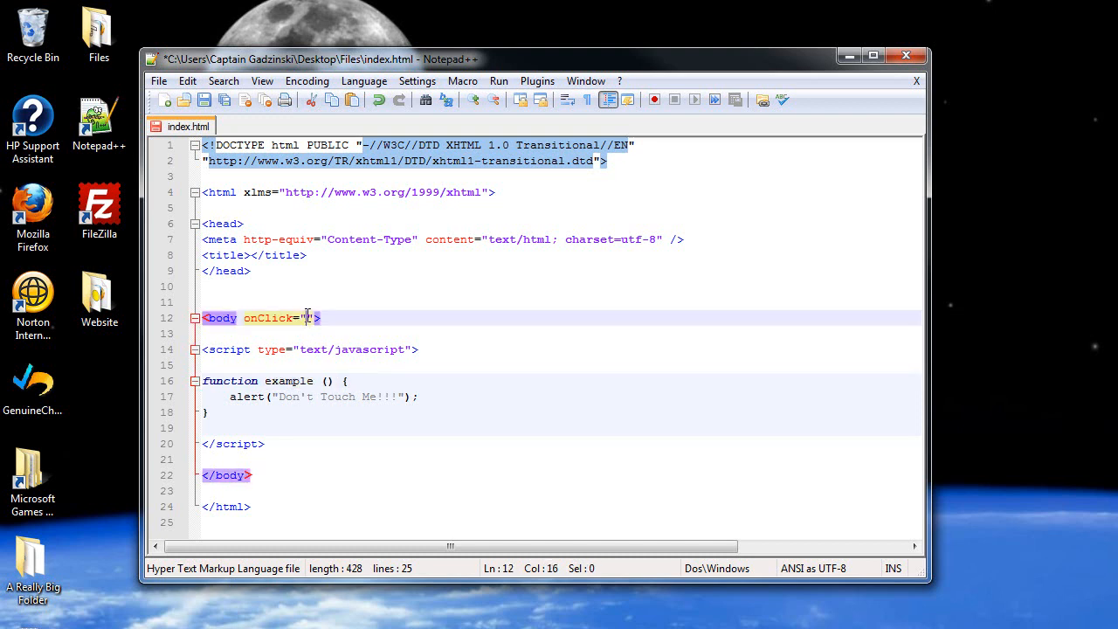
text(ex)
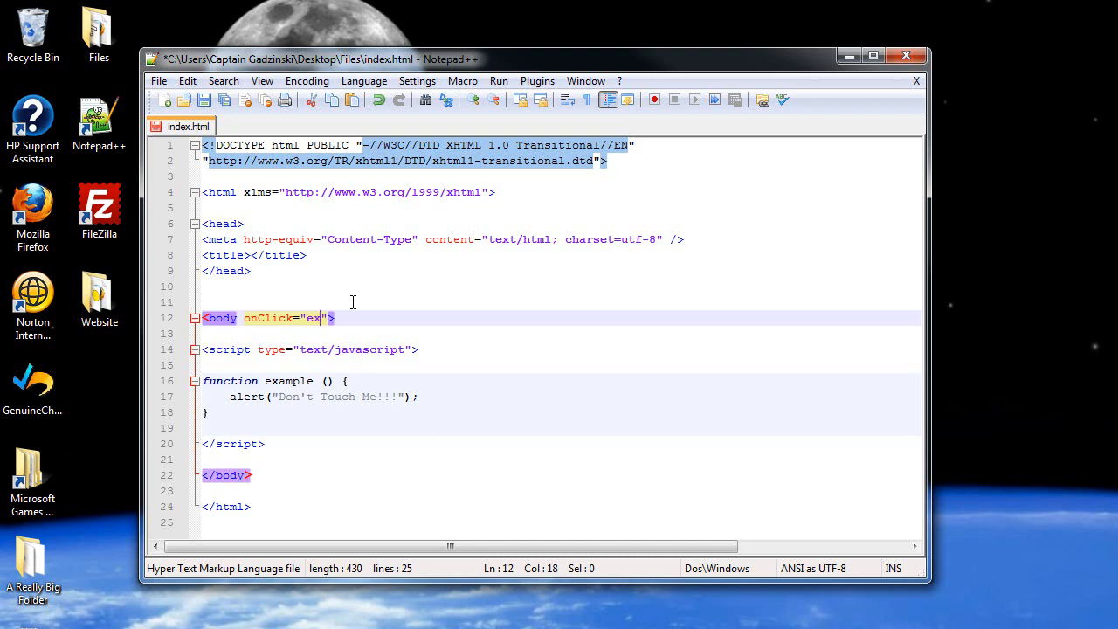
text(ample())
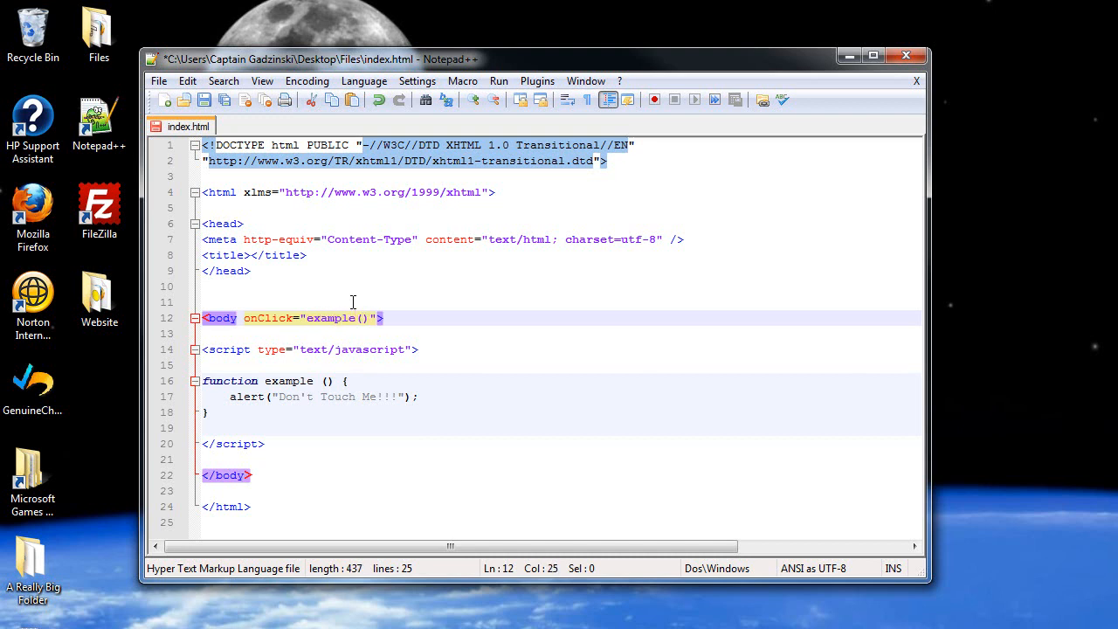
mouse_move(212, 324)
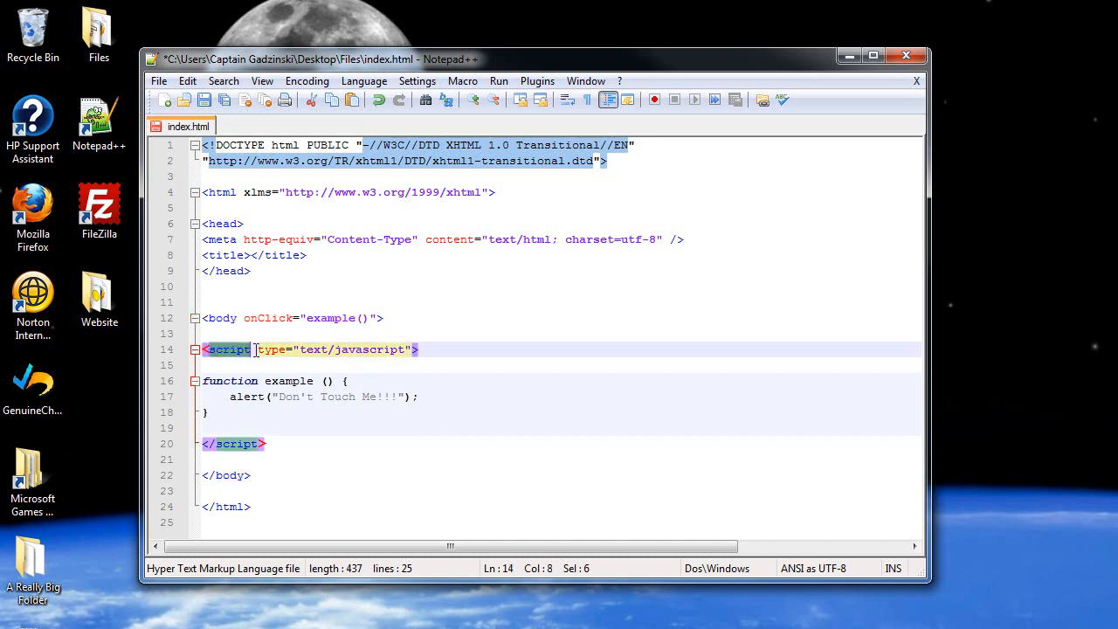
click(441, 349)
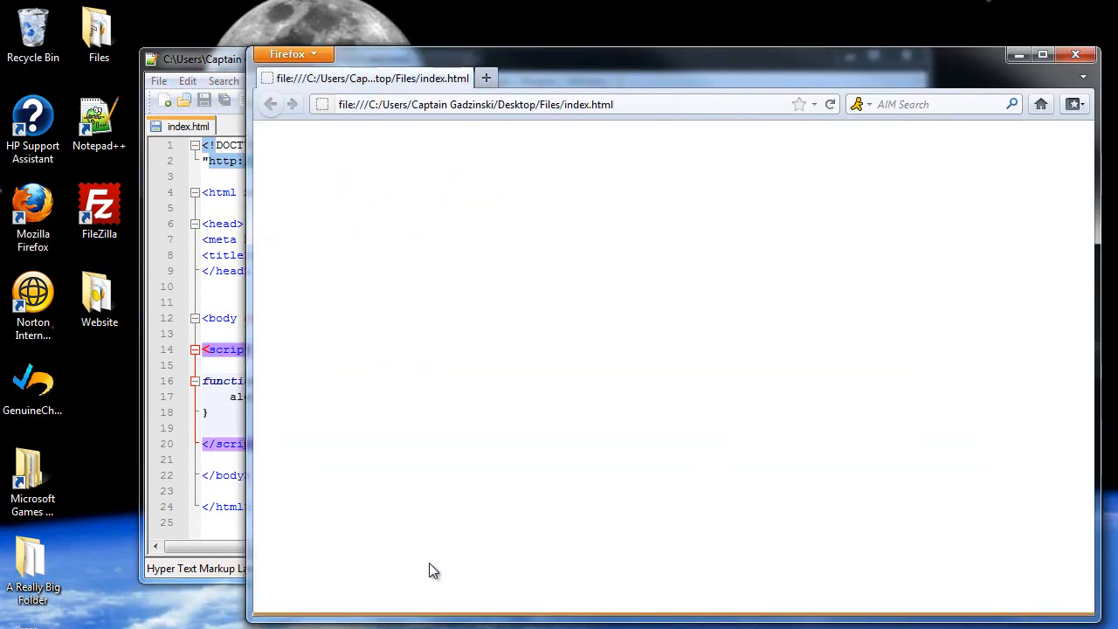
mouse_move(487, 368)
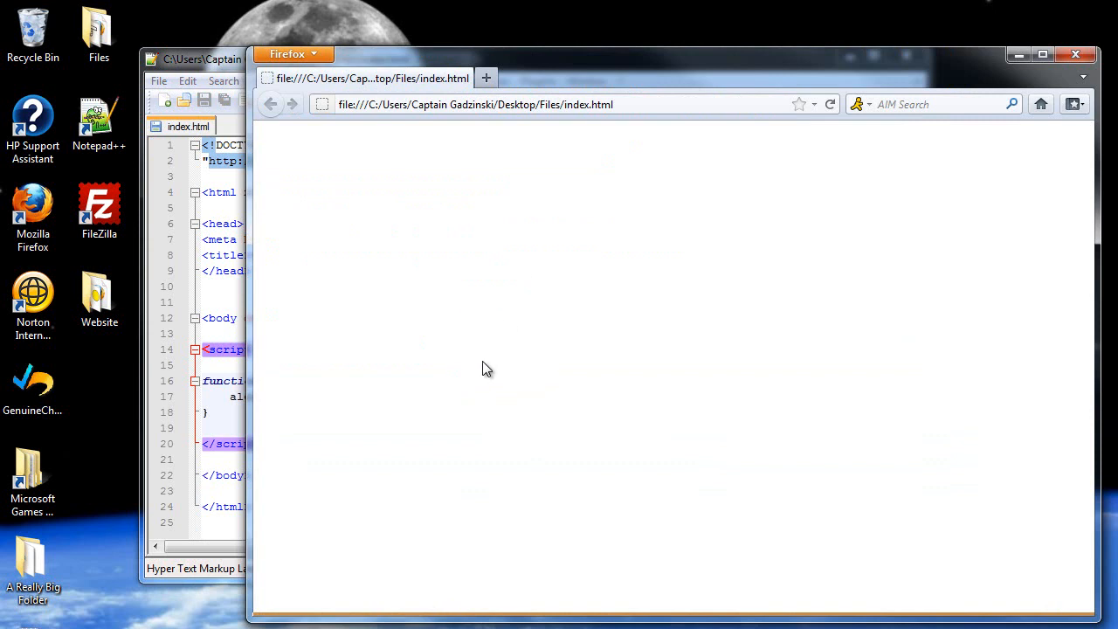
Step: Click the blank page to trigger the "Don't Touch Me!!!" alert and dismiss it
click(487, 368)
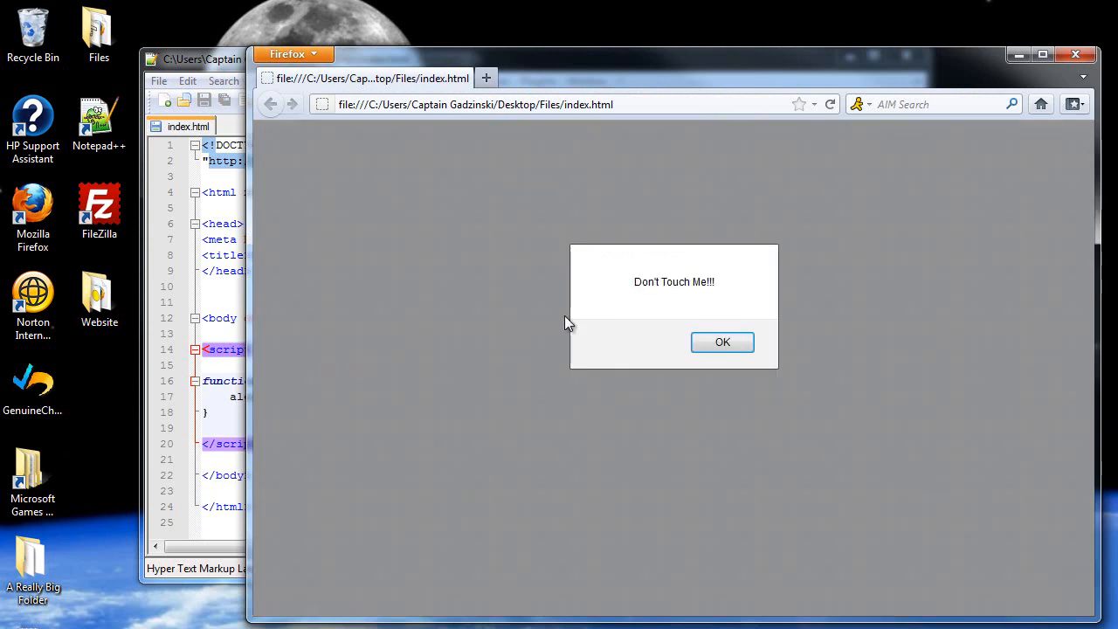
mouse_move(747, 340)
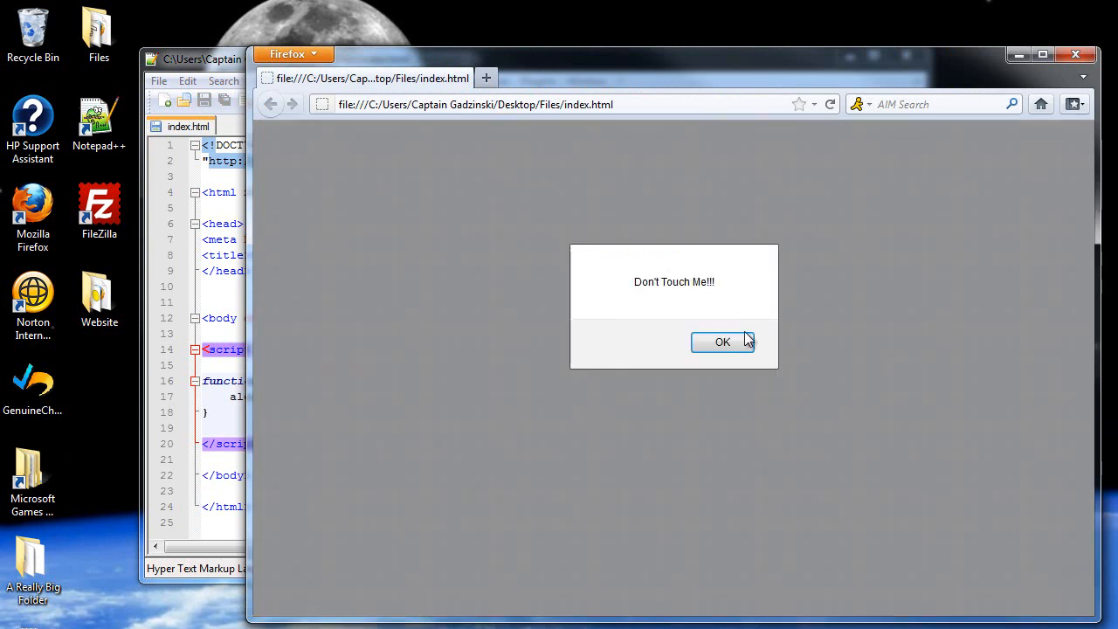
click(722, 342)
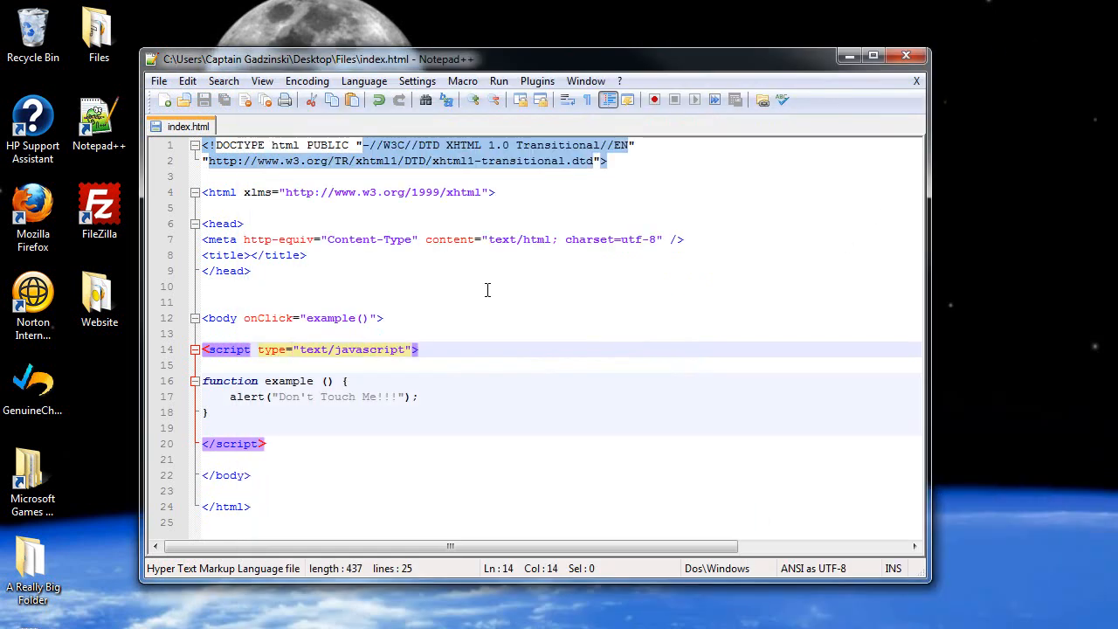
mouse_move(239, 408)
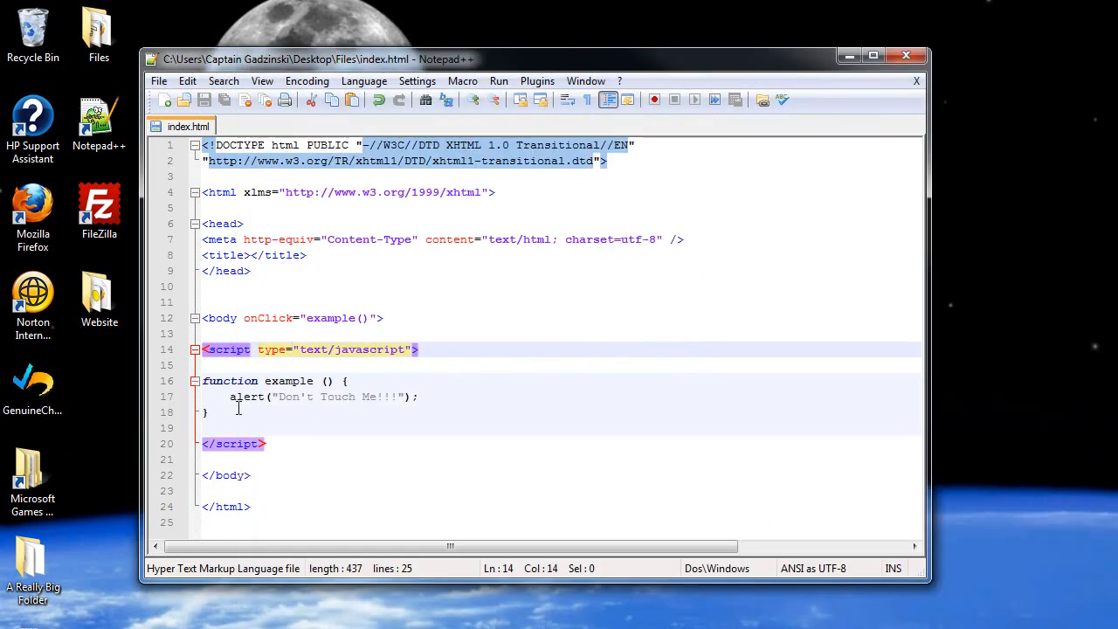
click(210, 412)
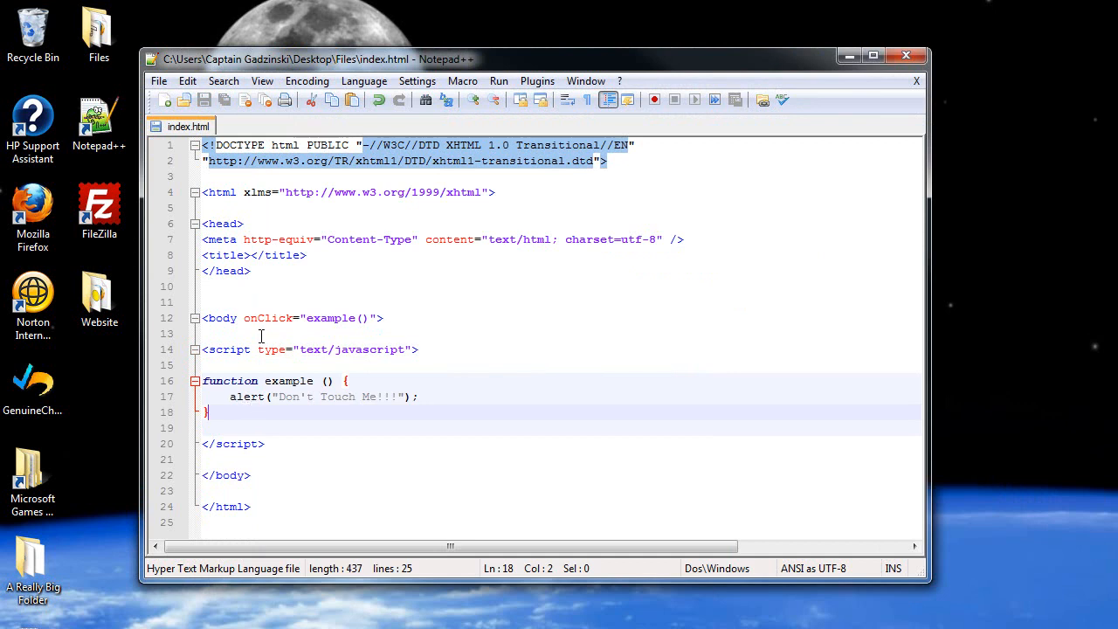
mouse_move(332, 288)
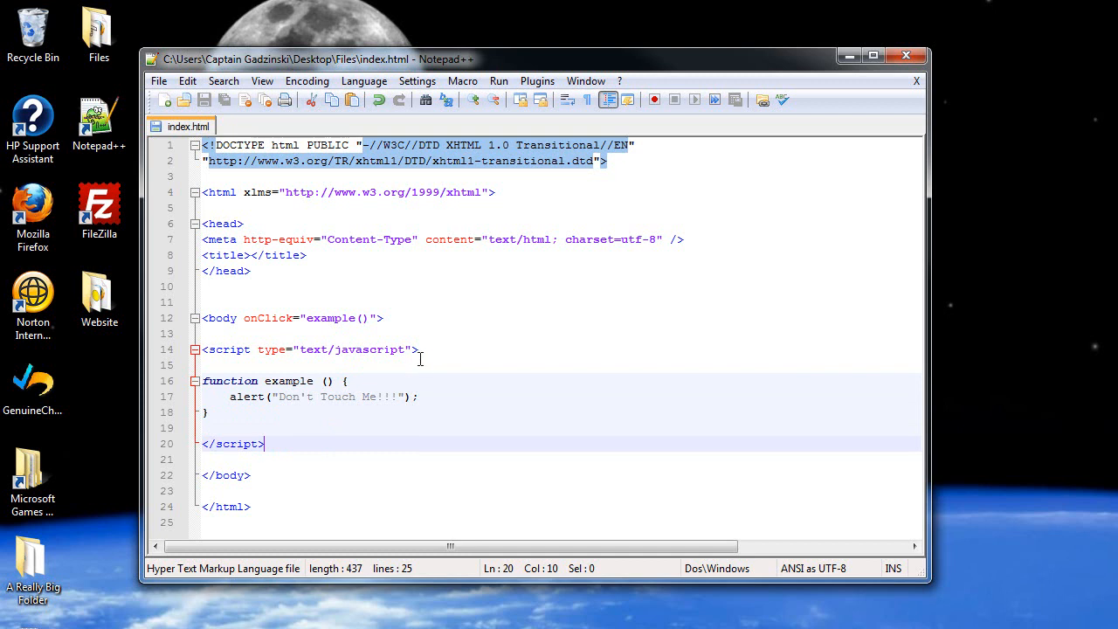
Step: Insert <img src="smiley.jpg" alt="smiley" /> in the body above the script block
key(enter)
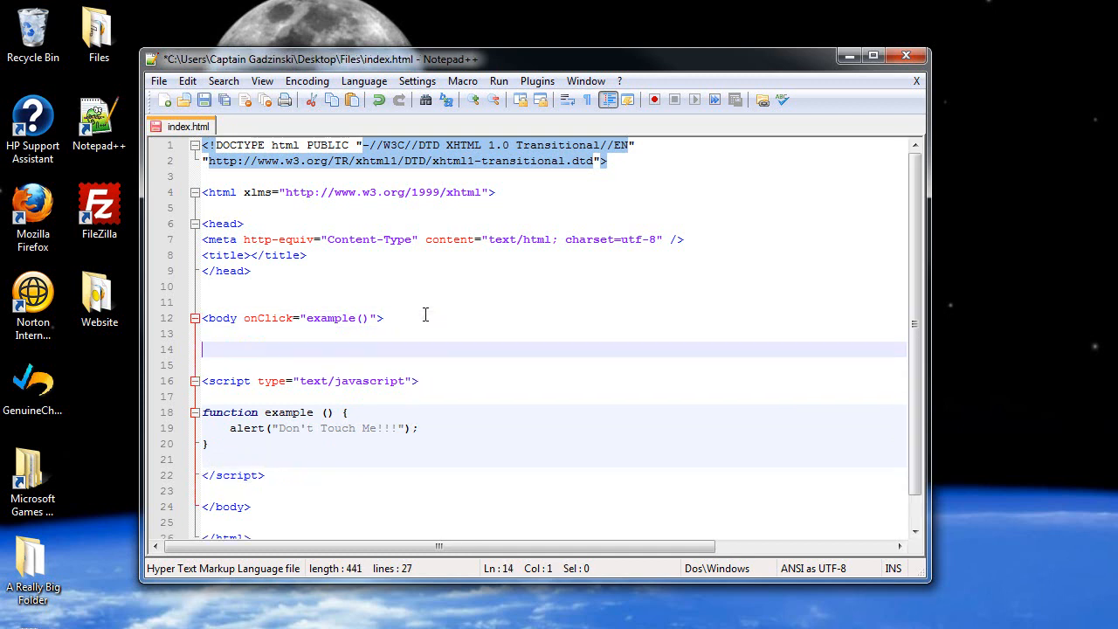
text(<)
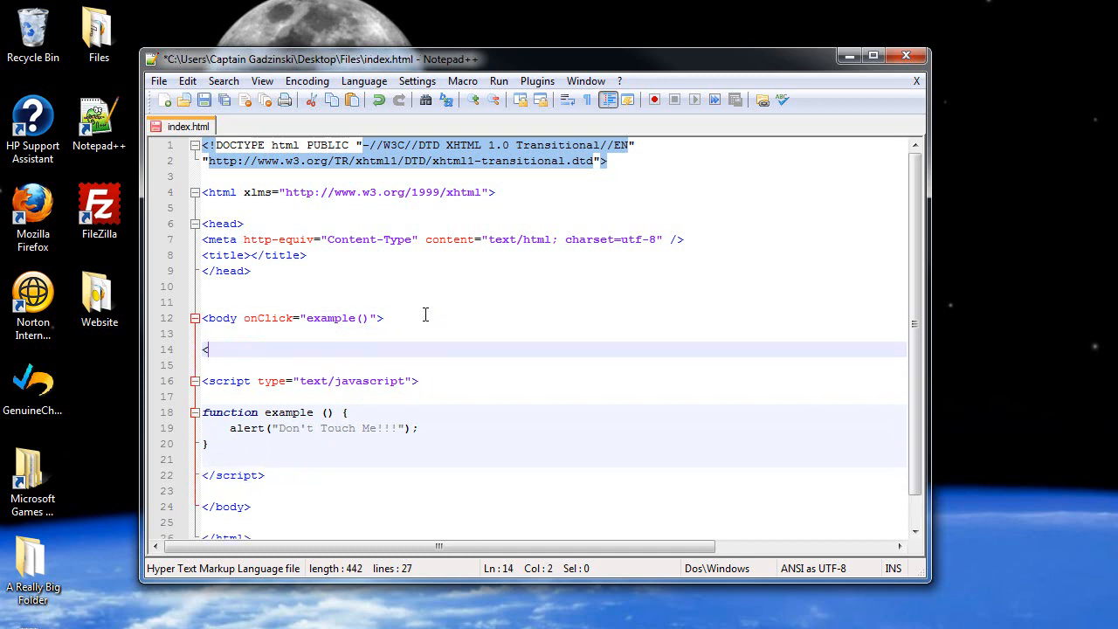
text(img s)
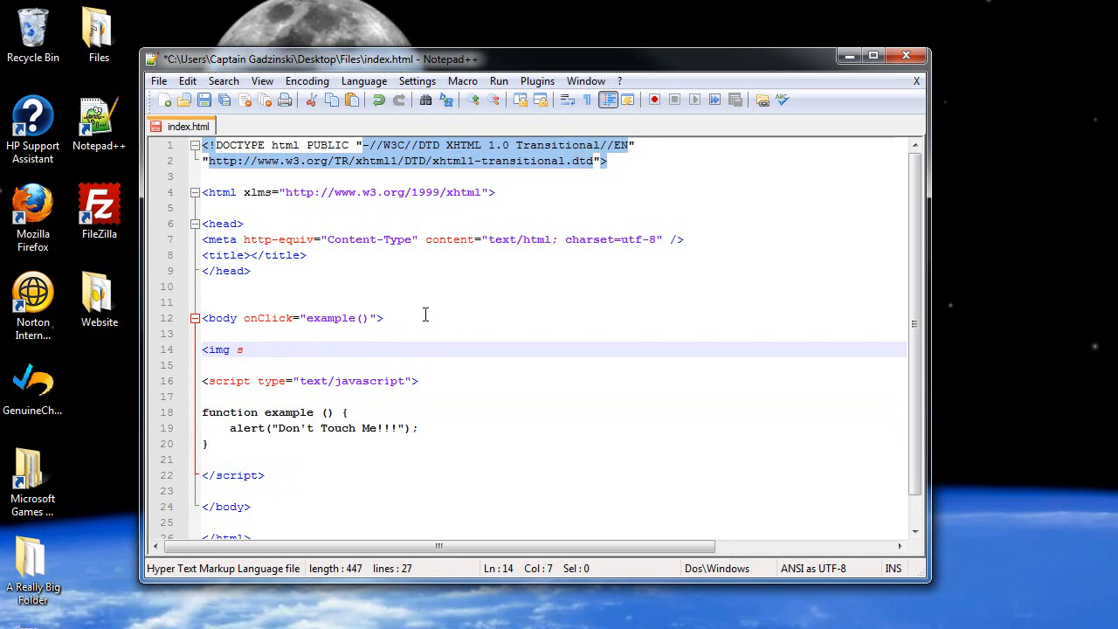
text(rc="")
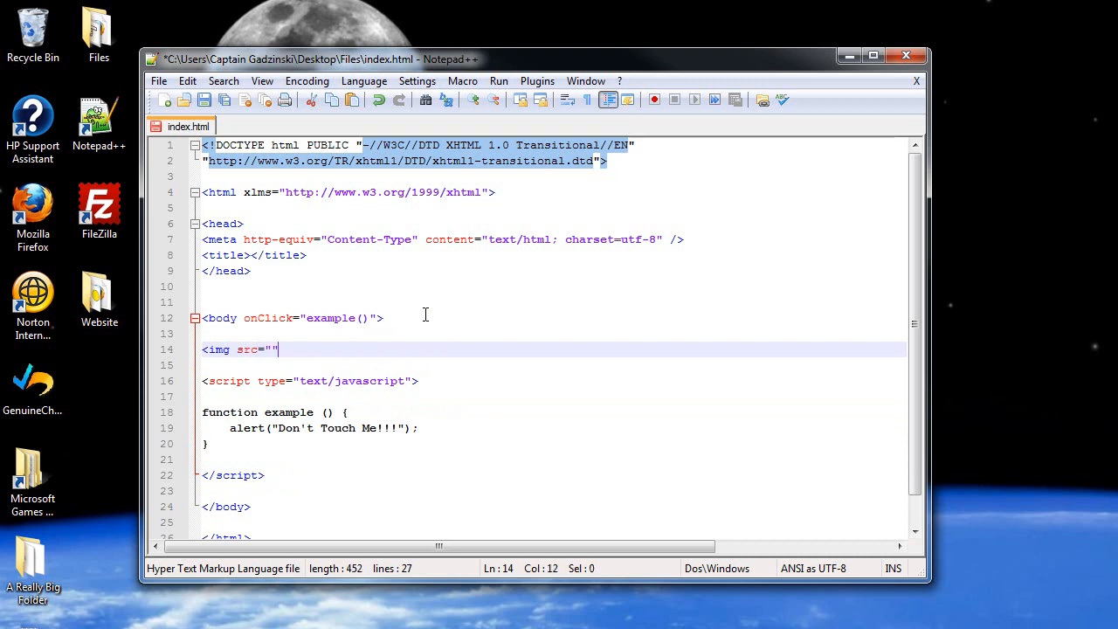
text(smiley)
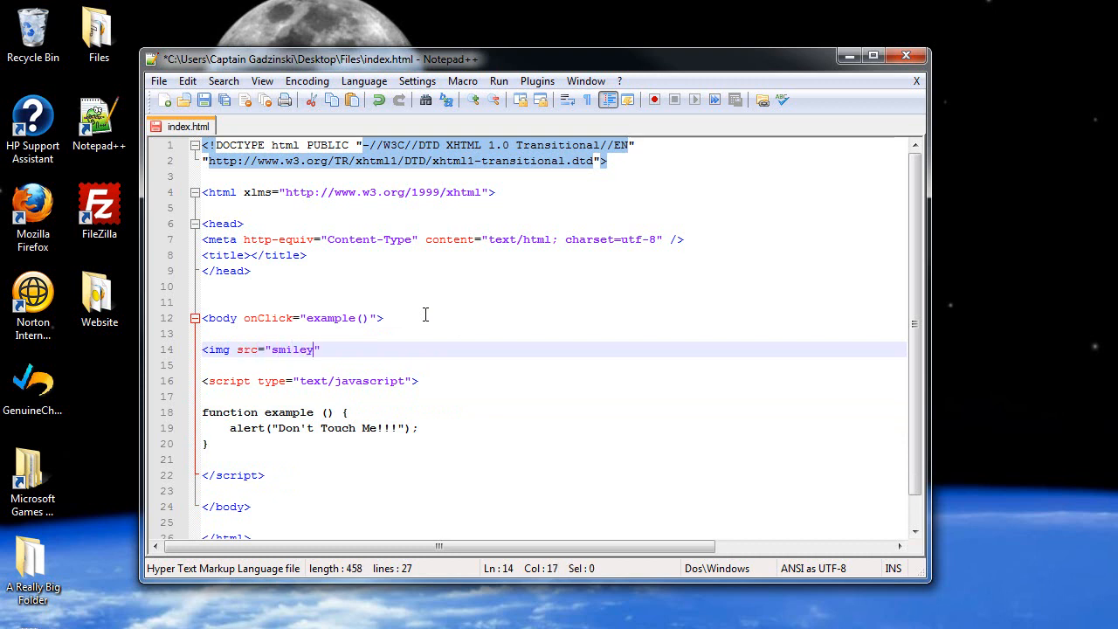
text(.jpg)
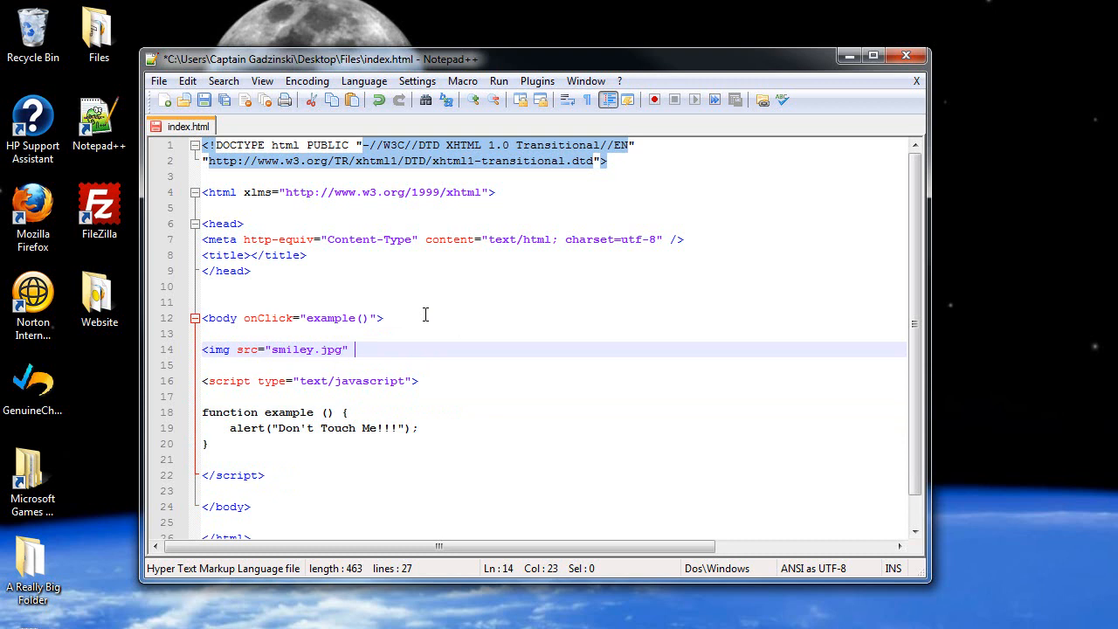
text(alt="")
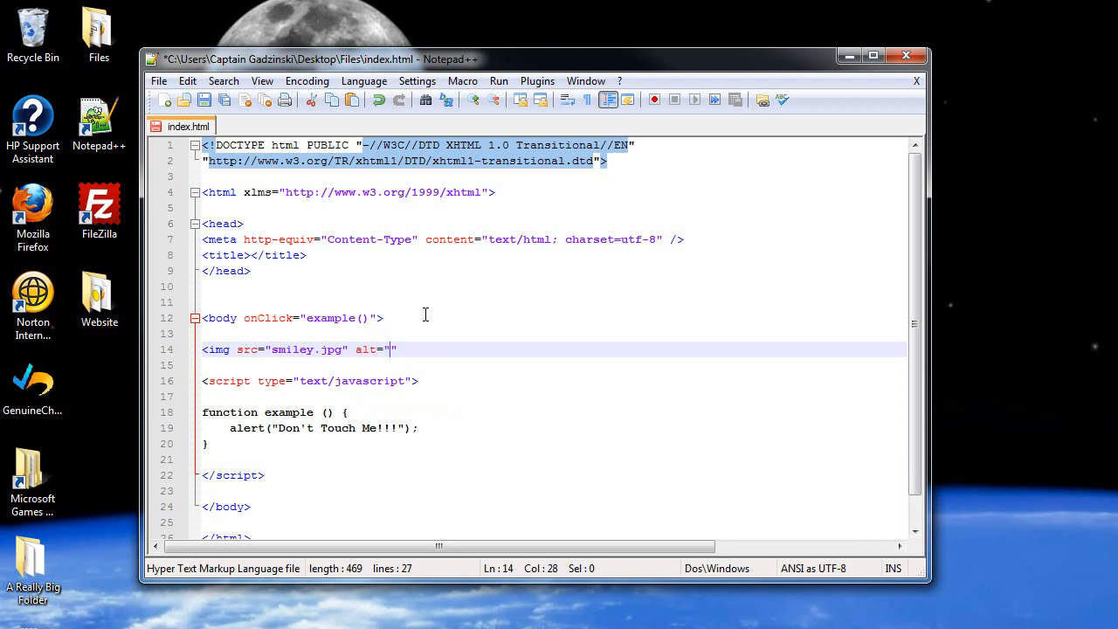
text(smiley)
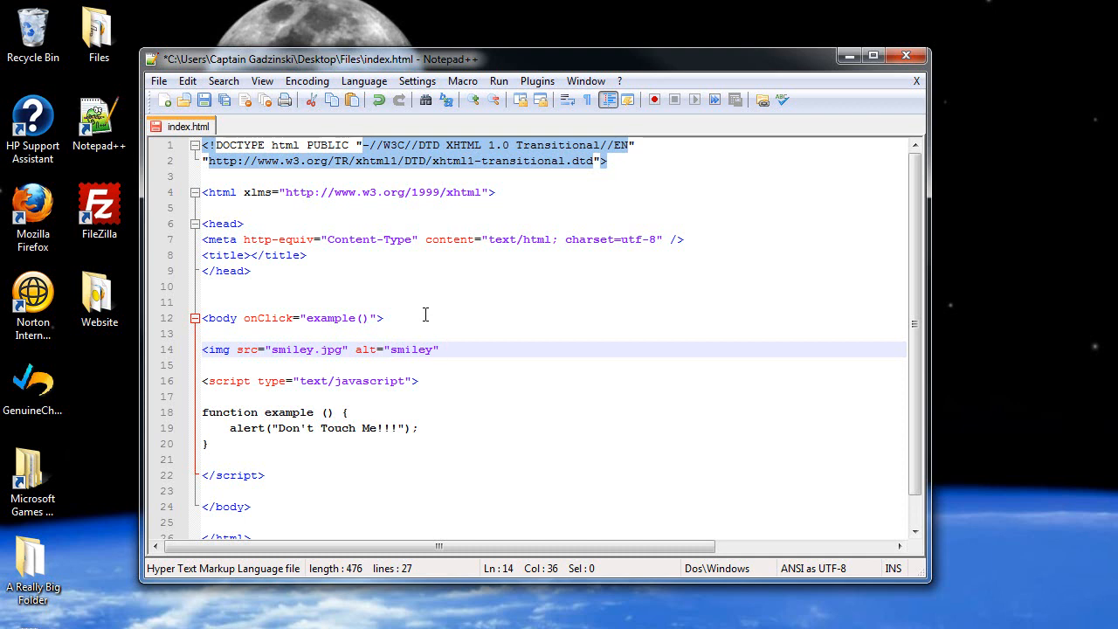
text(/>)
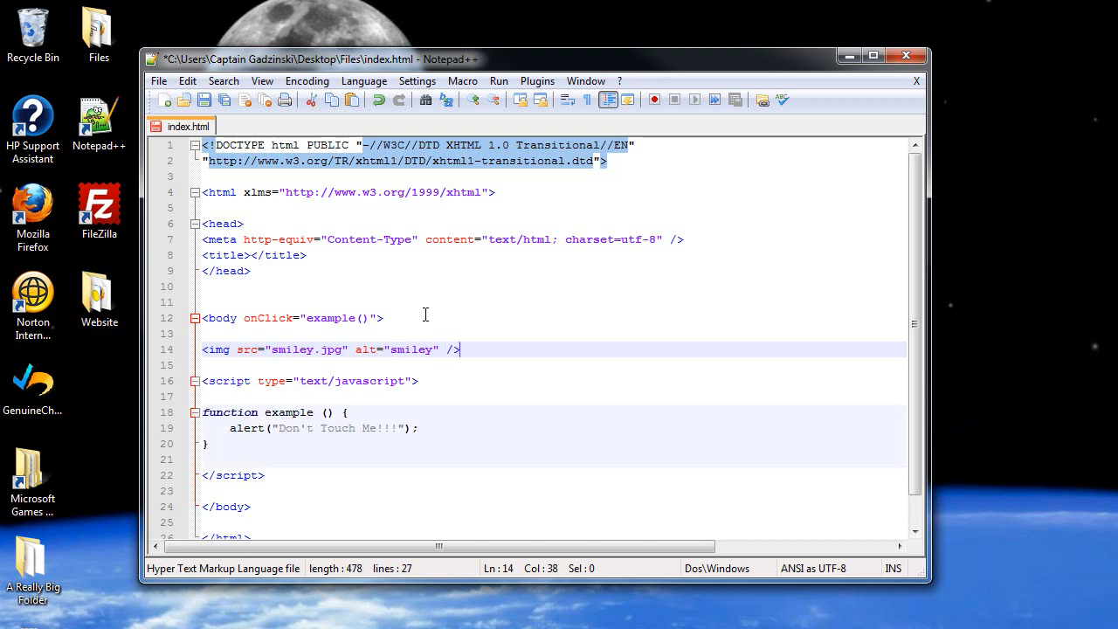
mouse_move(233, 349)
text( onClic)
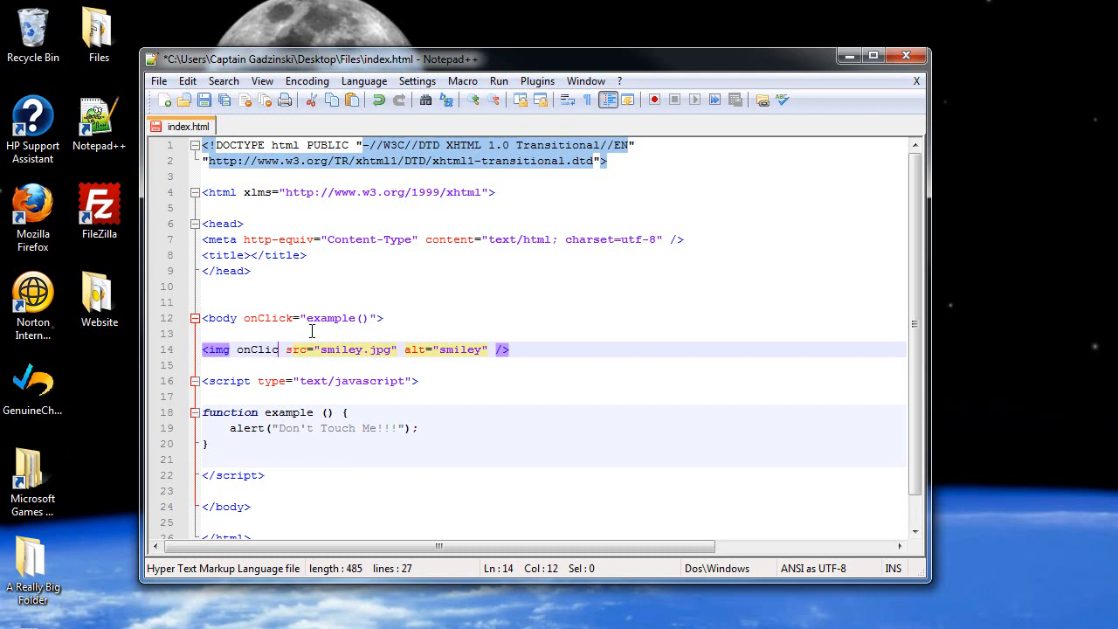
Step: Give the img tag onClick="example()" and delete the body tag's click handler
text(k="")
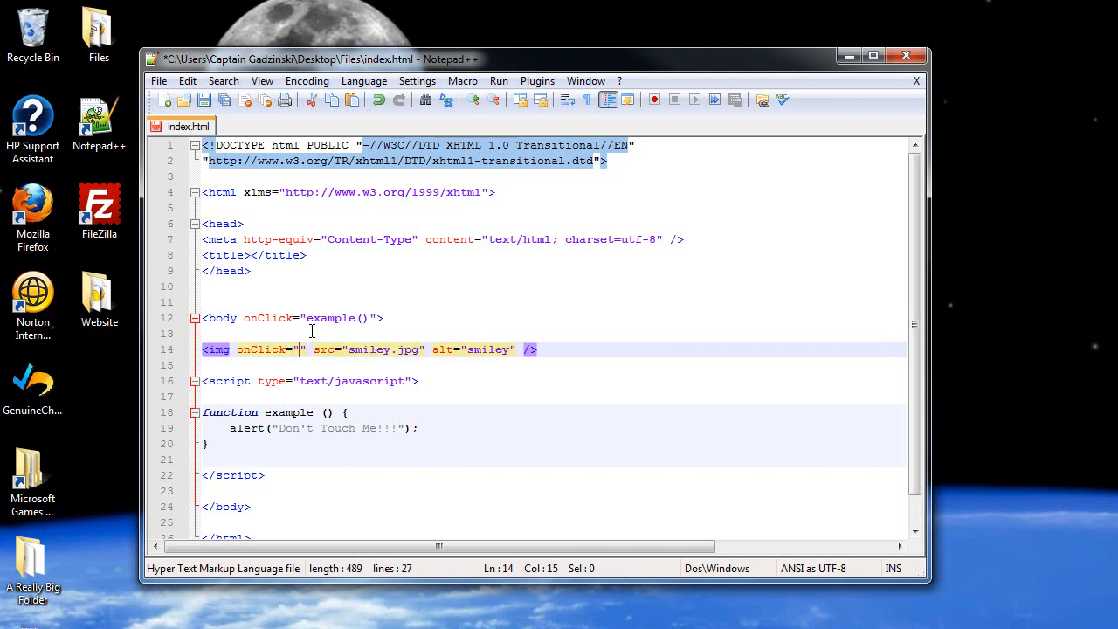
text(example)
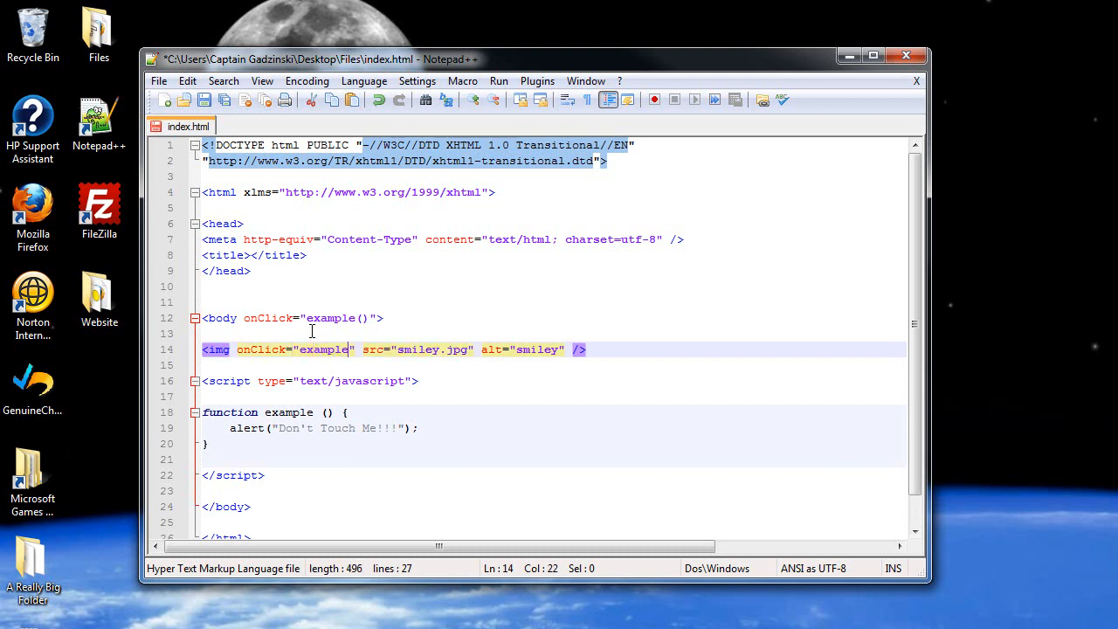
text(())
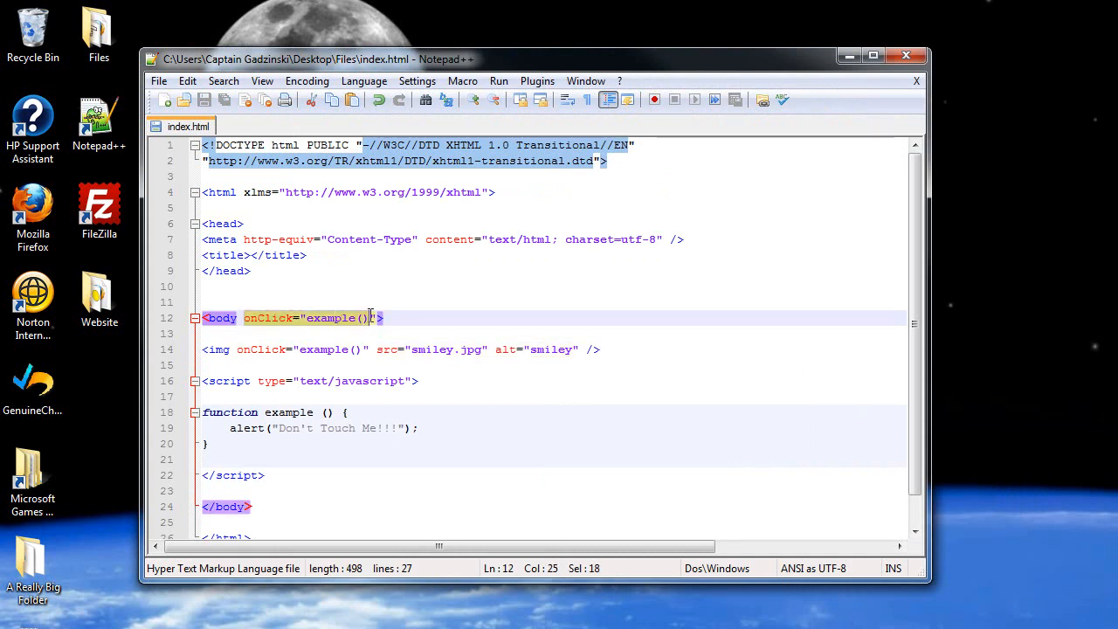
key(Delete)
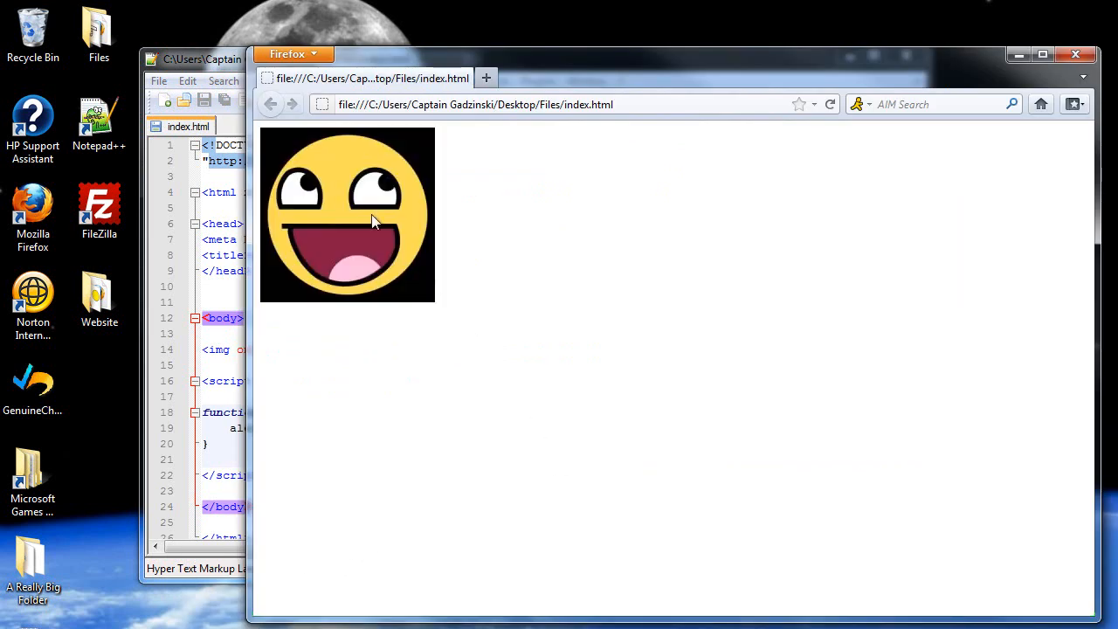
Step: Click the smiley image to trigger the alert and dismiss it
click(346, 214)
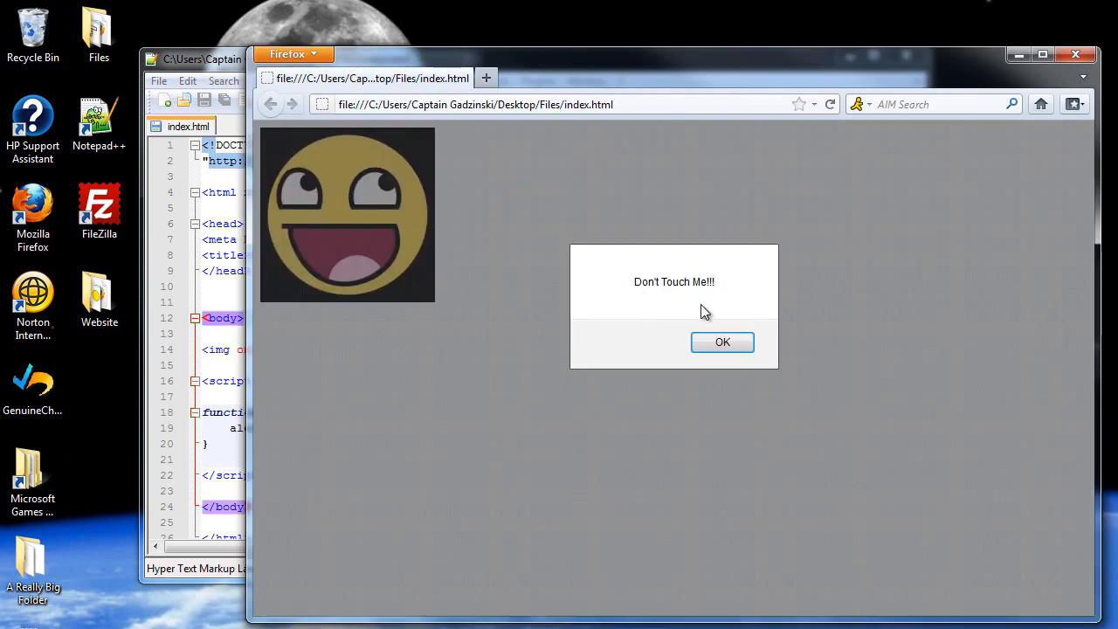
click(722, 342)
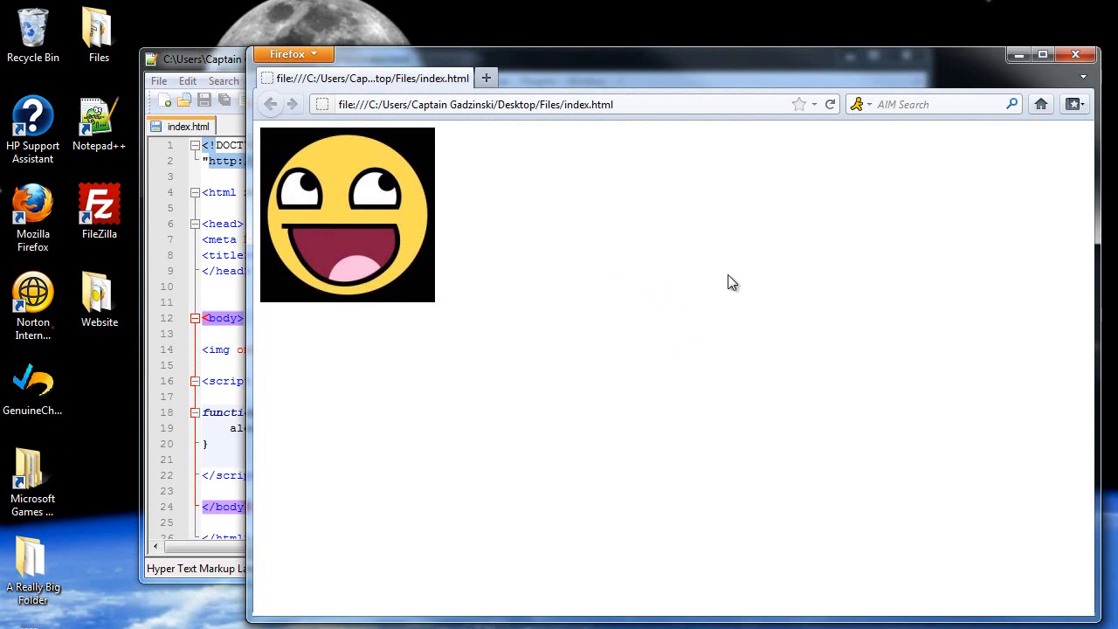
mouse_move(579, 410)
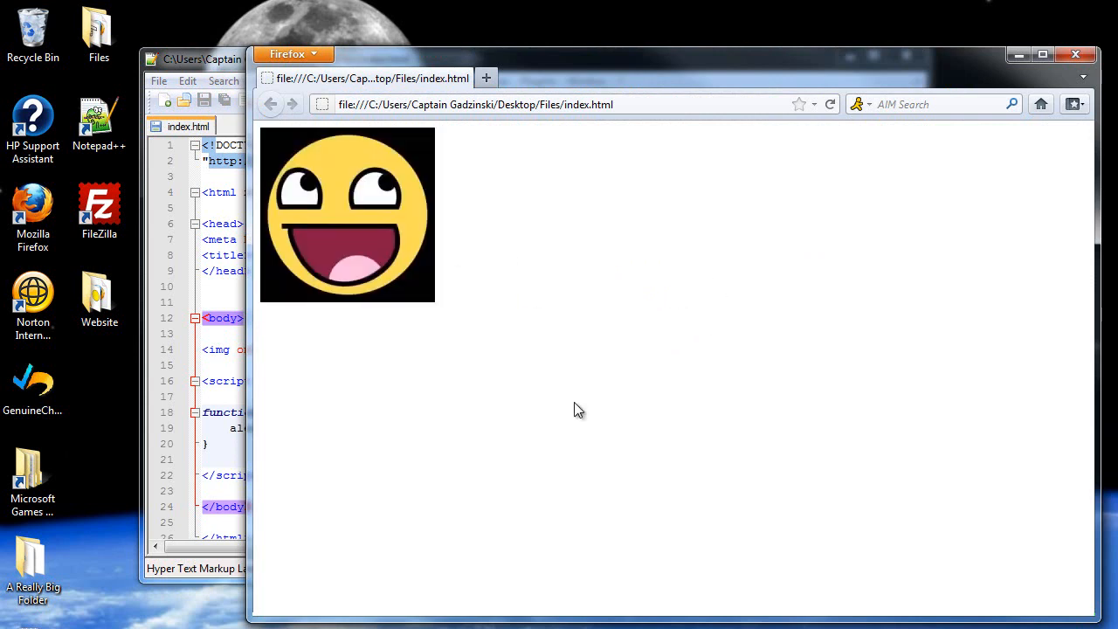
mouse_move(791, 306)
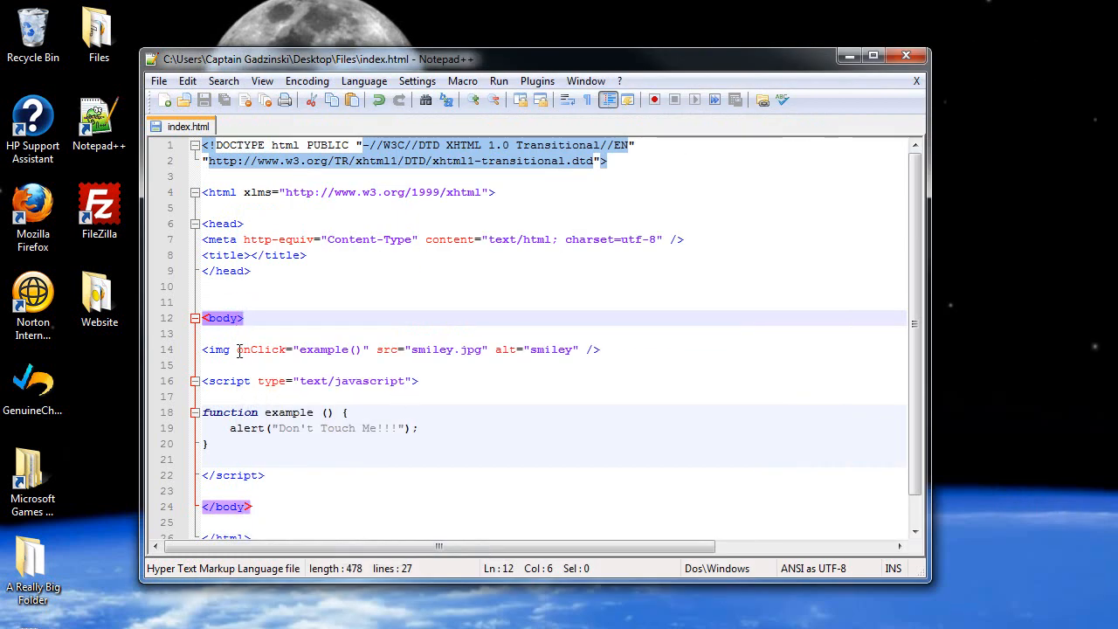
double_click(262, 350)
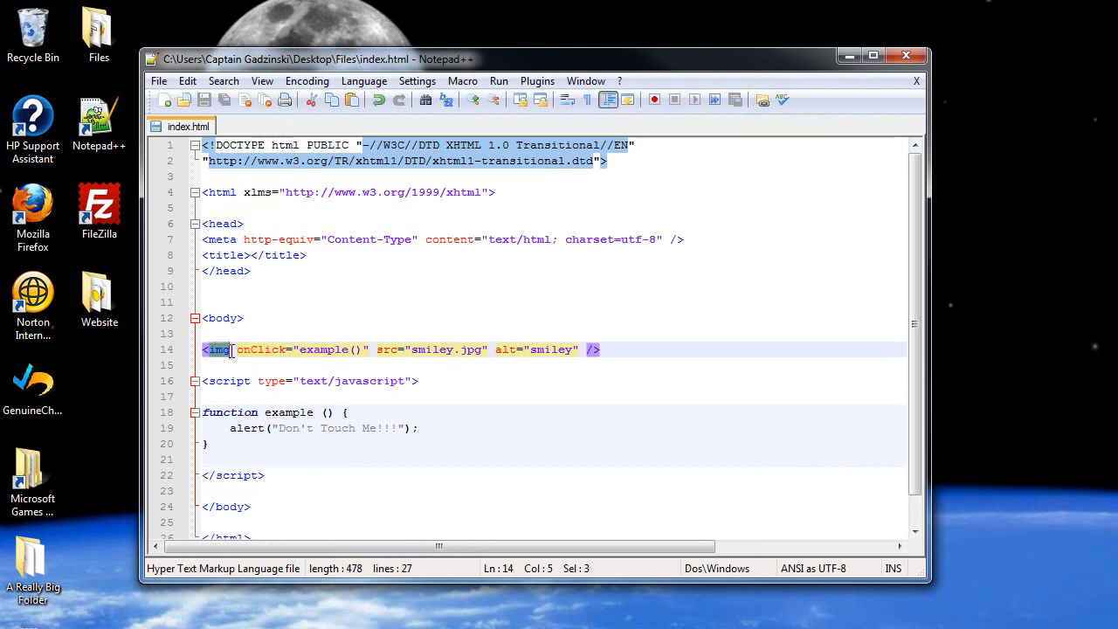
click(297, 350)
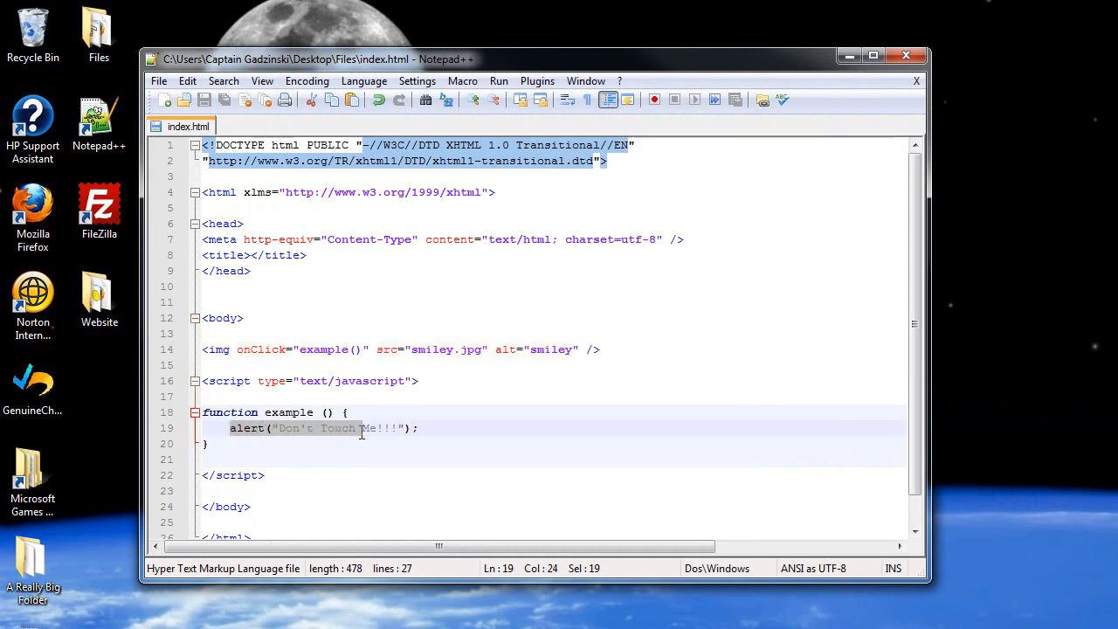
click(346, 444)
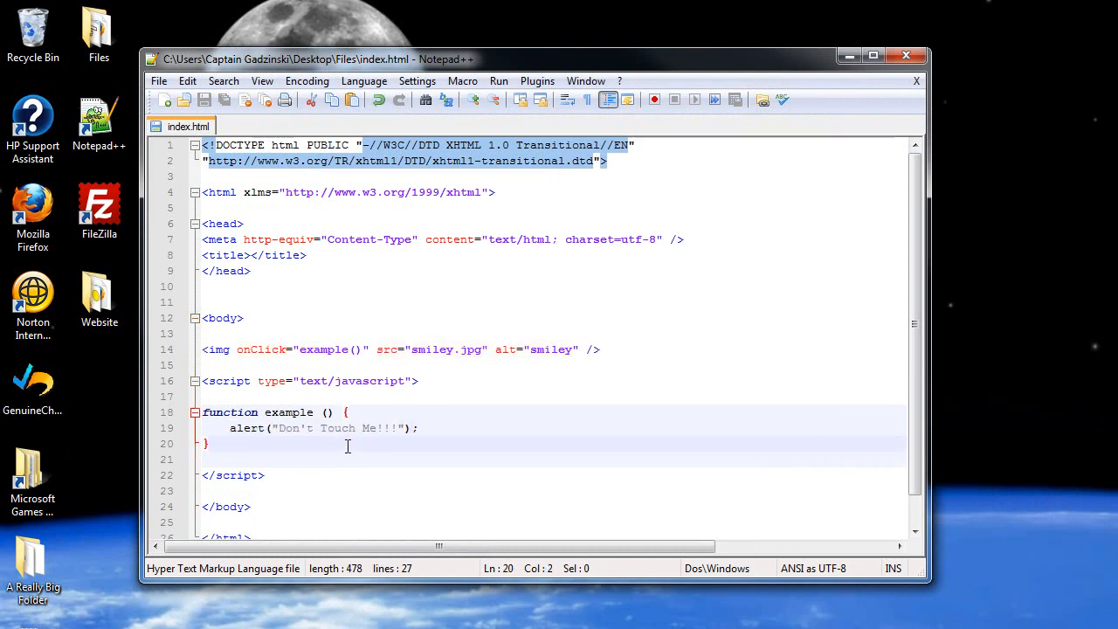
mouse_move(415, 336)
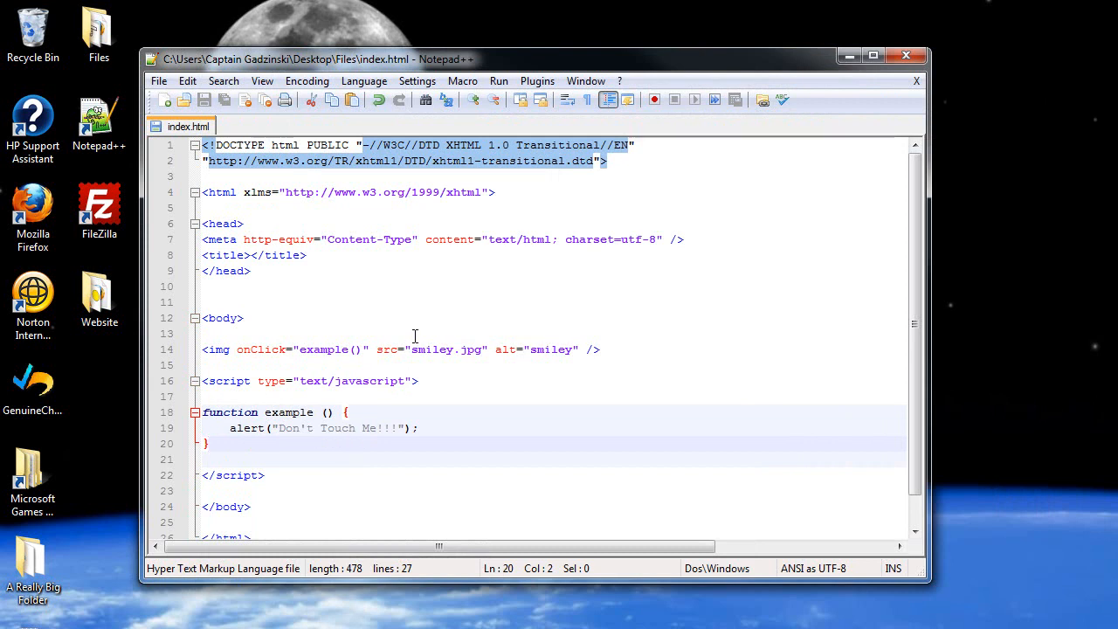
mouse_move(275, 319)
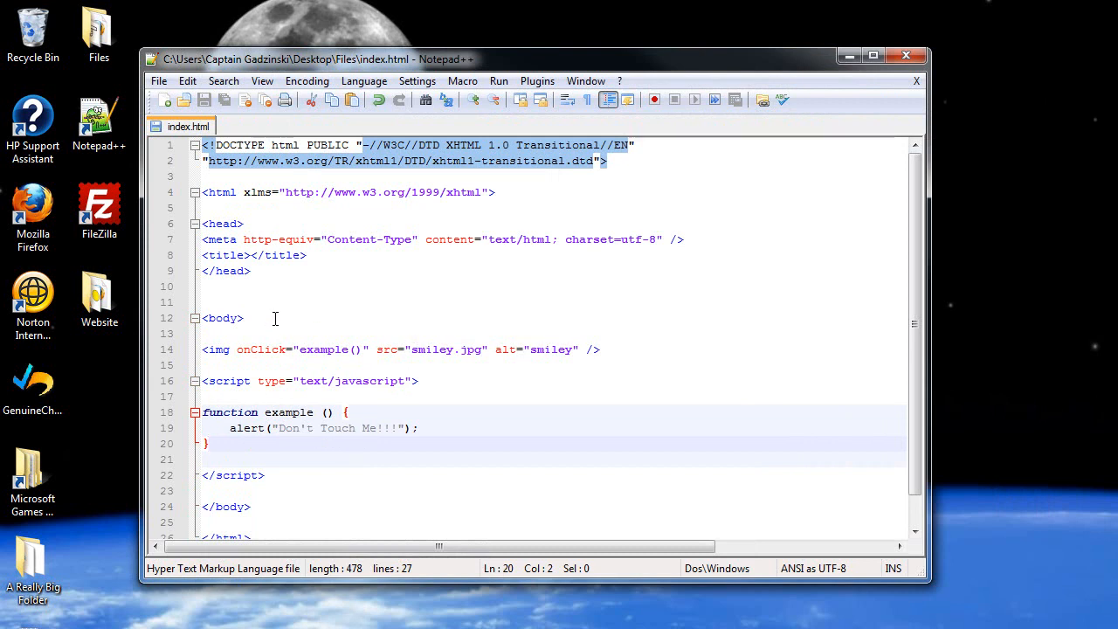
click(223, 318)
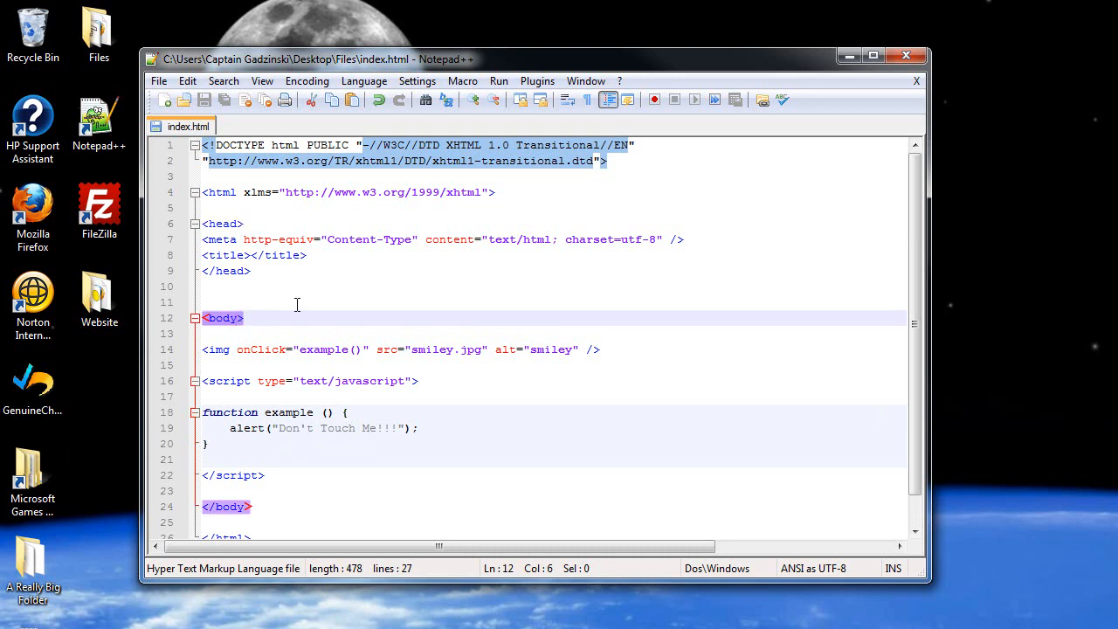
Step: Add onLoad="" to the body tag and paste a copy of example() renamed to load
text(on)
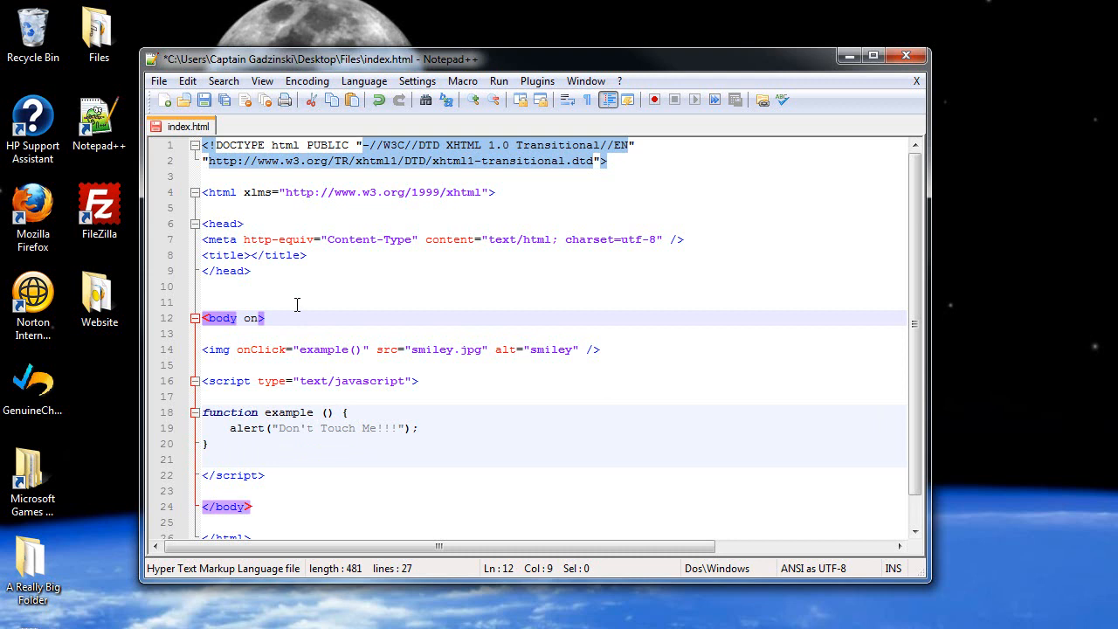
text(l)
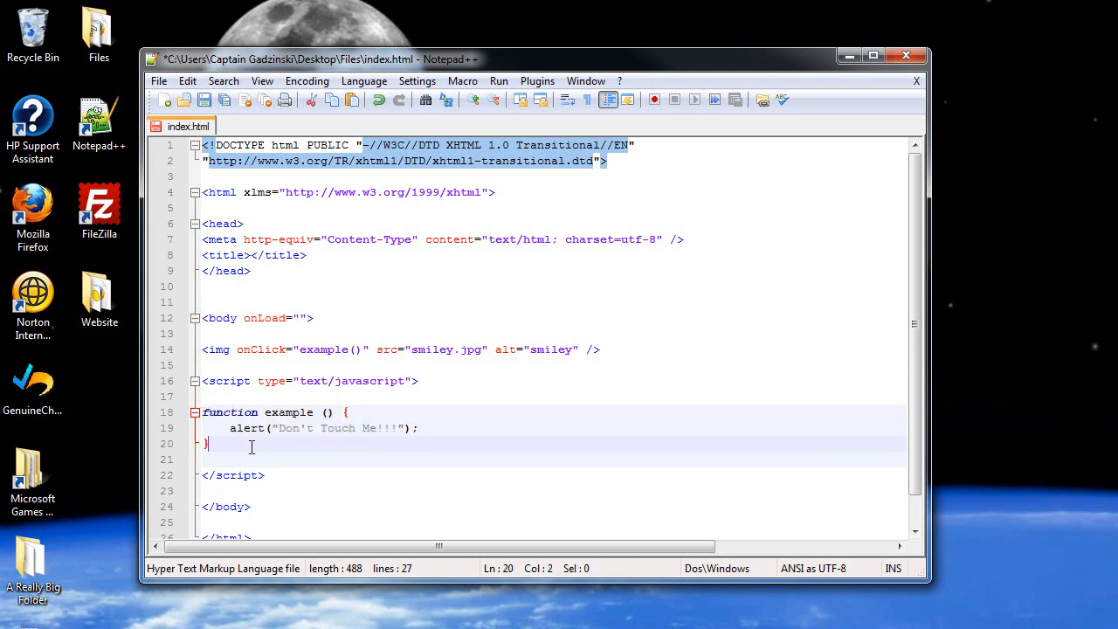
key(ctrl+v)
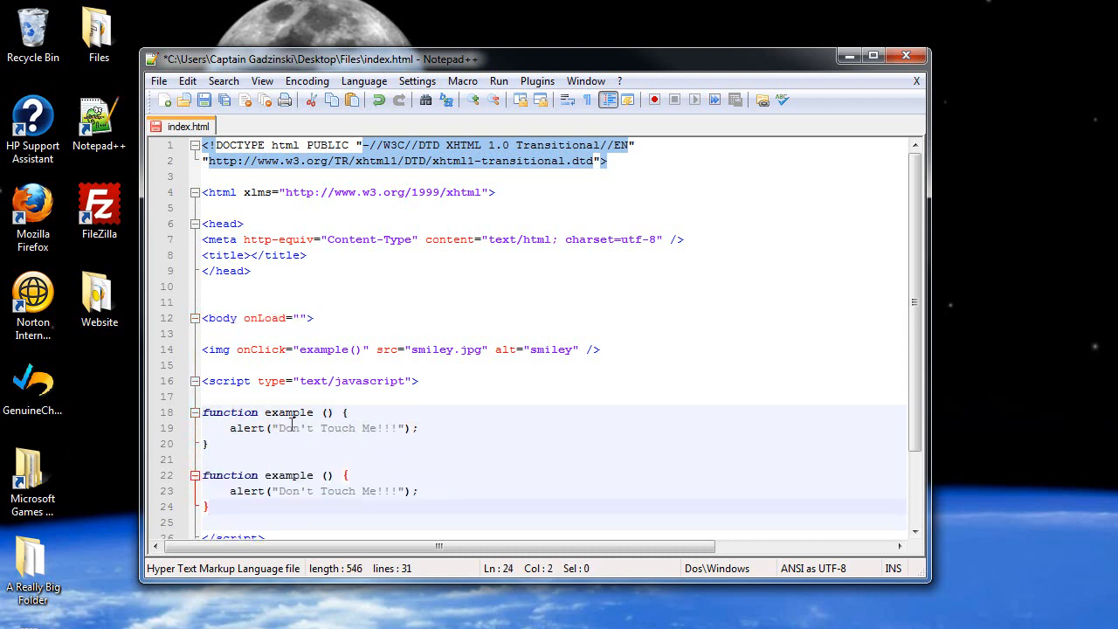
double_click(288, 475)
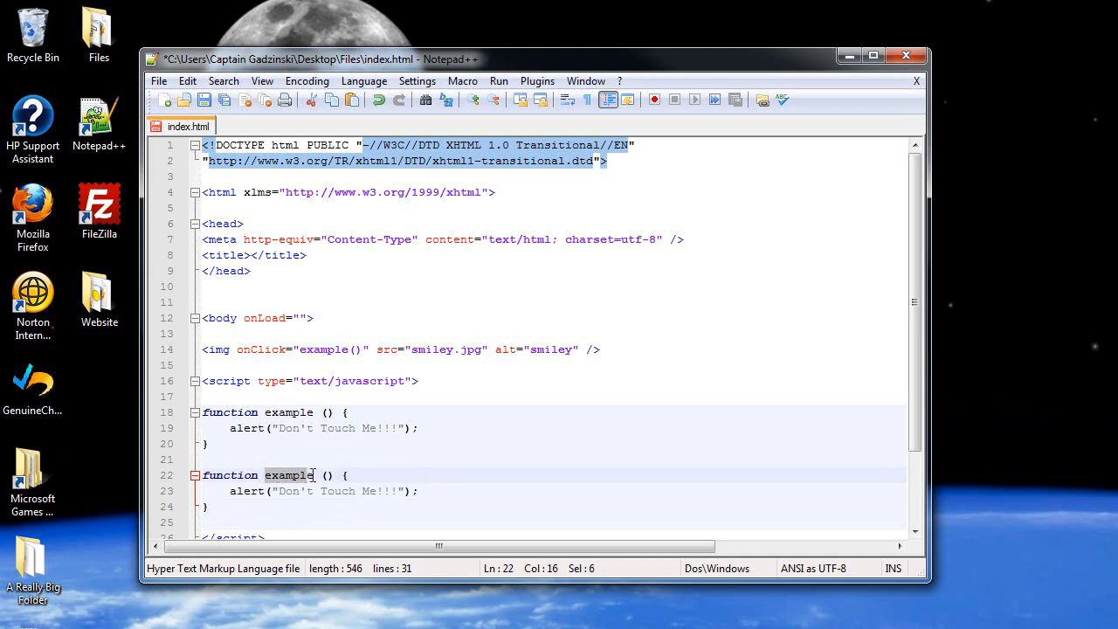
text(log)
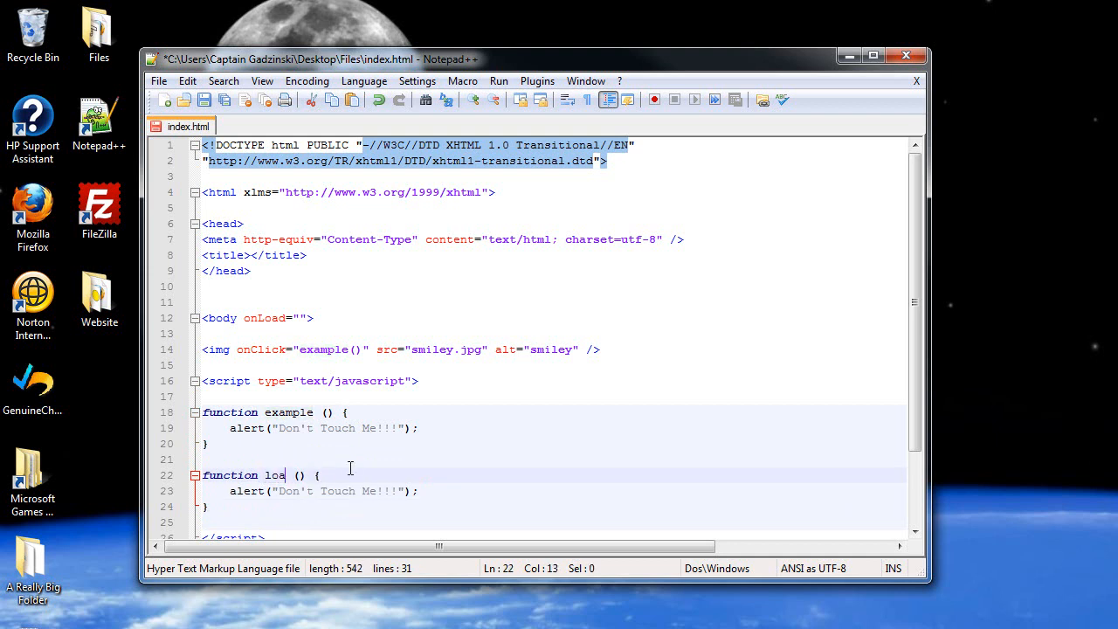
text(ad)
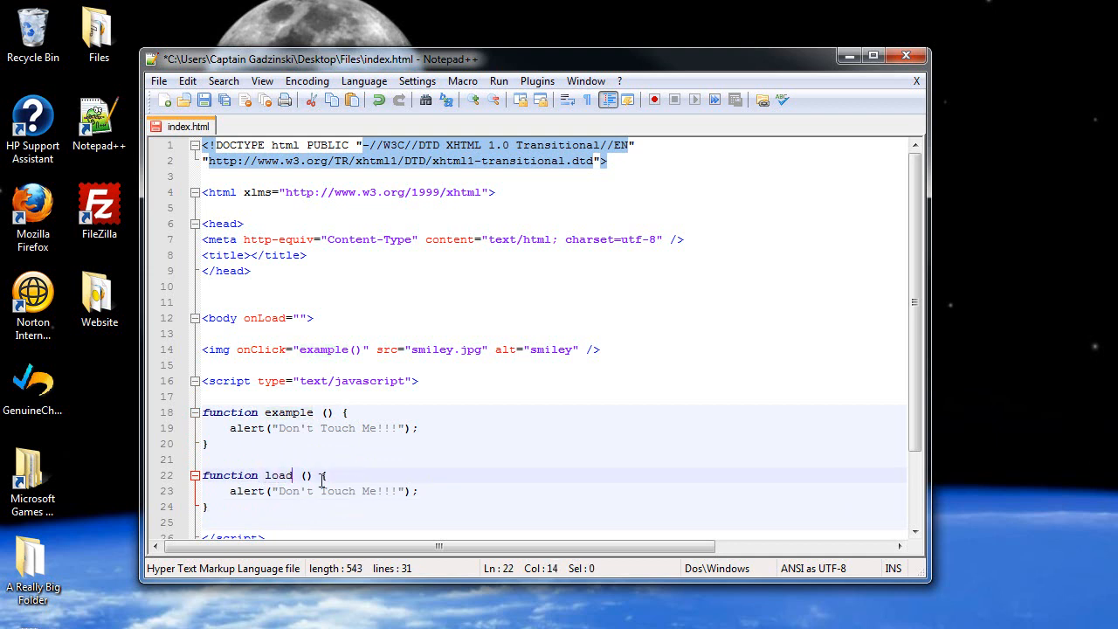
Step: Change load's alert to "Welcome to this site!" and set body onLoad to load()
double_click(247, 490)
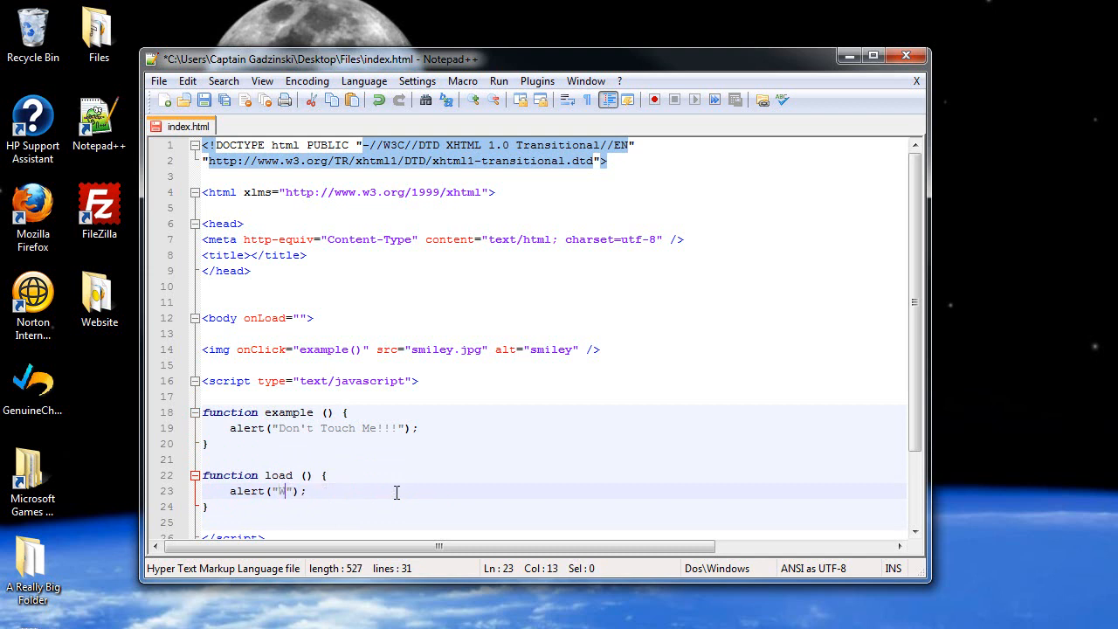
text(elcome to thi)
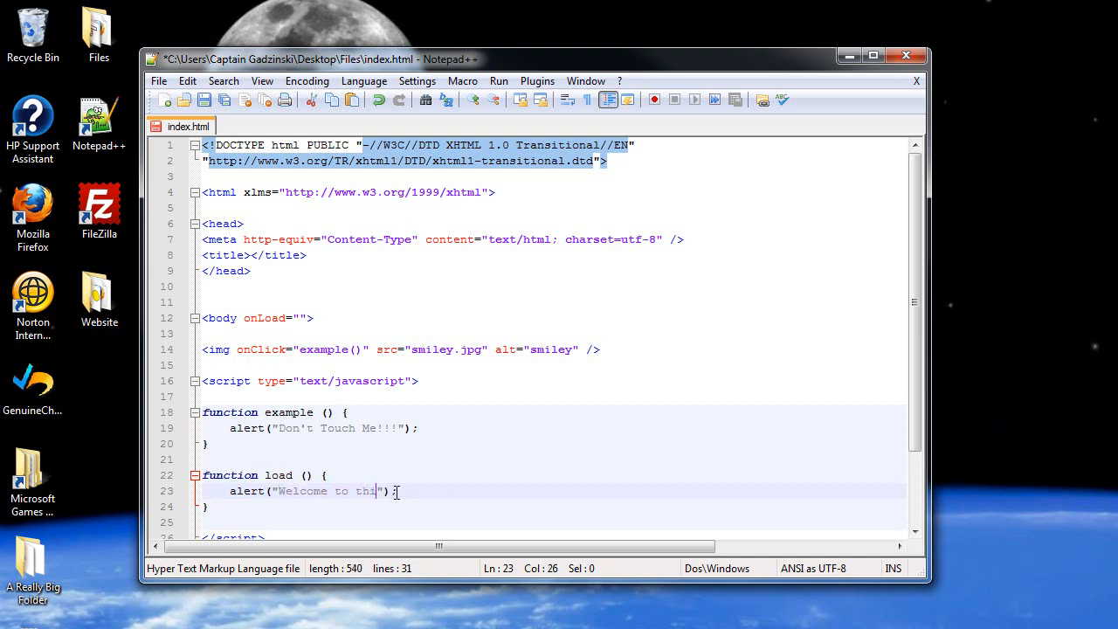
text(site!)
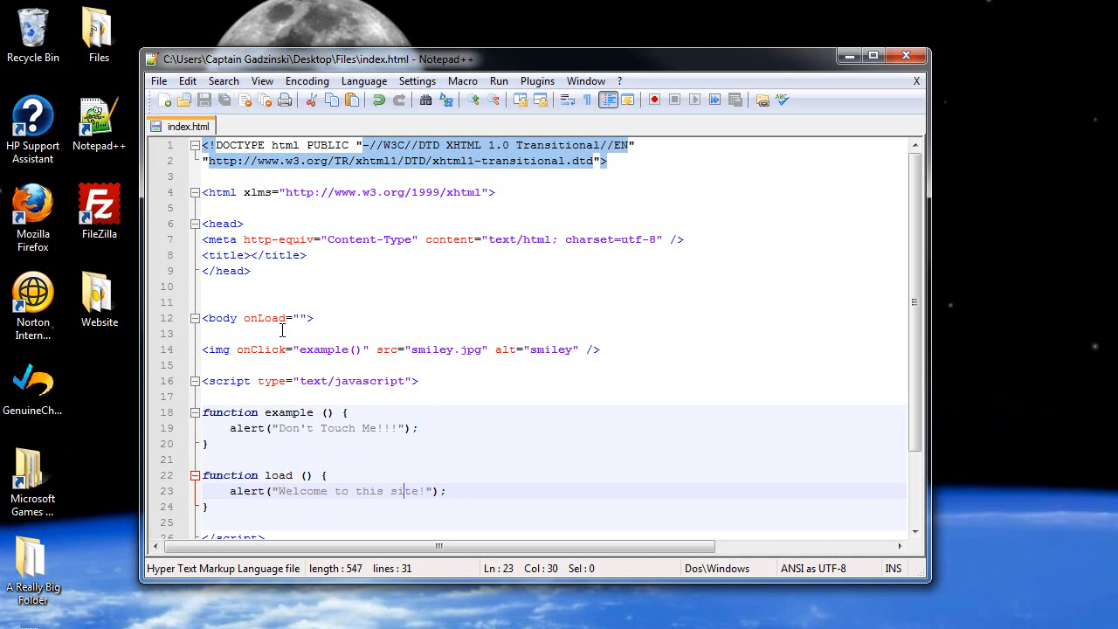
click(301, 318)
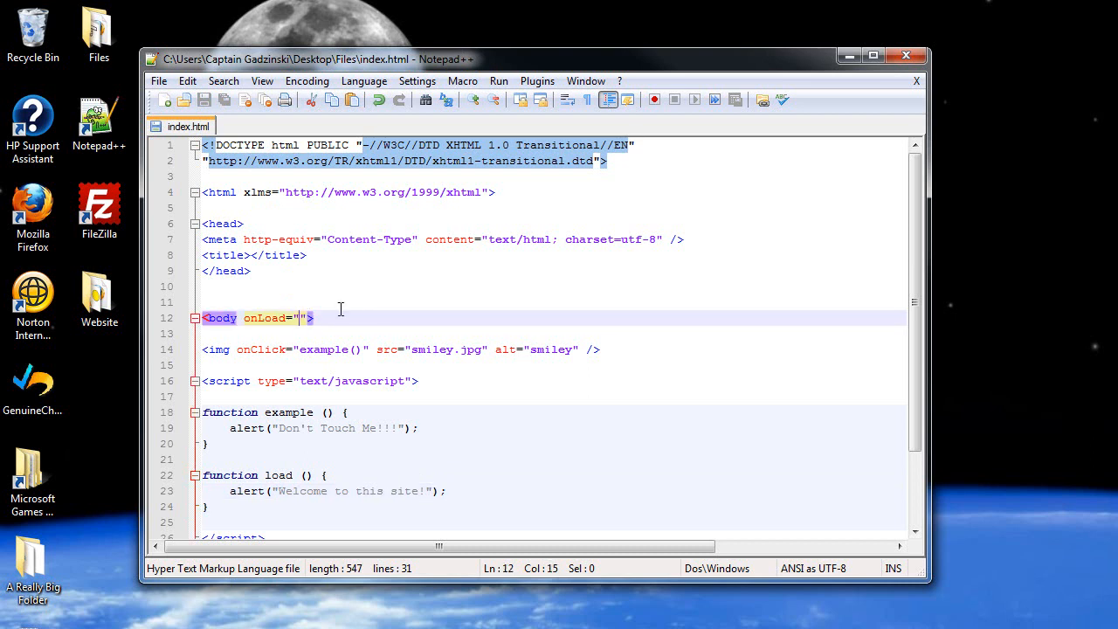
text(load)
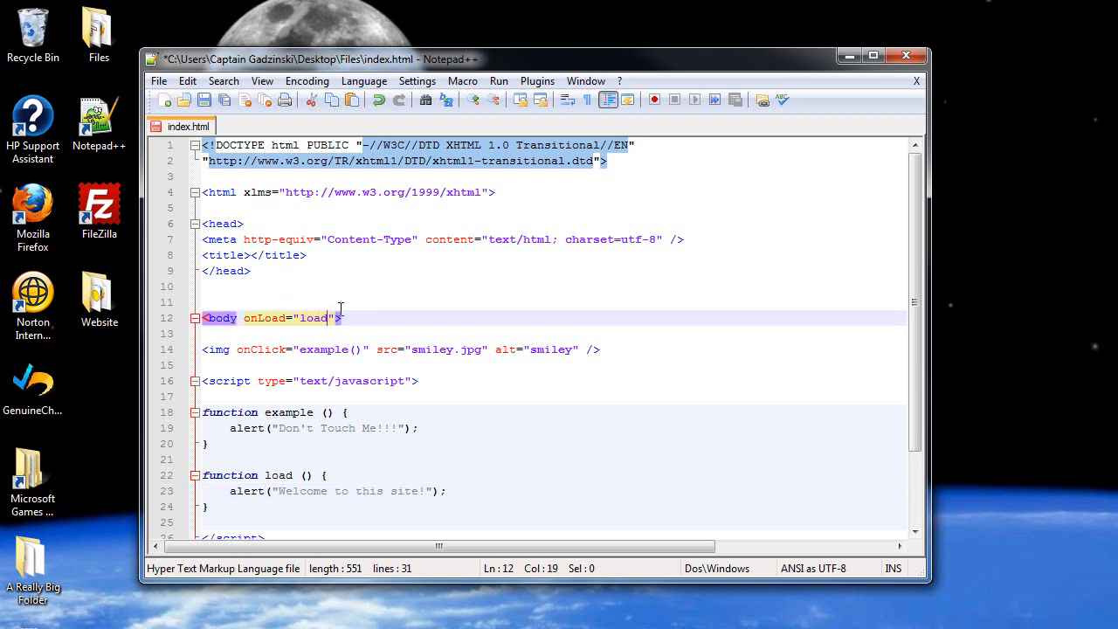
text(())
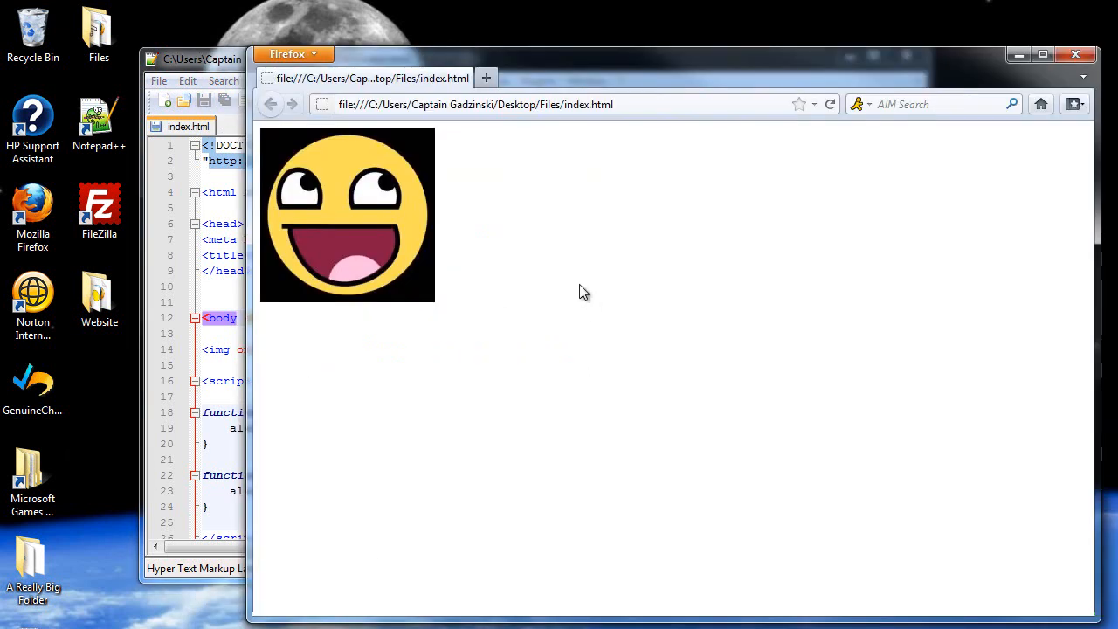
mouse_move(105, 412)
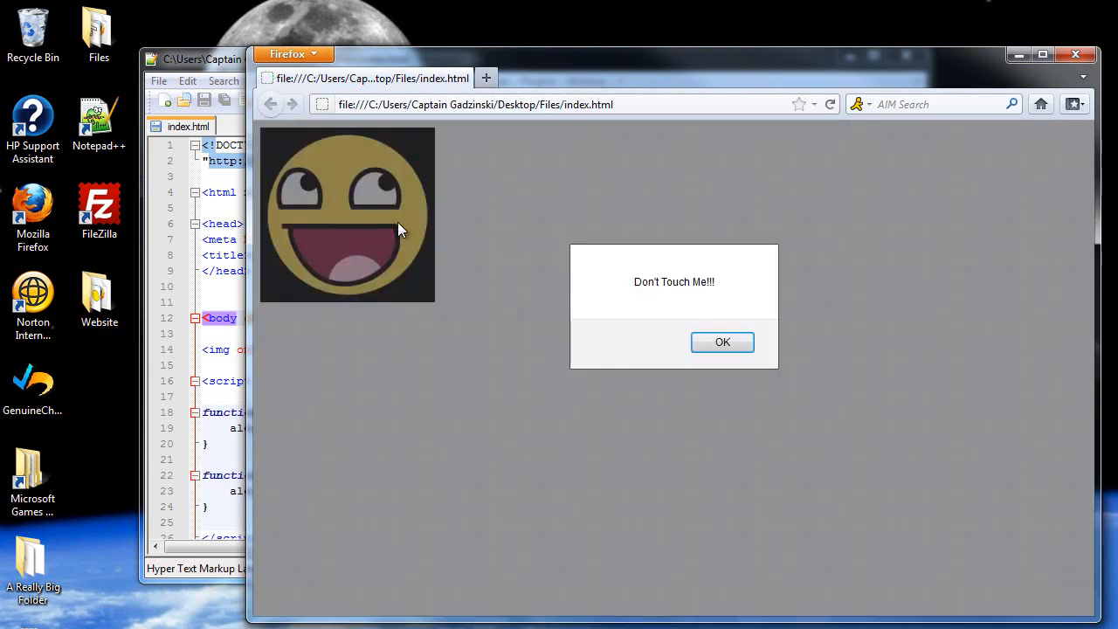
Step: Dismiss the "Don't Touch Me!!!" alert shown after clicking the smiley
click(723, 341)
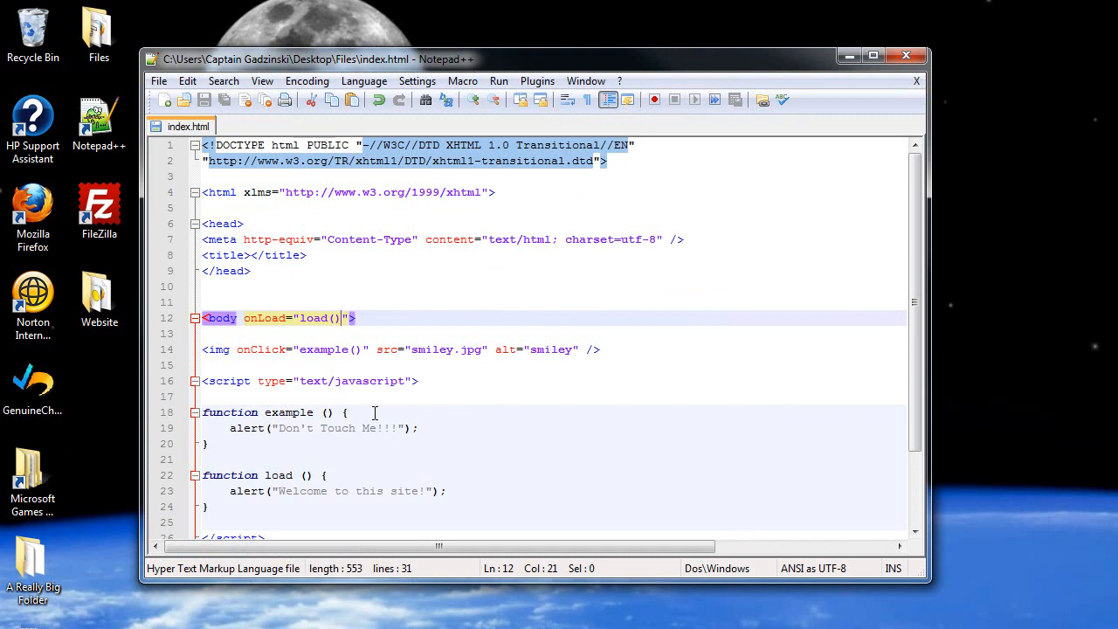
mouse_move(255, 326)
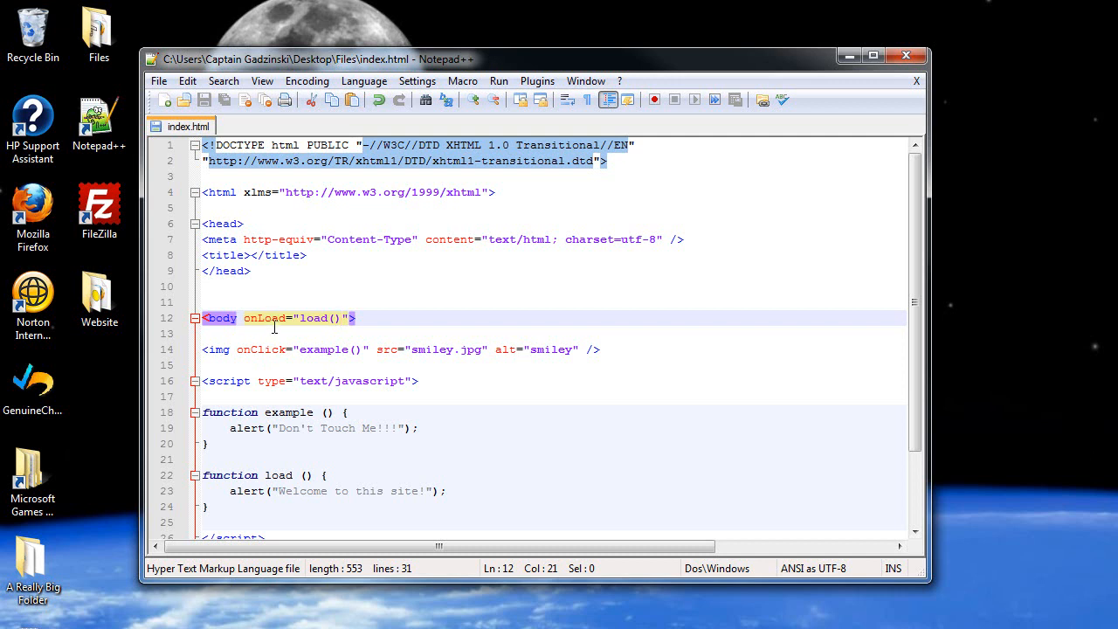
mouse_move(478, 352)
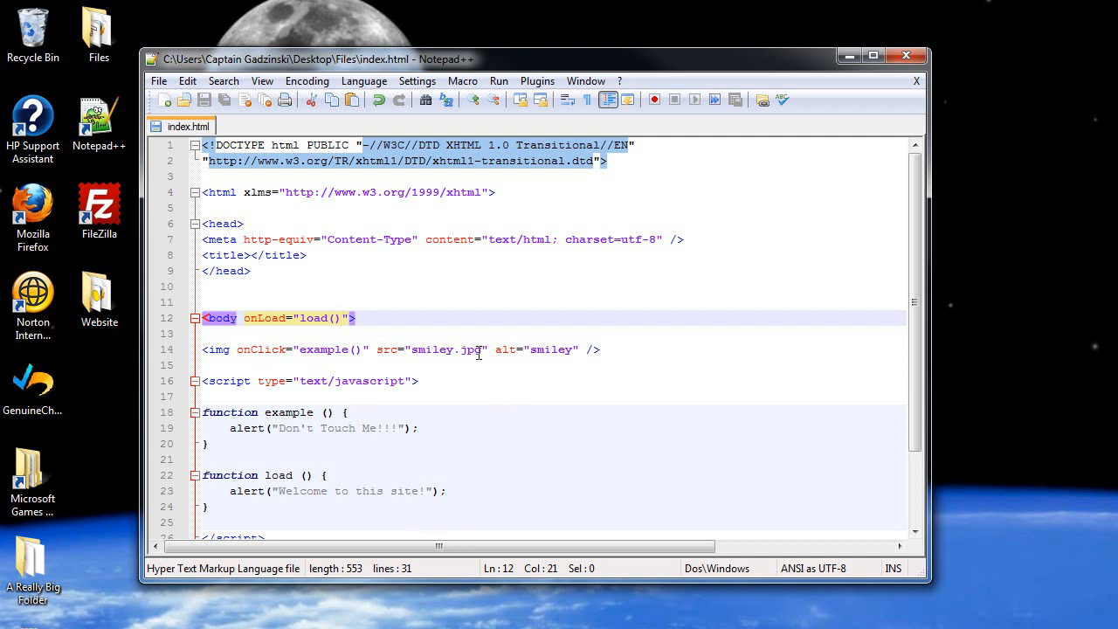
mouse_move(341, 262)
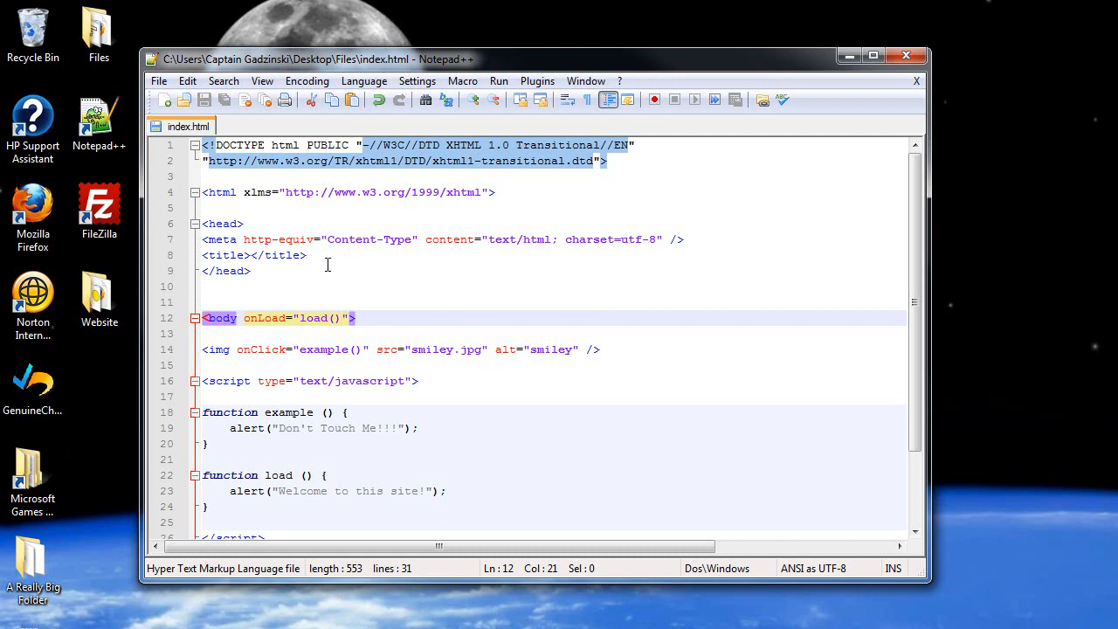
mouse_move(121, 309)
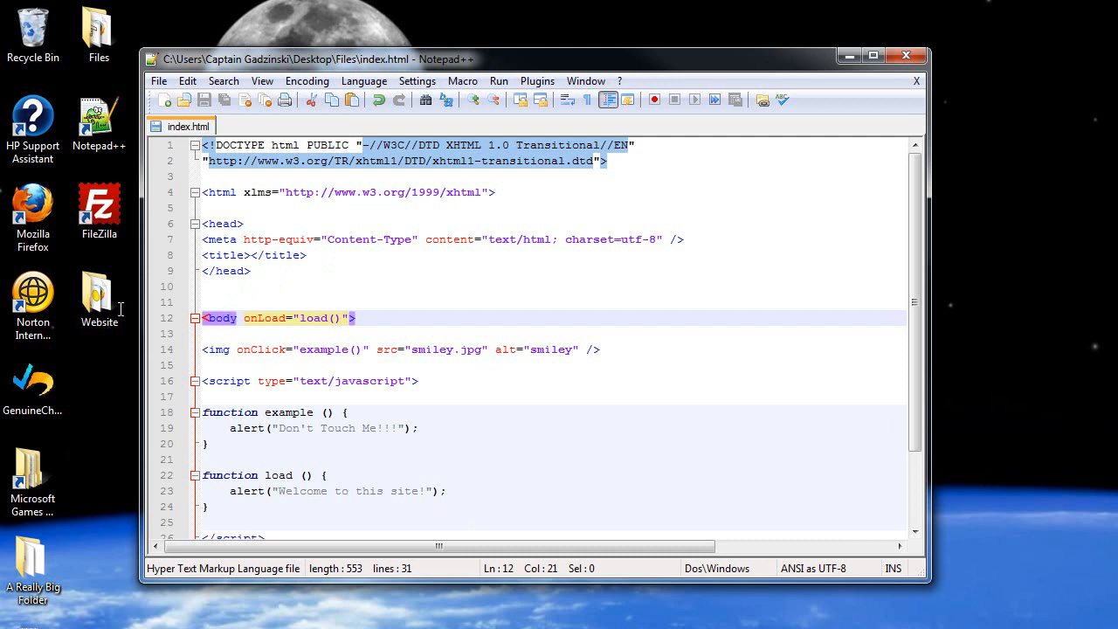
mouse_move(240, 312)
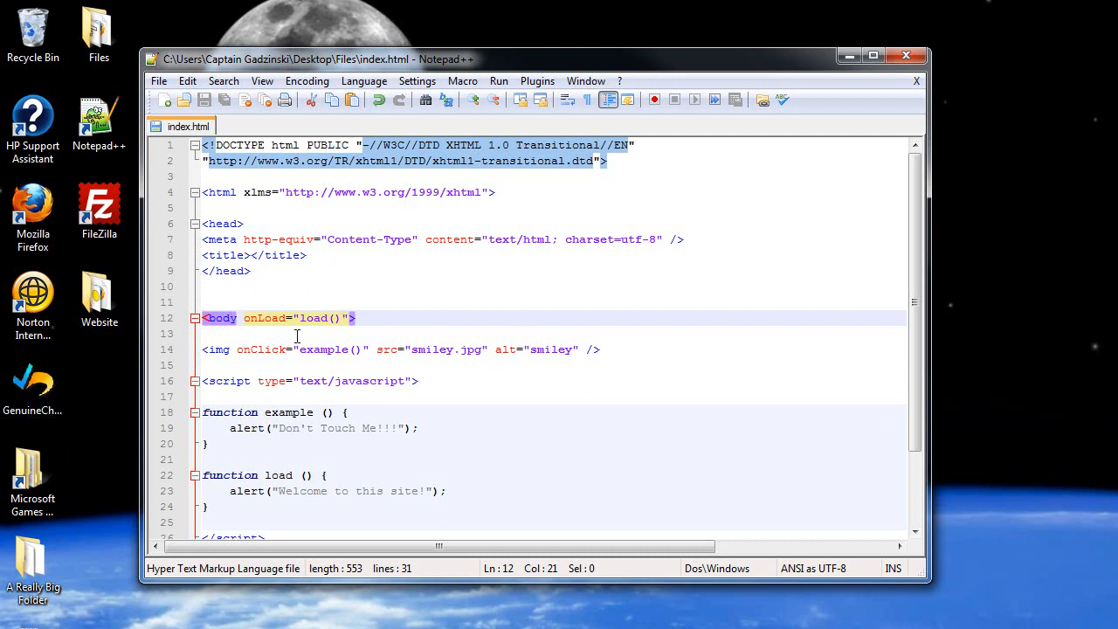
click(305, 475)
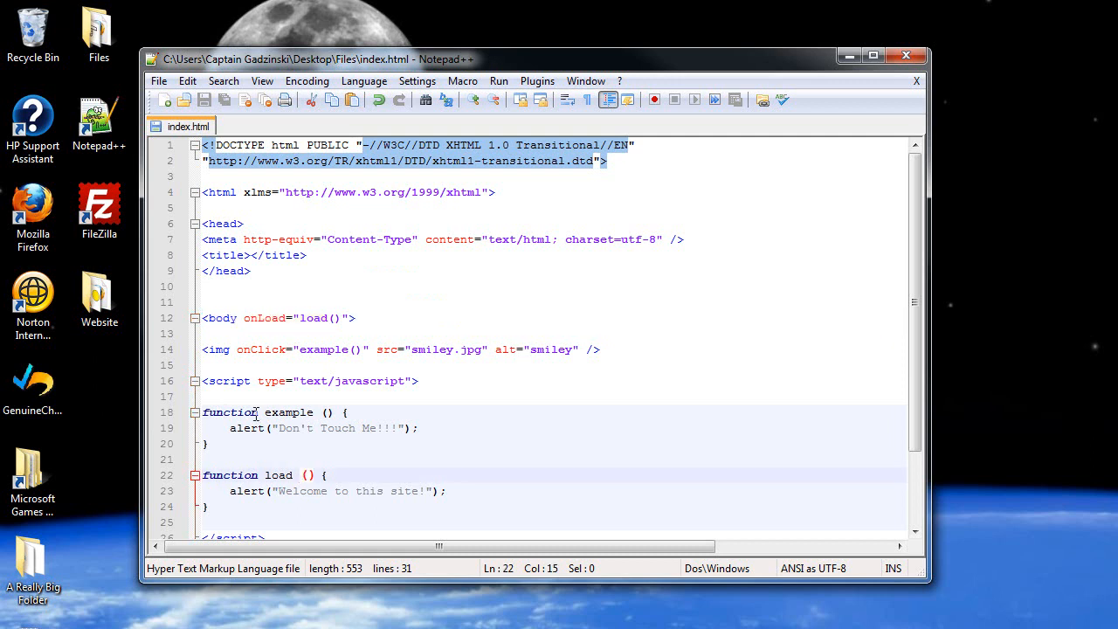
mouse_move(266, 355)
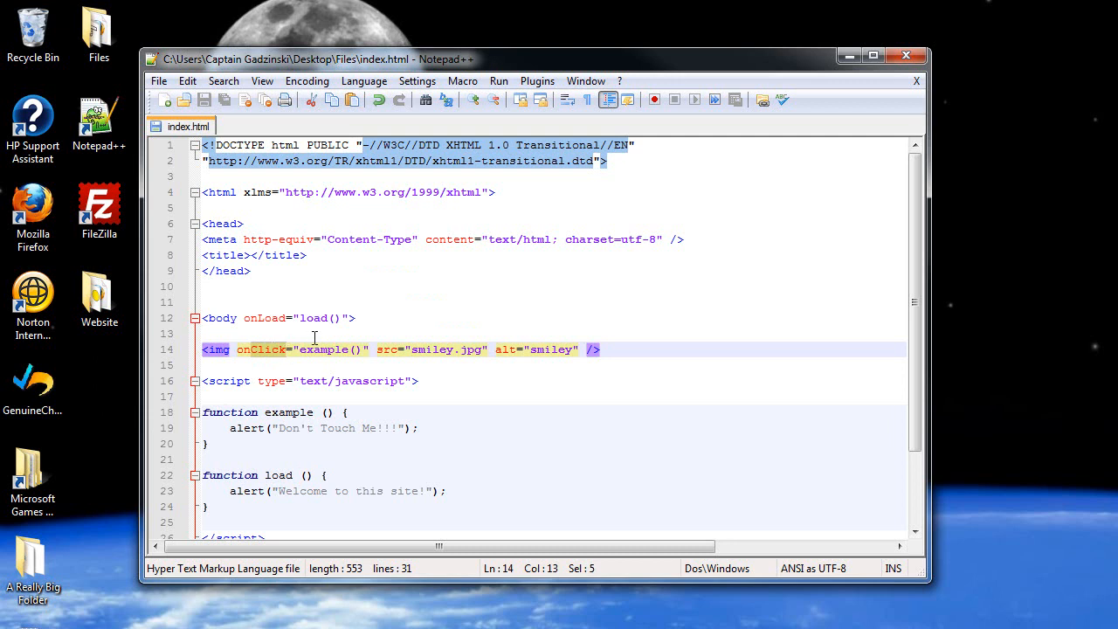
Step: Replace the img tag's onClick with onMouseOver so the alert fires on hover
text(onMouseOv)
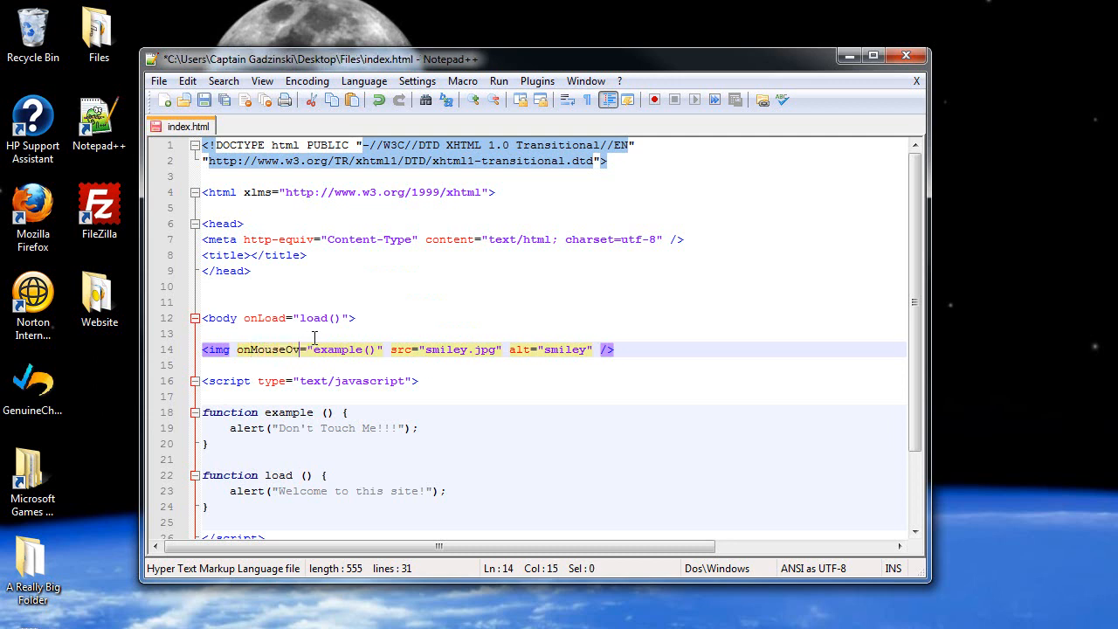
text(er)
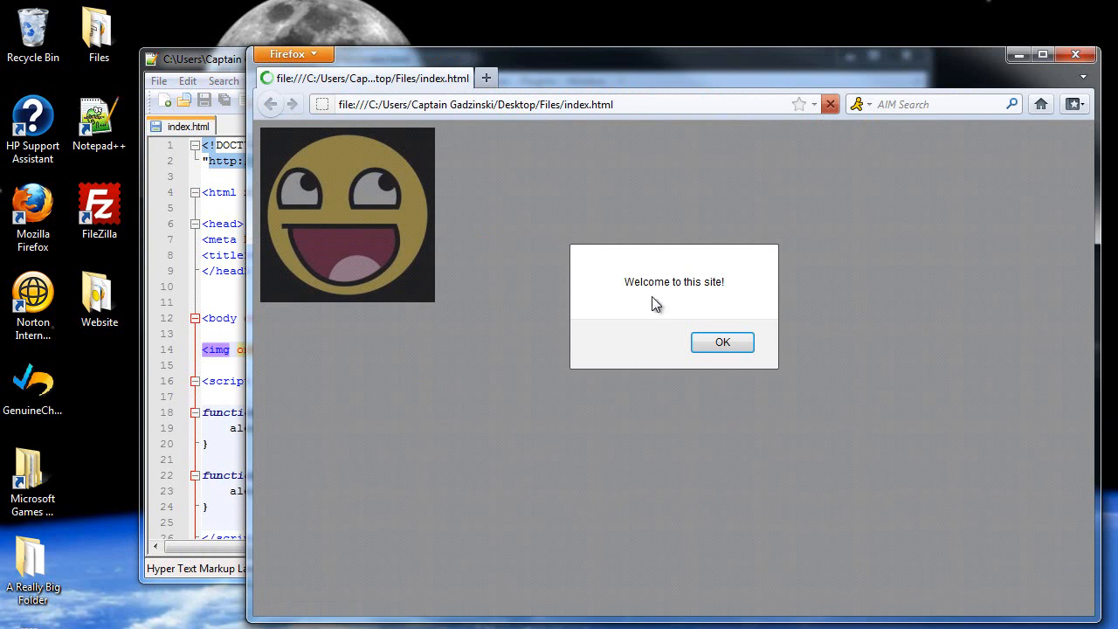
Step: Dismiss the welcome alert, hover the smiley, and dismiss the Don't Touch Me!!! alert
click(722, 341)
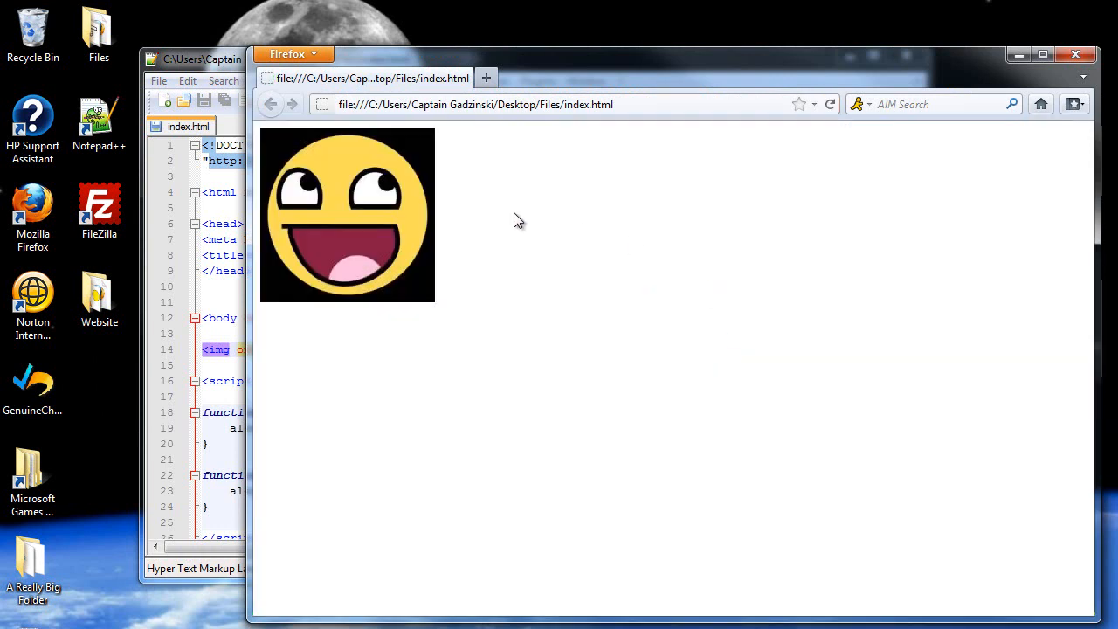
click(347, 214)
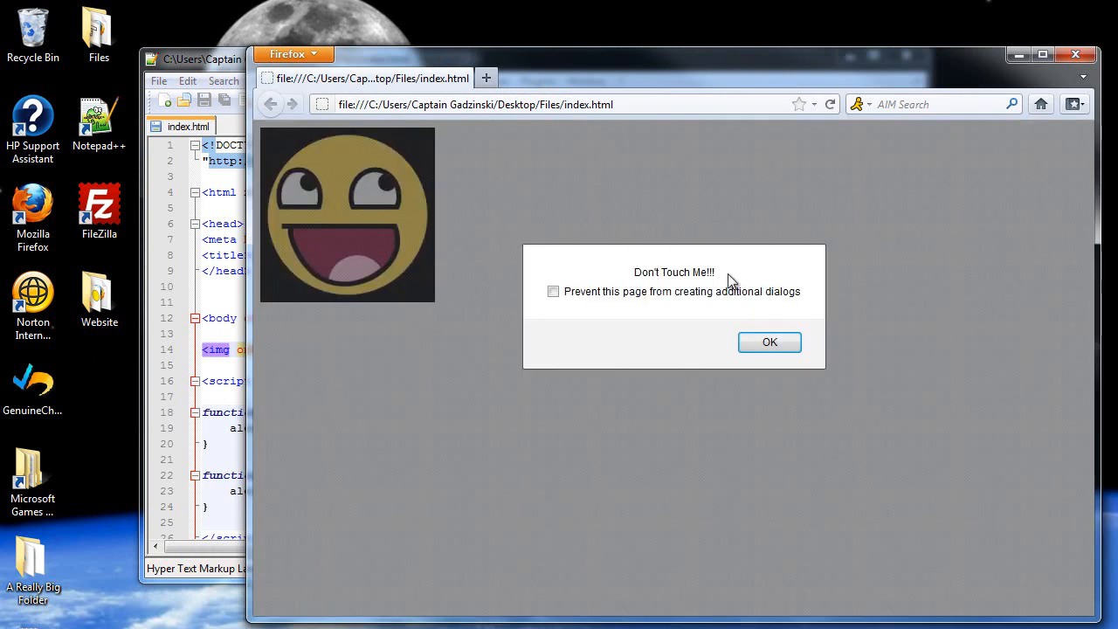
click(769, 342)
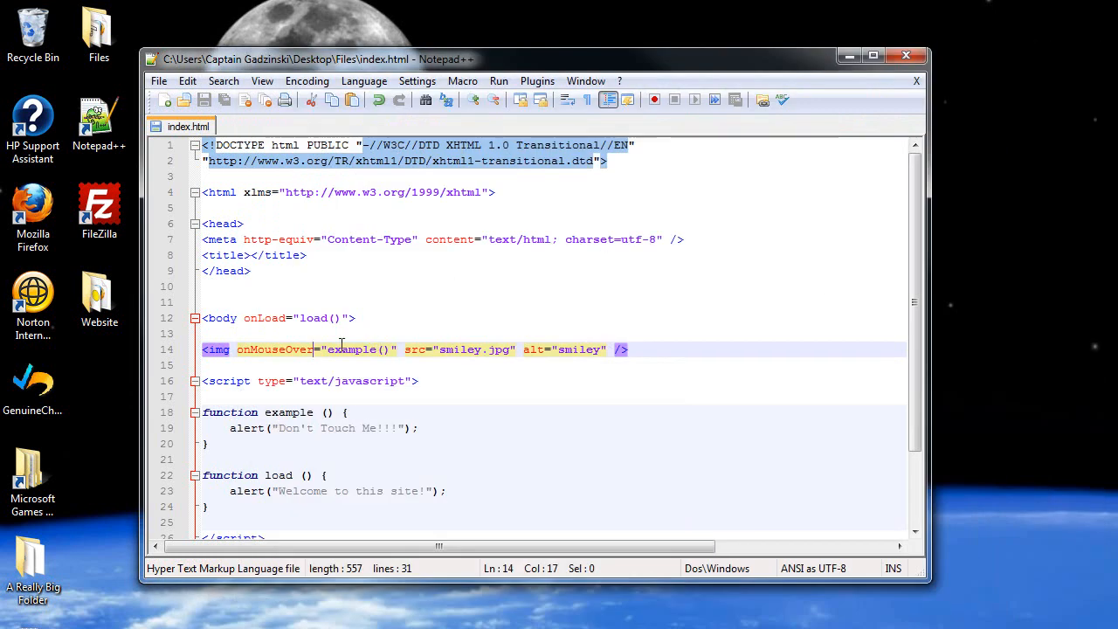
Step: Replace the img tag's onMouseOver attribute with onMouseOut="example()"
click(297, 350)
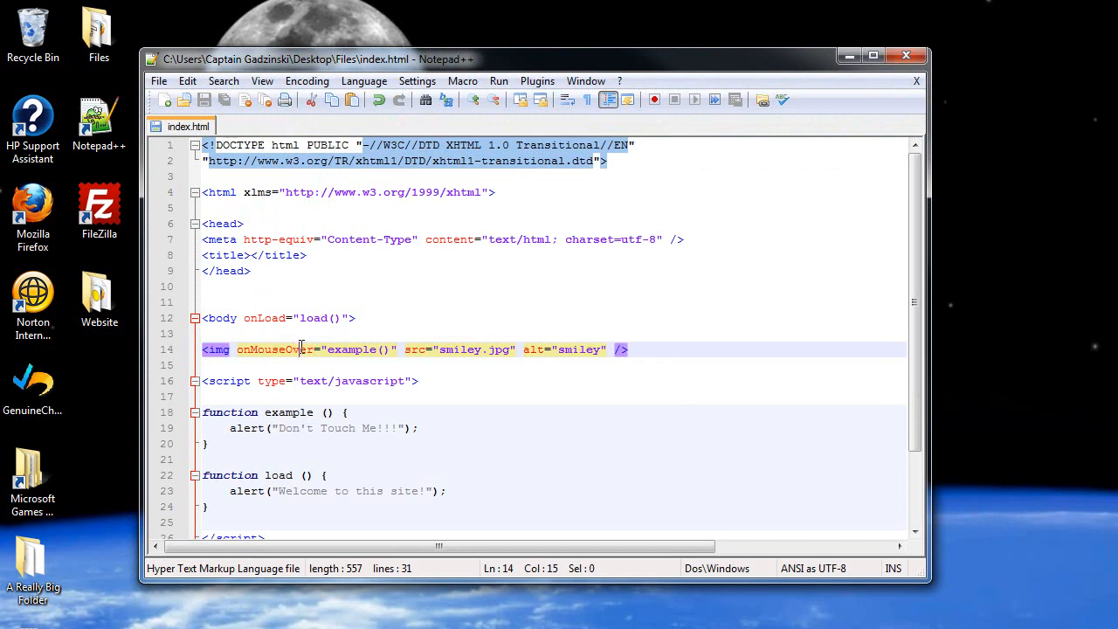
double_click(219, 350)
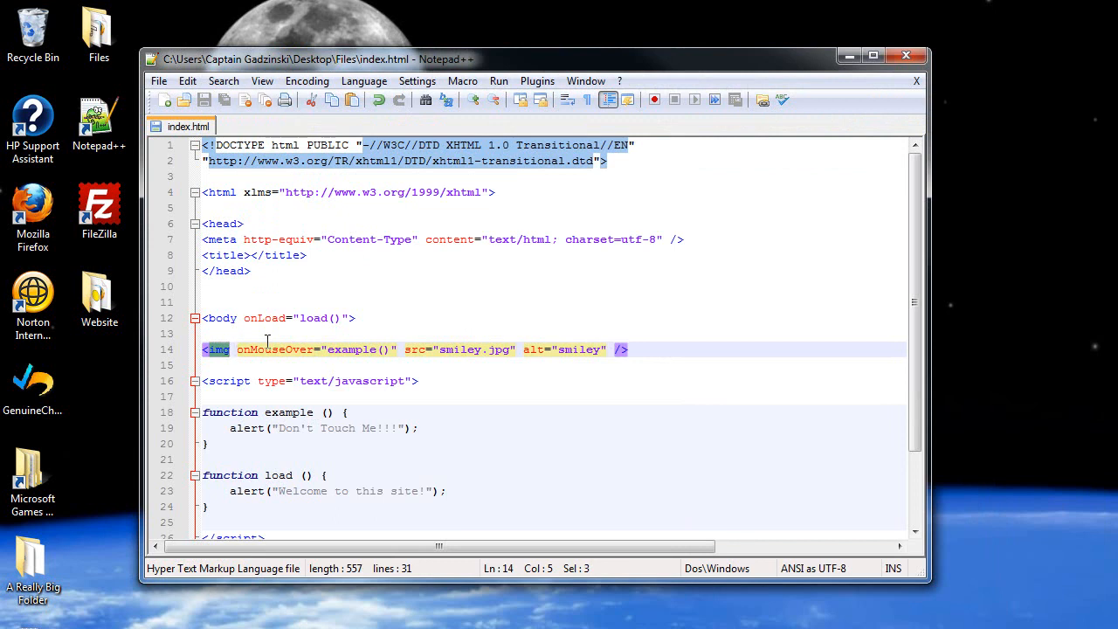
click(315, 349)
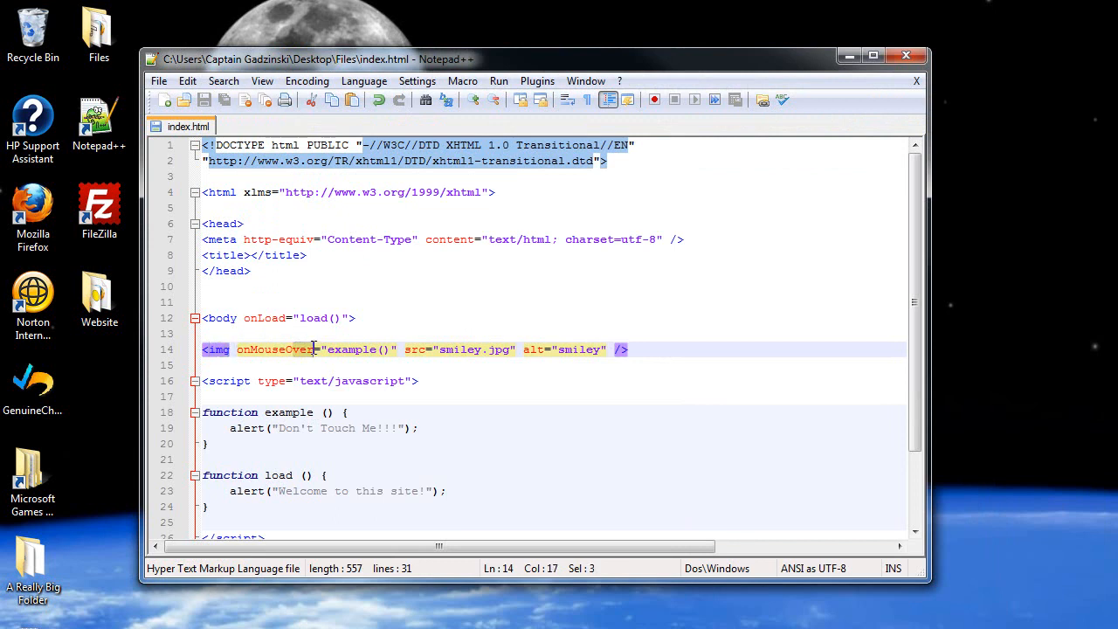
text(onMouseOut)
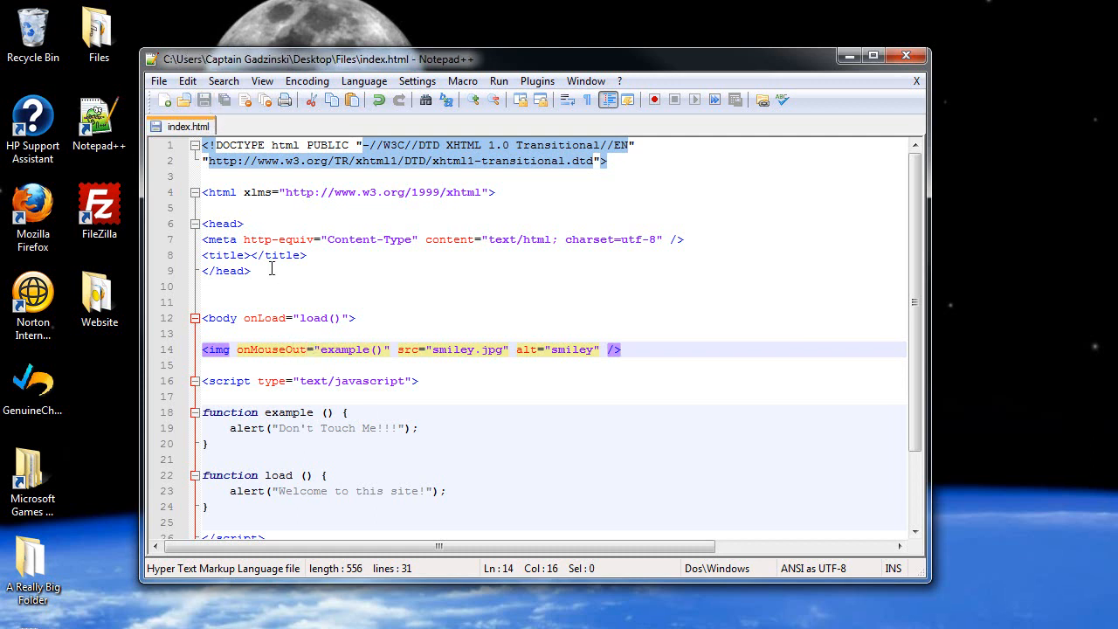
mouse_move(331, 301)
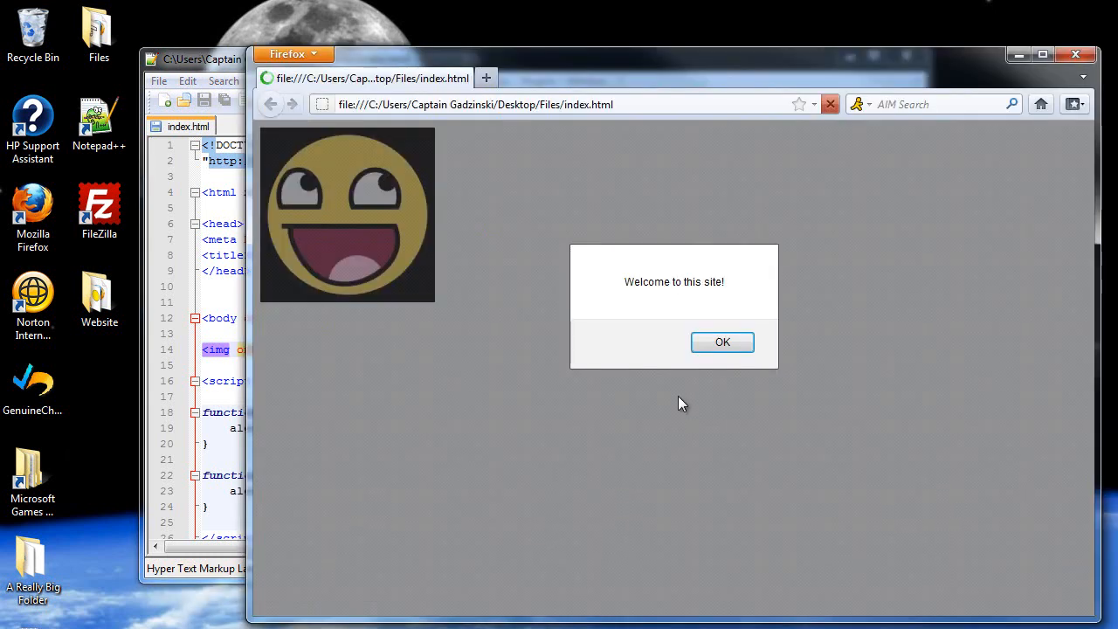
Step: Dismiss the welcome alert, move the mouse off the smiley, and dismiss the Don't Touch Me!!! alert
click(723, 341)
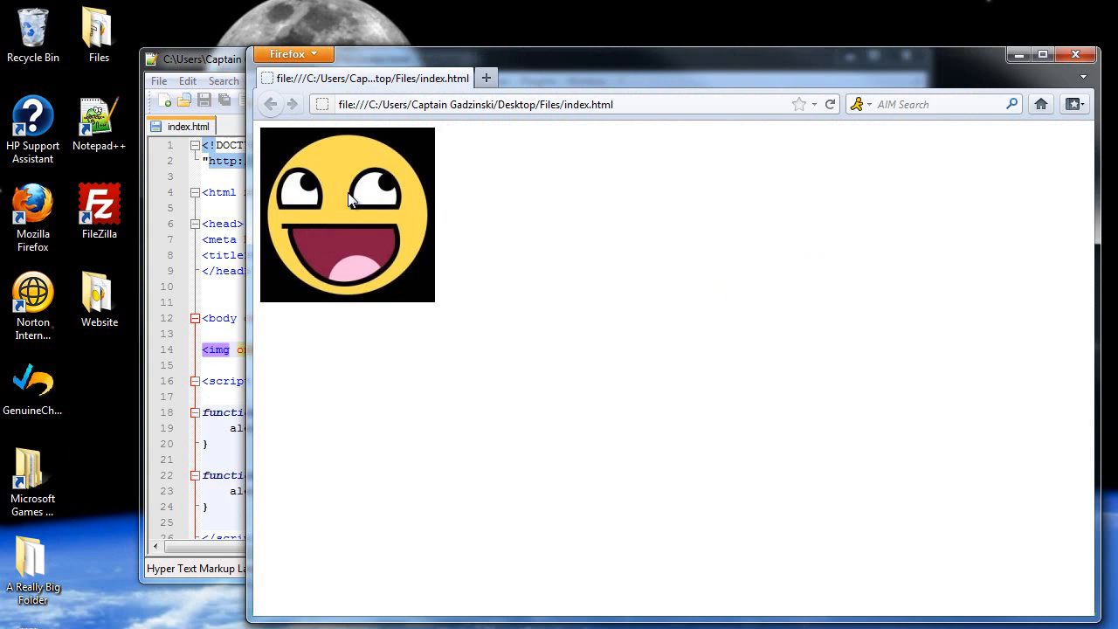
click(347, 215)
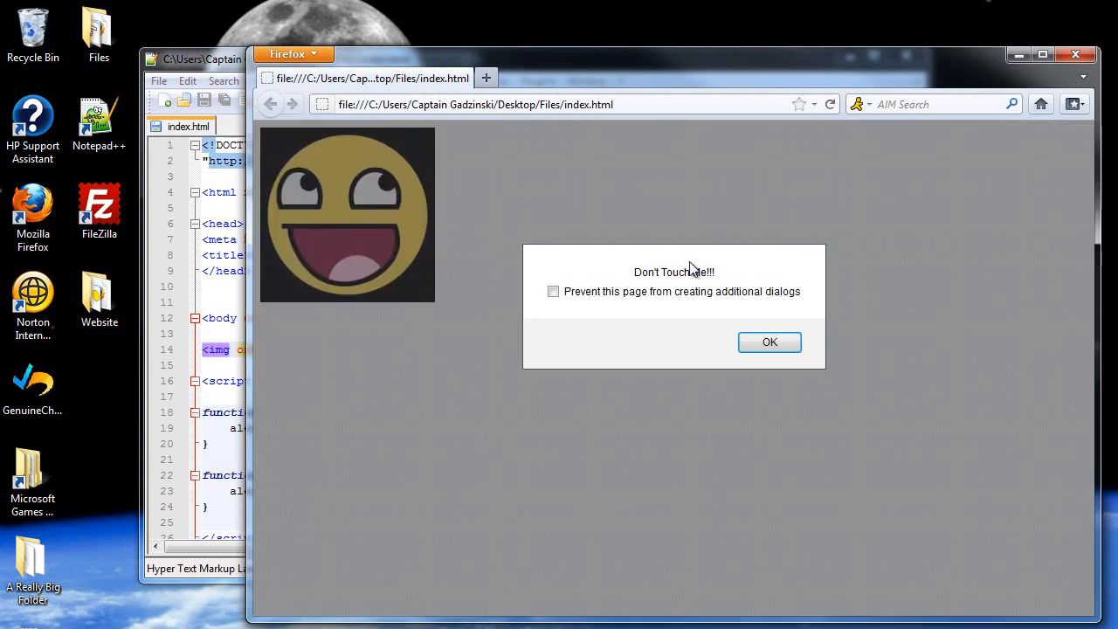
click(769, 342)
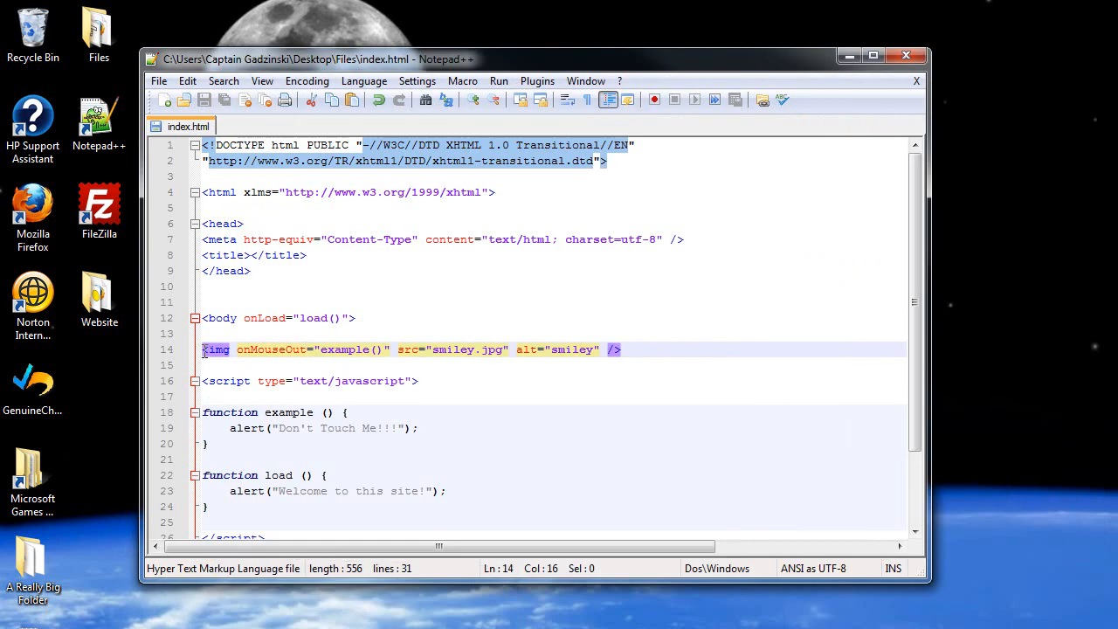
Step: Change the body tag's onLoad to onUnload="unload()"
click(254, 317)
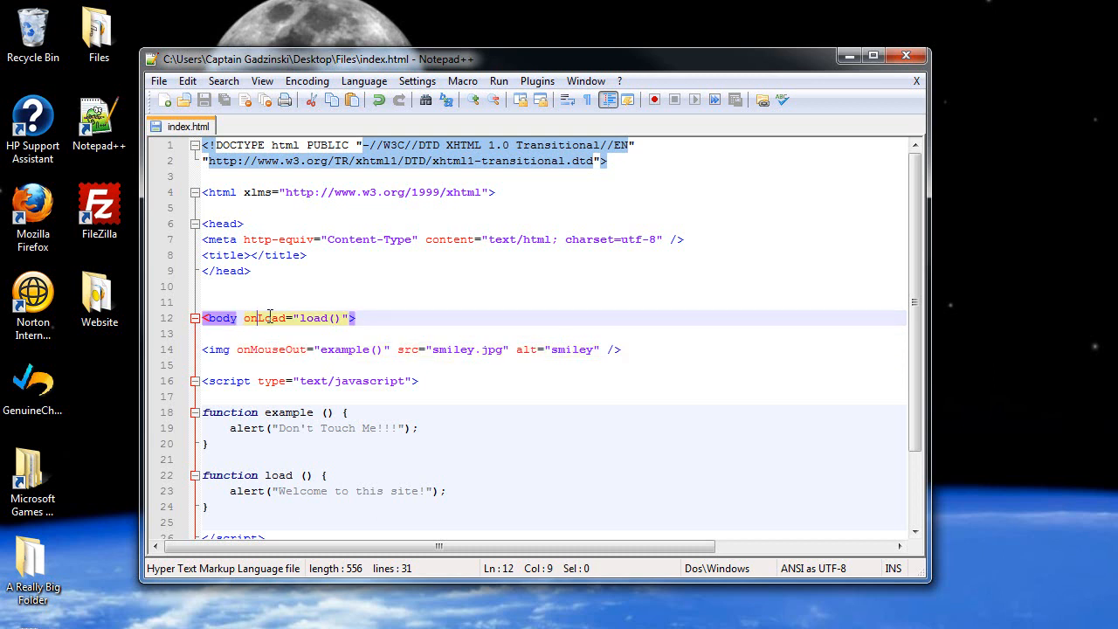
text(Unl)
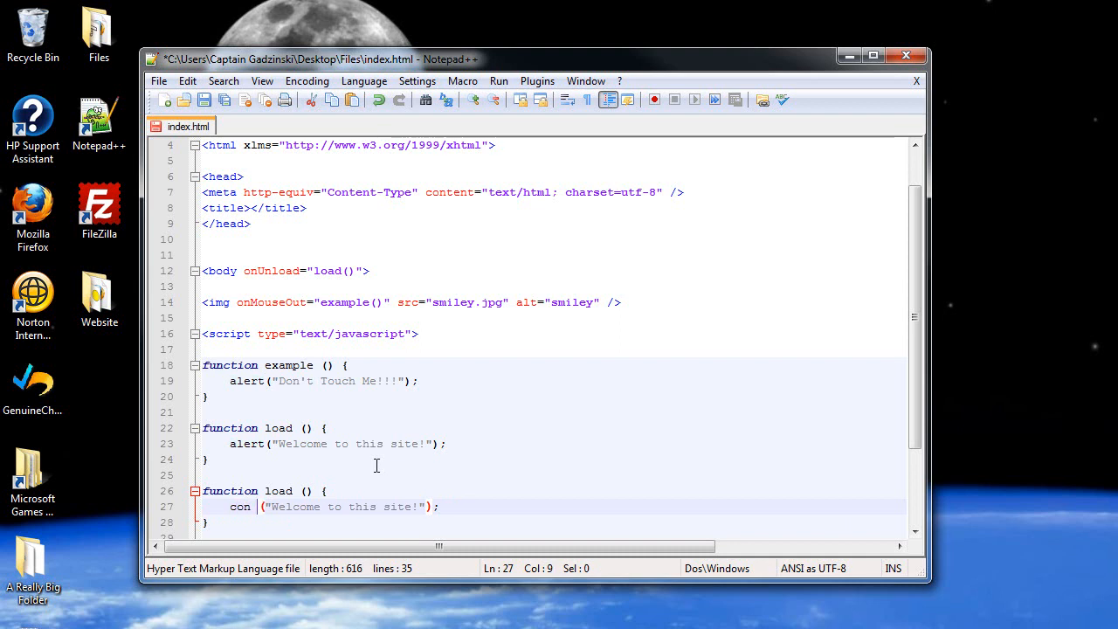
Step: Add an unload() function calling confirm("Are you sure you want to leave?")
text(firm("A");)
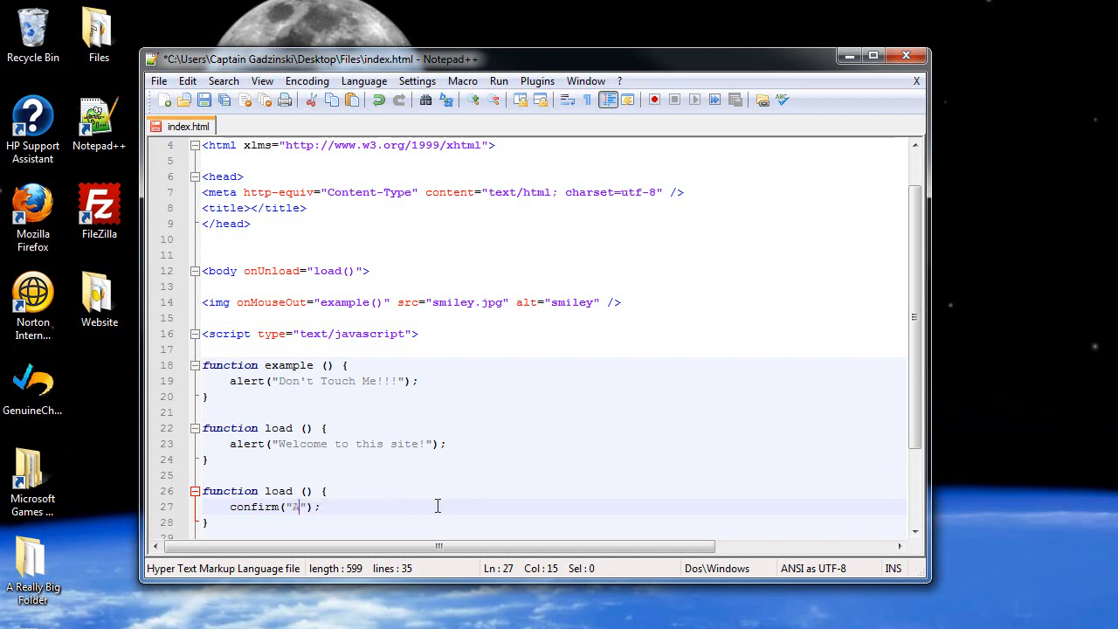
text(Are you)
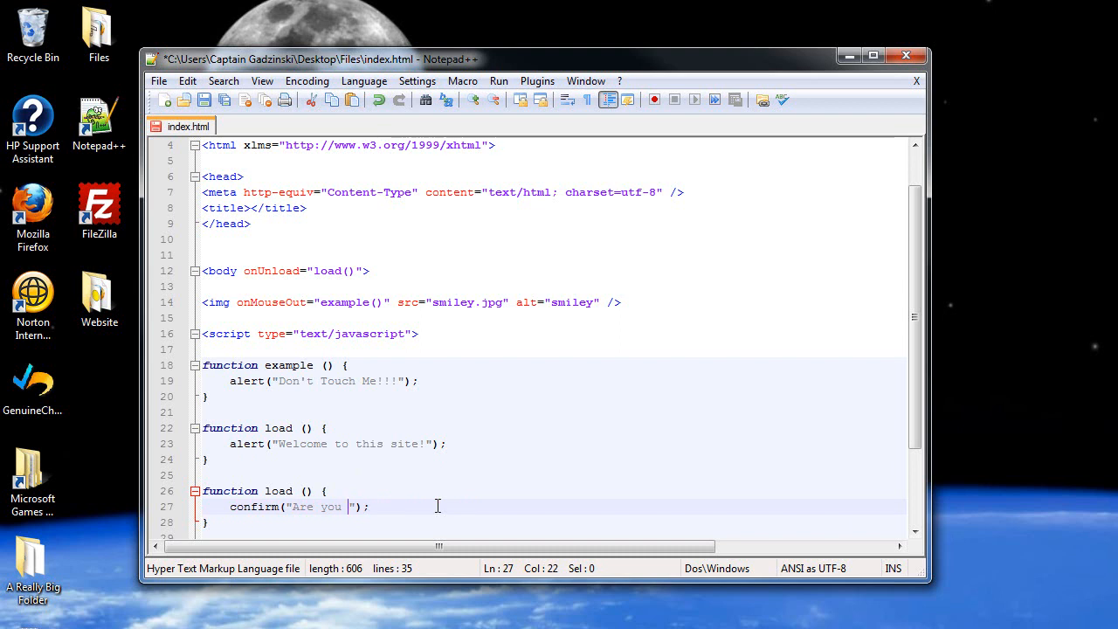
text(sure you want to leave?)
click(288, 271)
text(un)
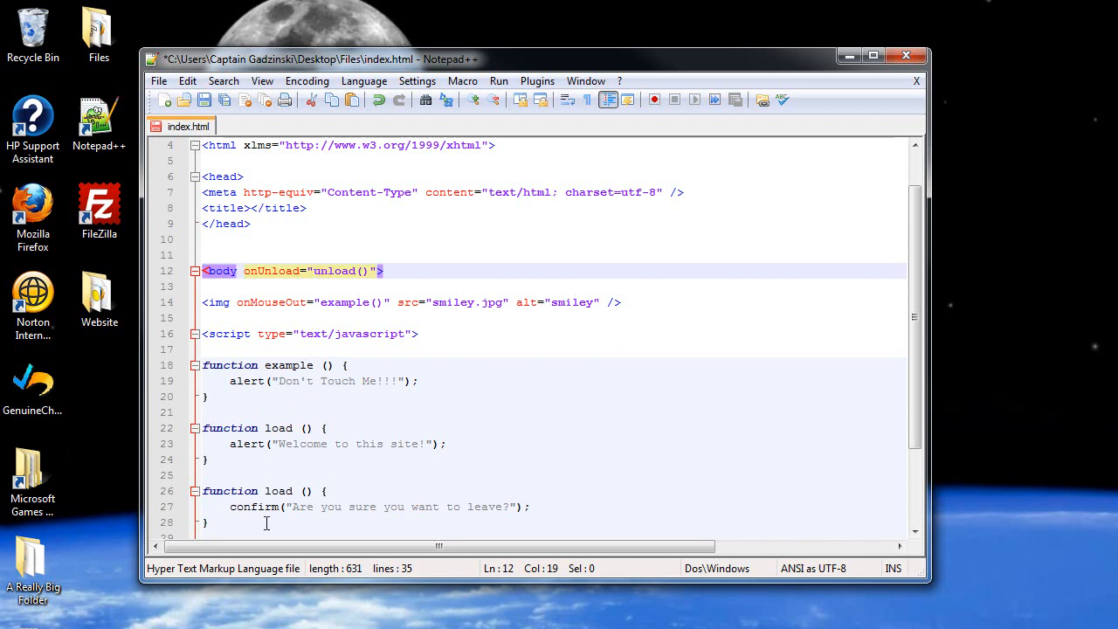
click(271, 490)
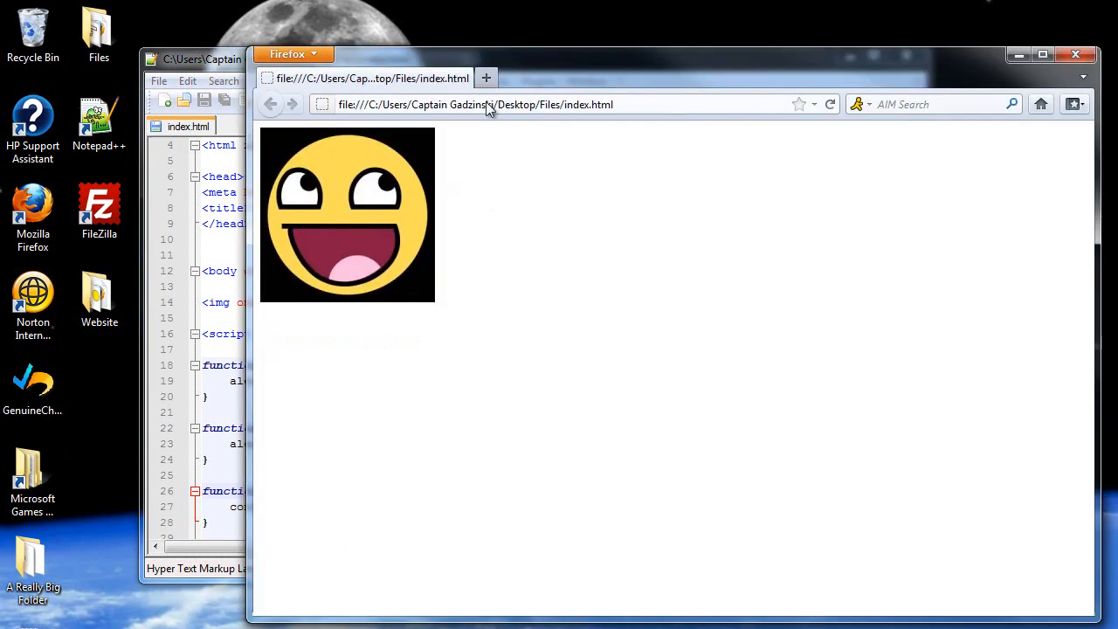
Step: Close the index.html tab from a new tab and accept the "Are you sure you want to leave?" confirm
click(486, 78)
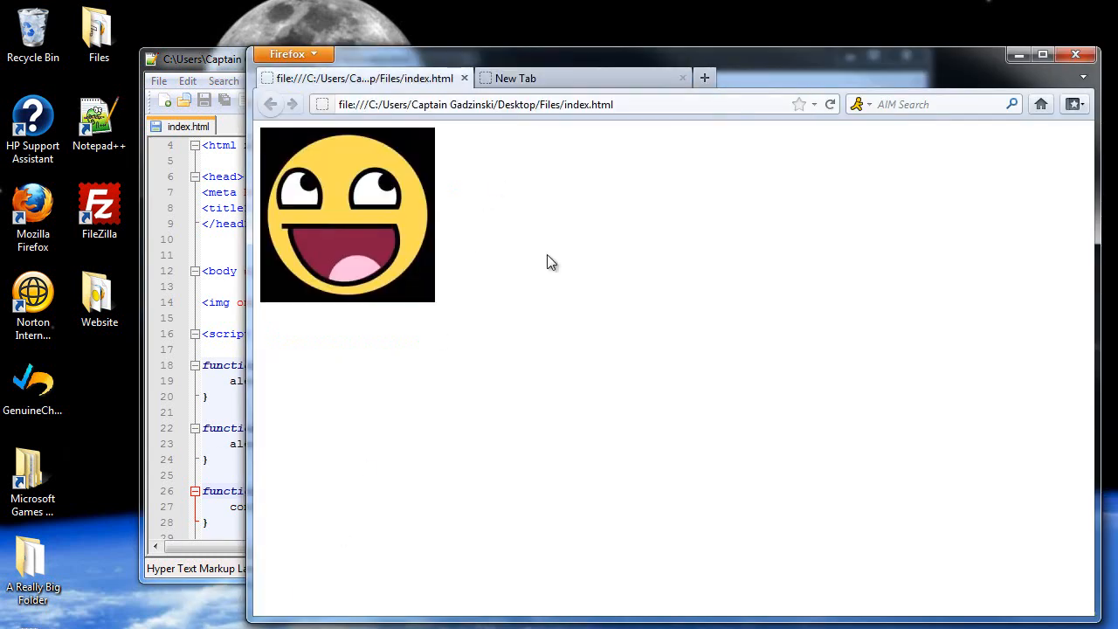
mouse_move(524, 186)
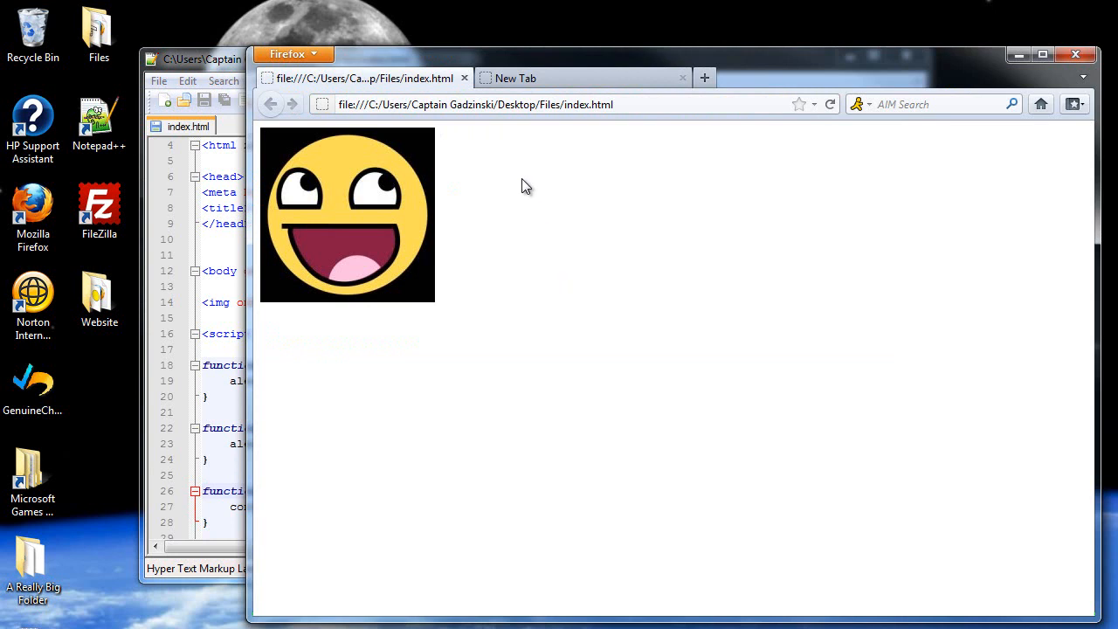
click(464, 78)
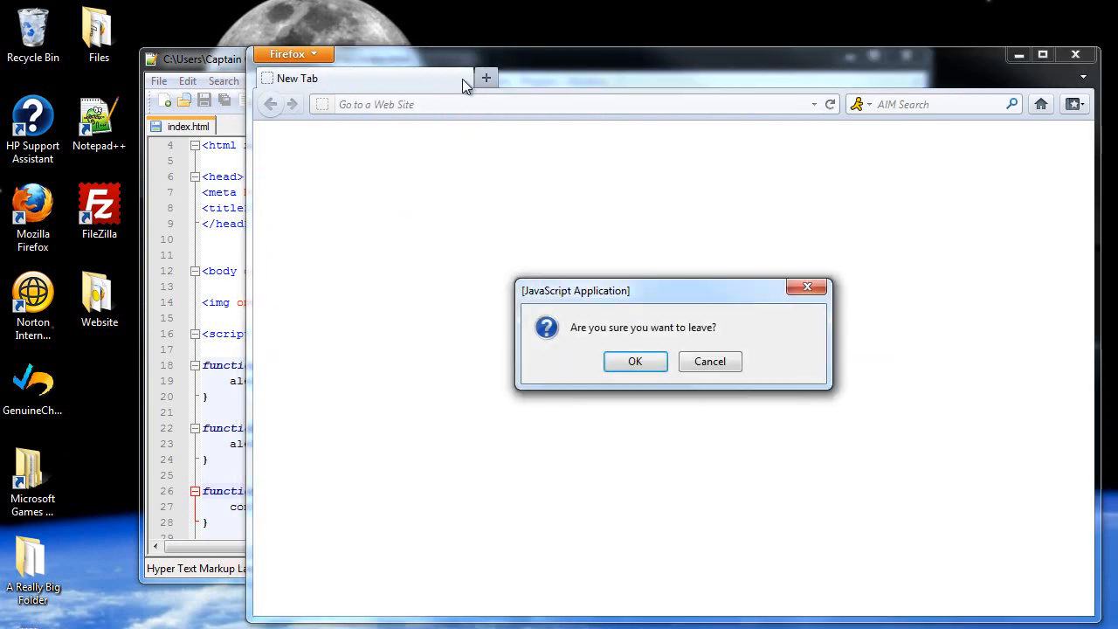
mouse_move(496, 254)
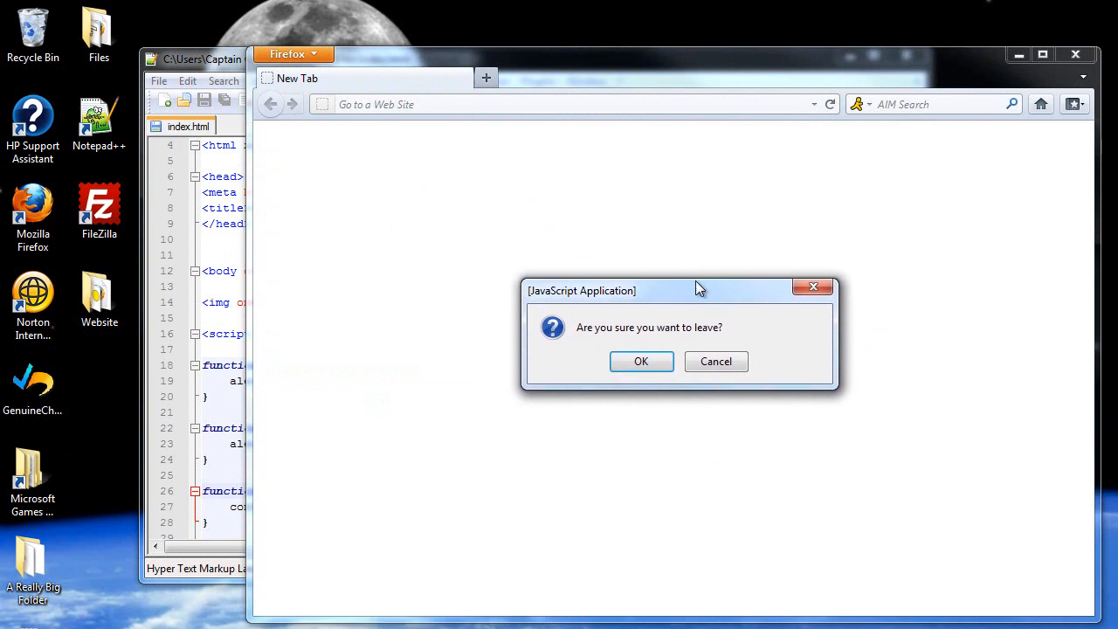
drag(699, 290, 690, 307)
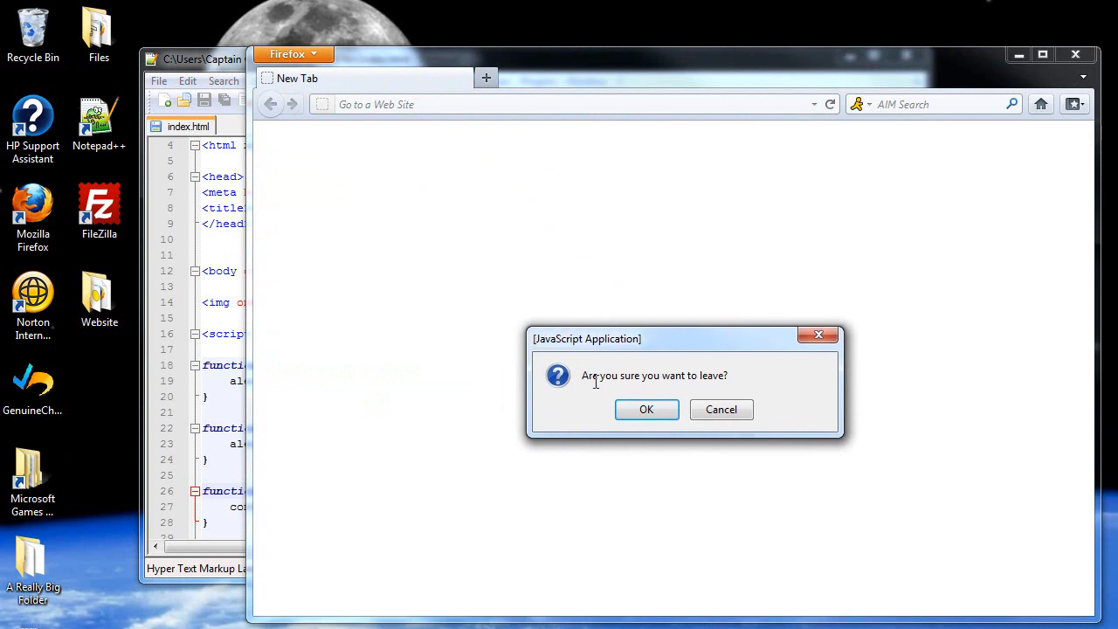
mouse_move(708, 390)
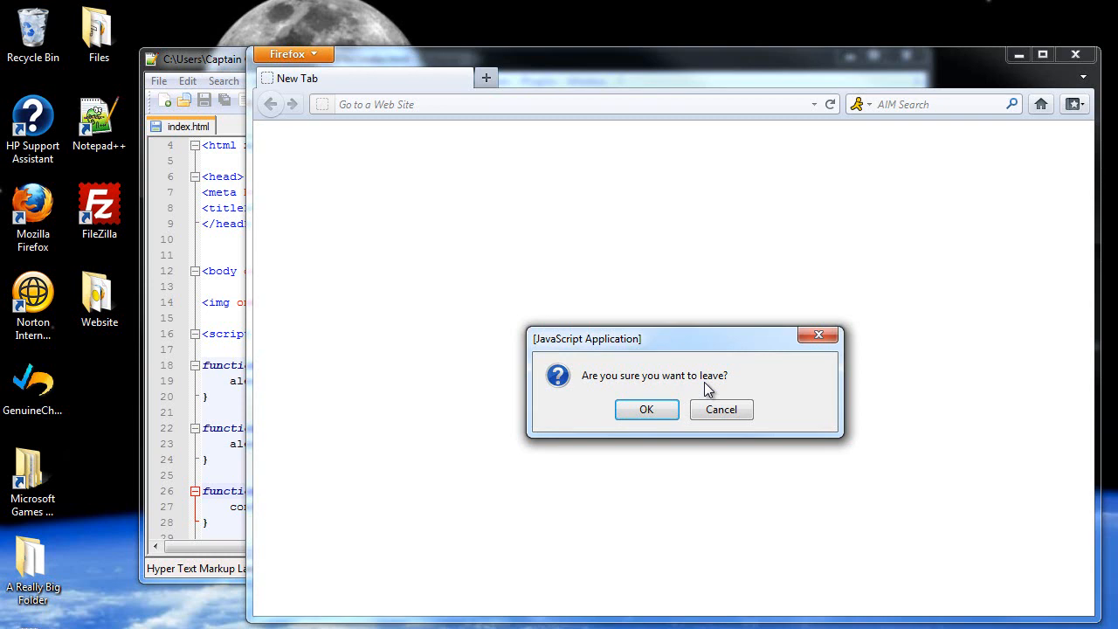
mouse_move(307, 87)
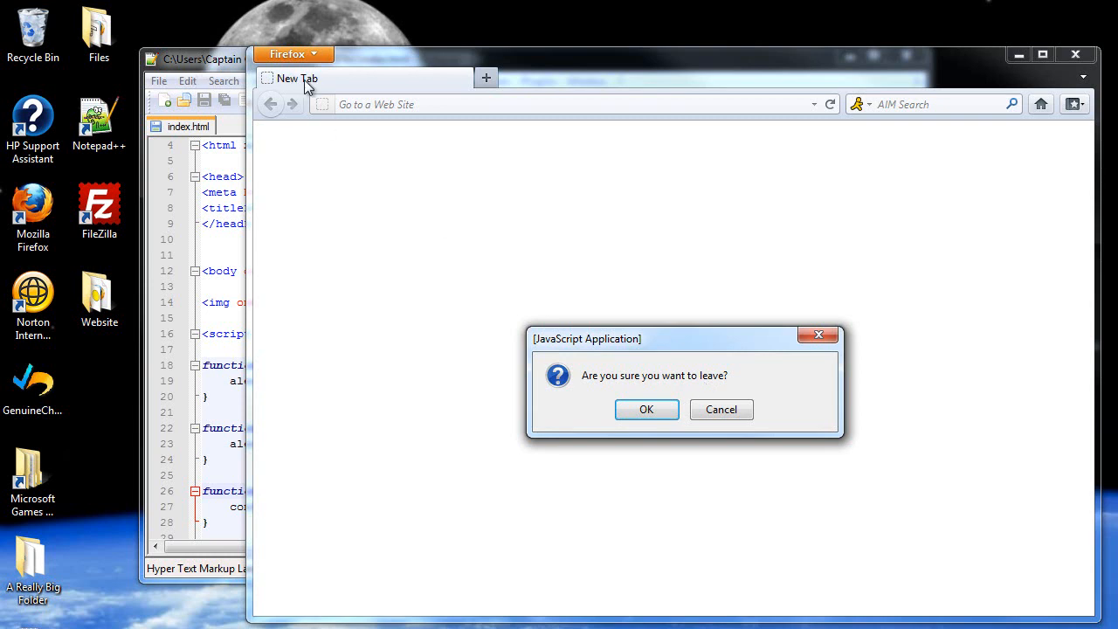
mouse_move(643, 437)
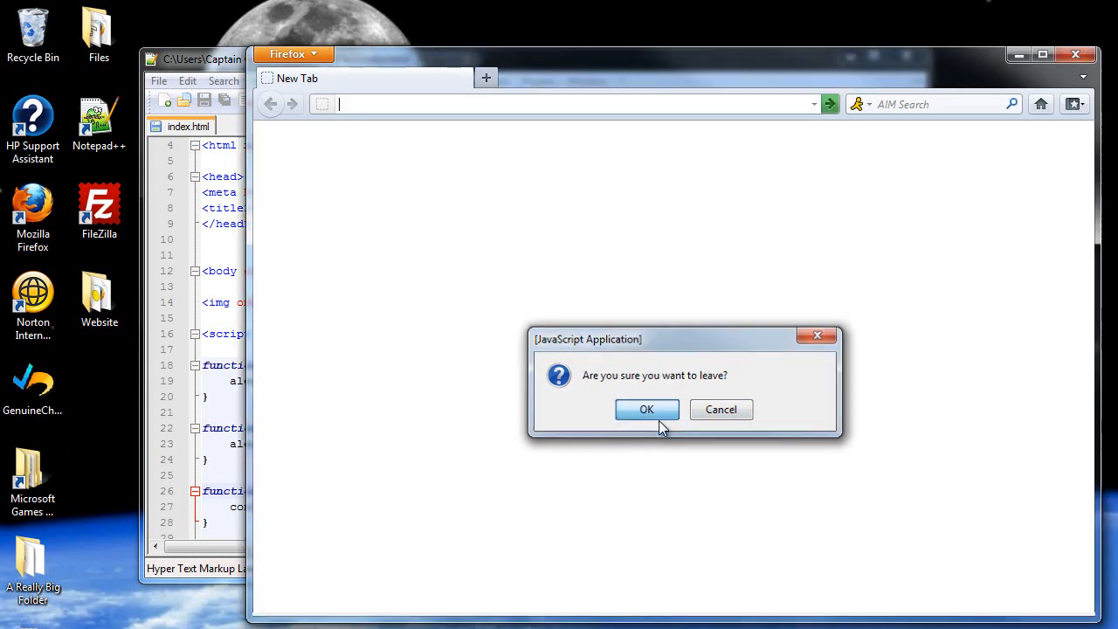
click(646, 409)
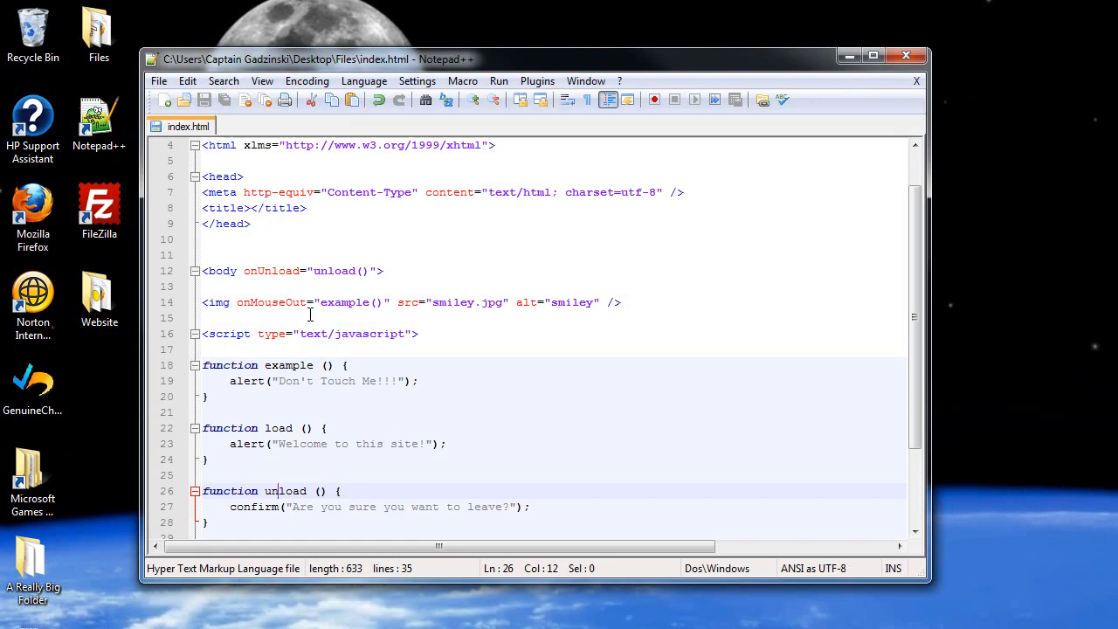
Step: Leave a blank line after the <body onUnload> tag where the smiley img was
click(203, 303)
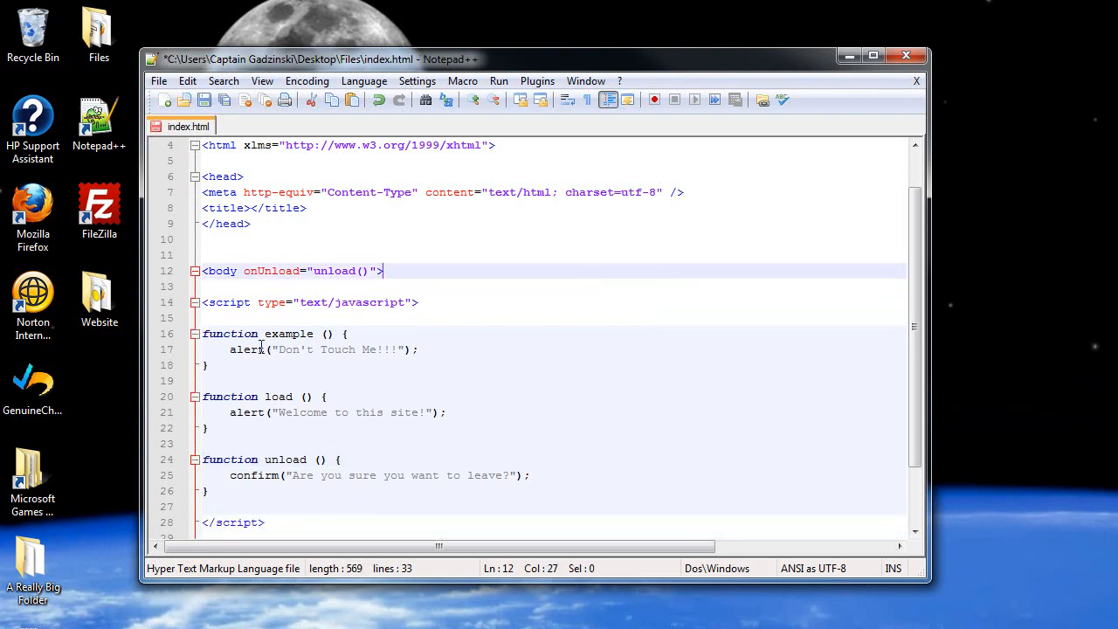
mouse_move(251, 389)
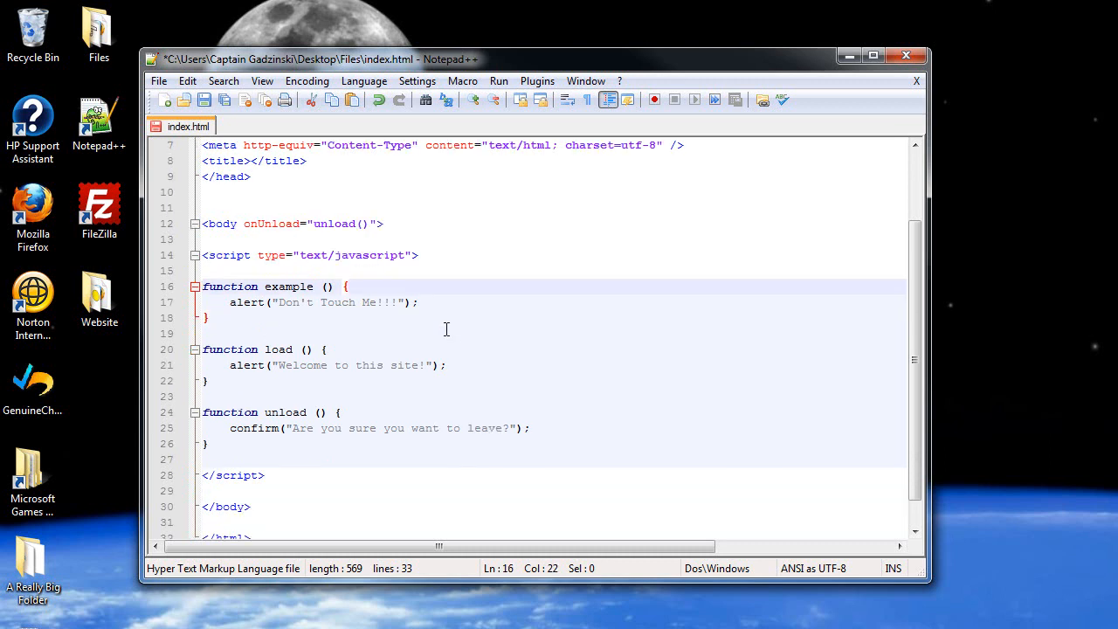
scroll(up, 3)
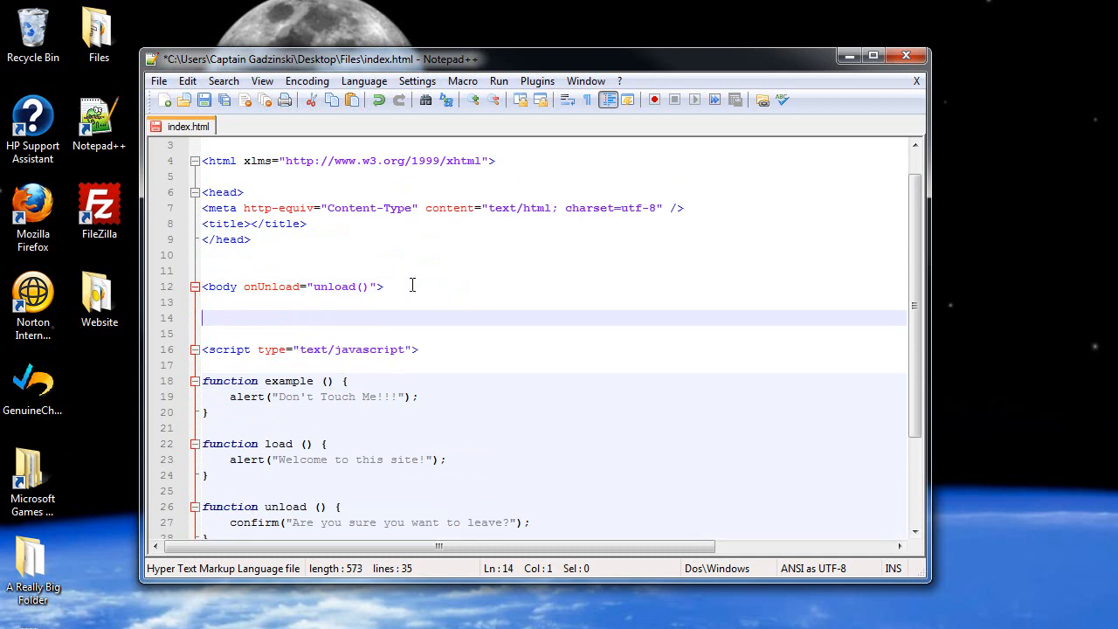
Step: Add <input type="button" value="Click Here!" onClick=""/> to the body
text(<)
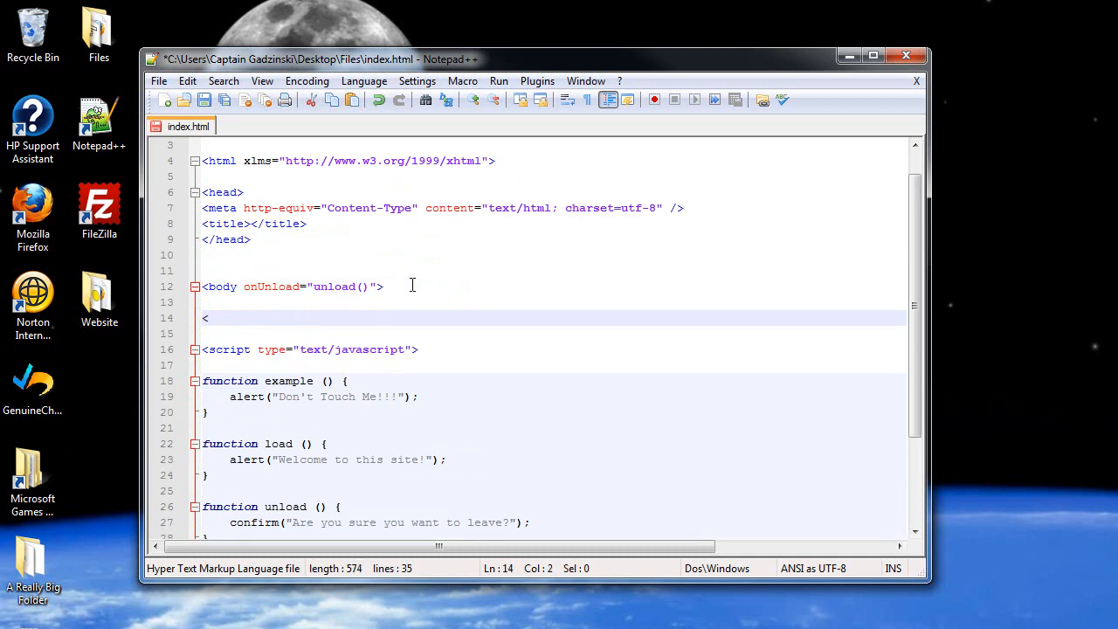
text(input)
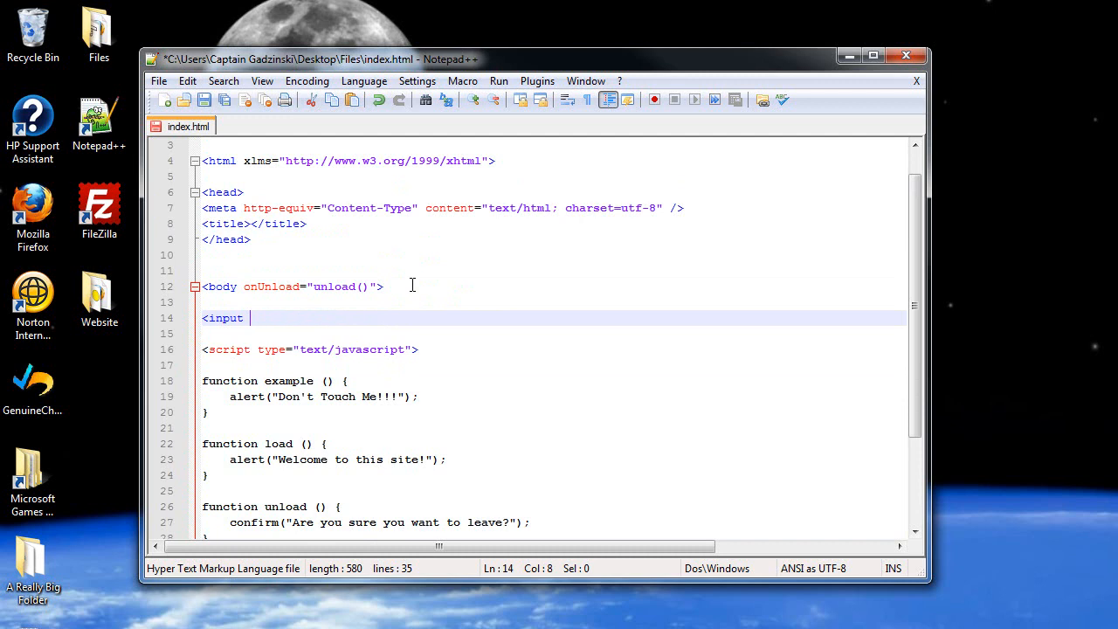
text(/>)
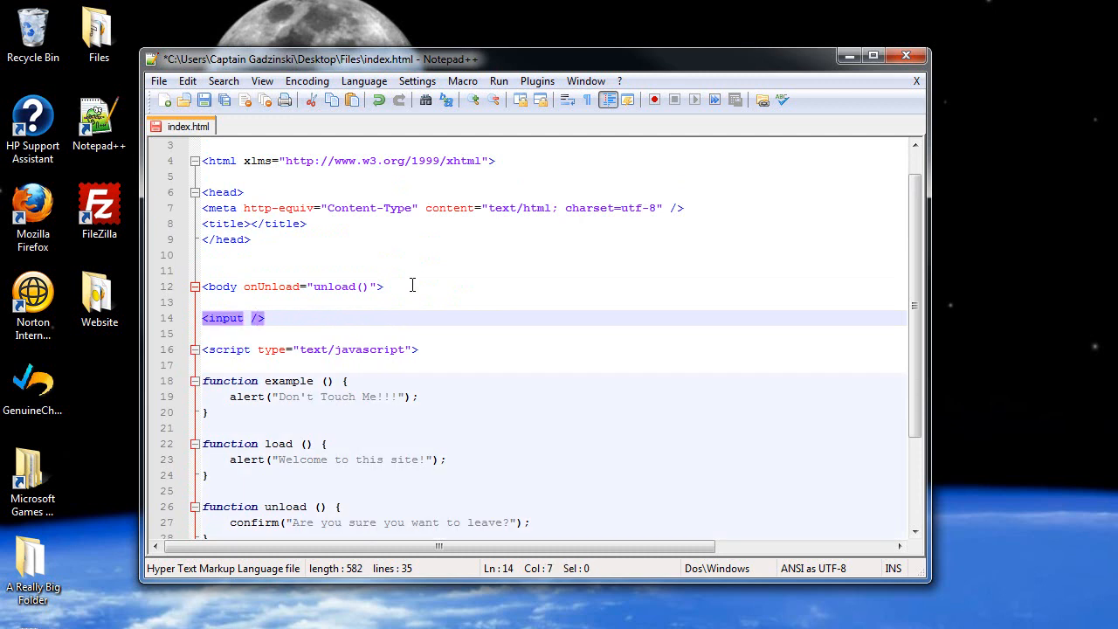
text(t)
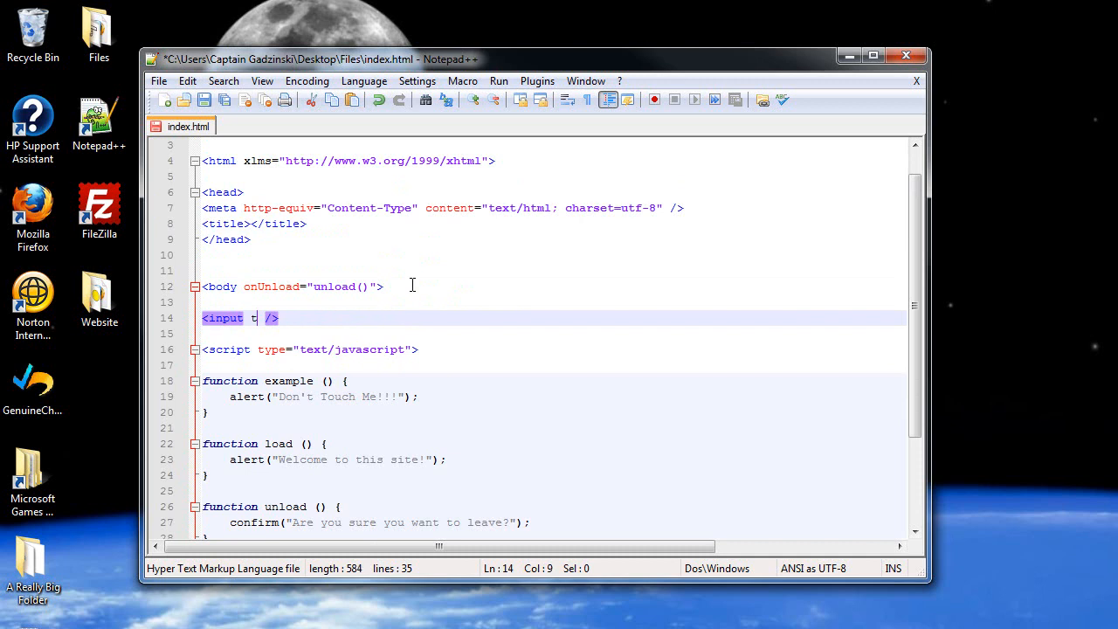
text(ype=")
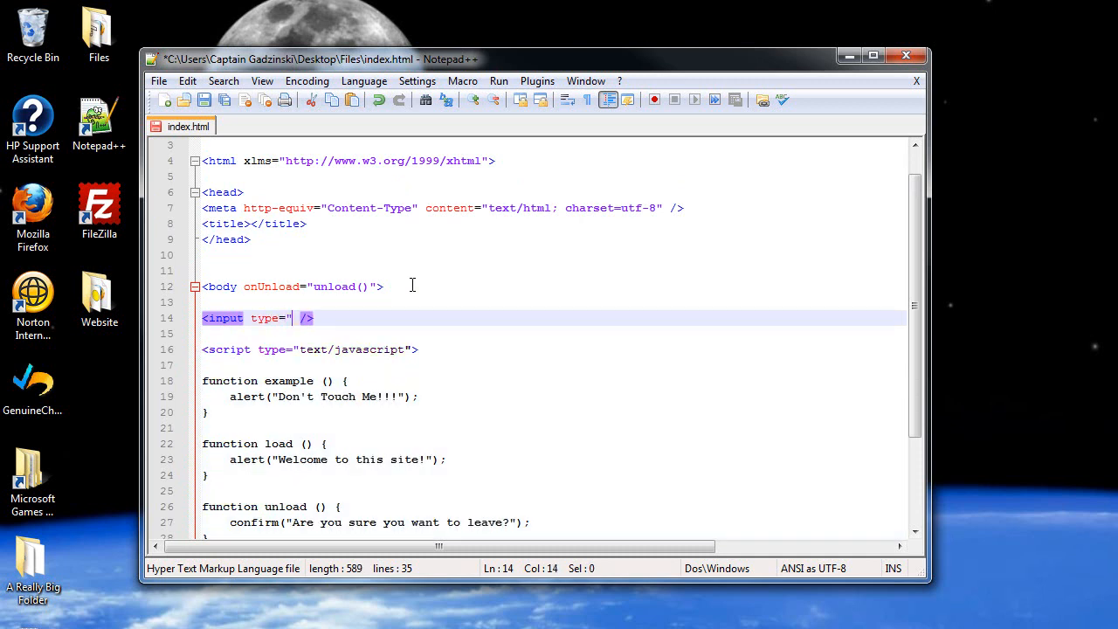
text(")
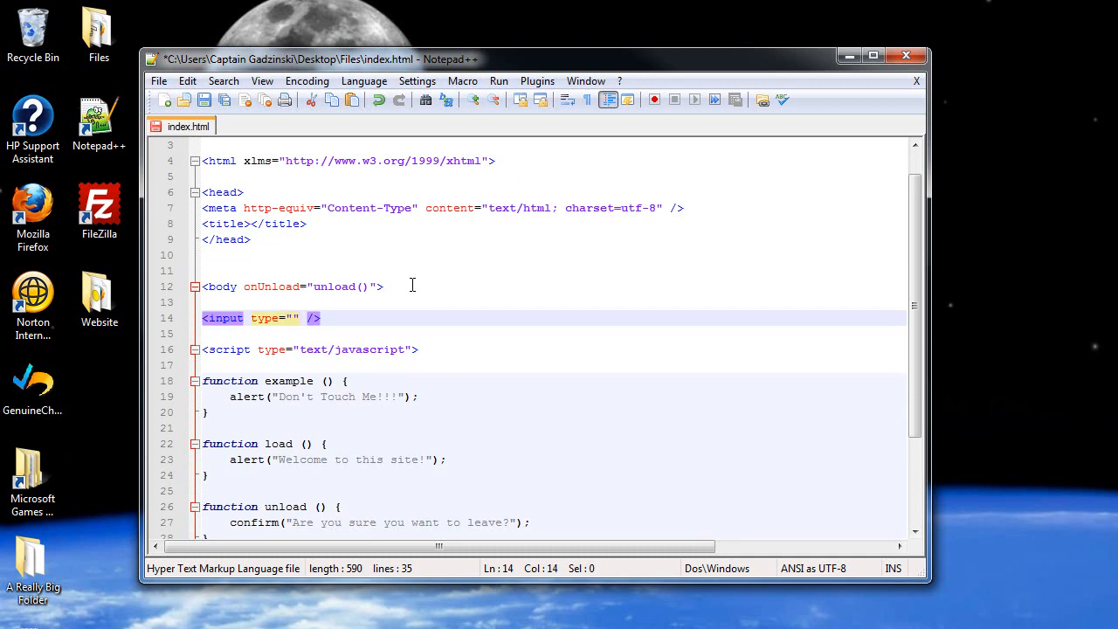
text(button)
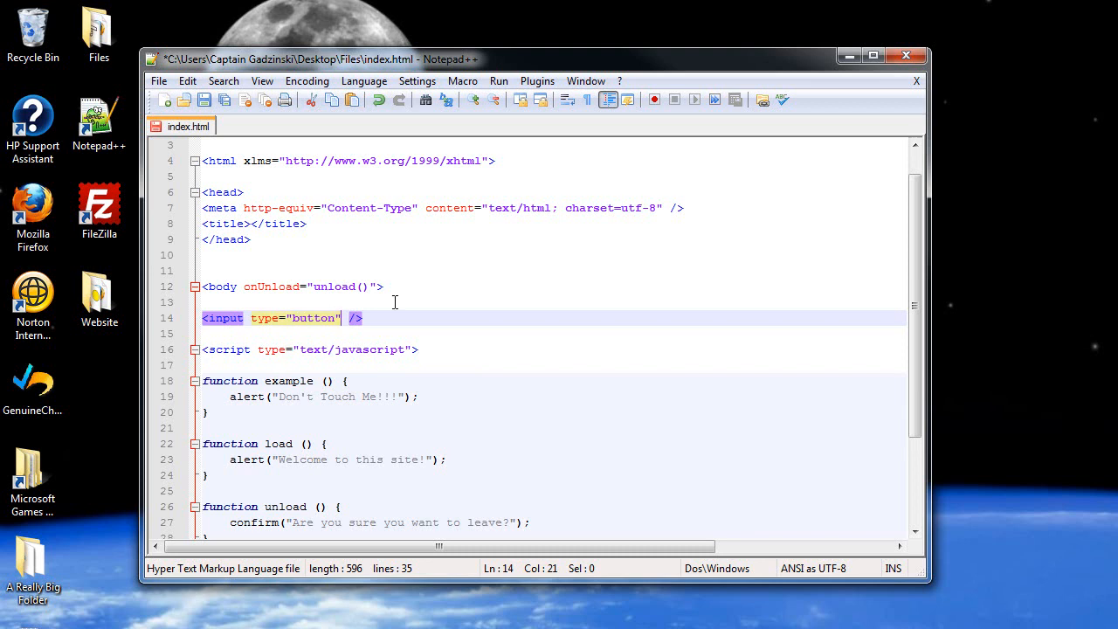
text(value=")
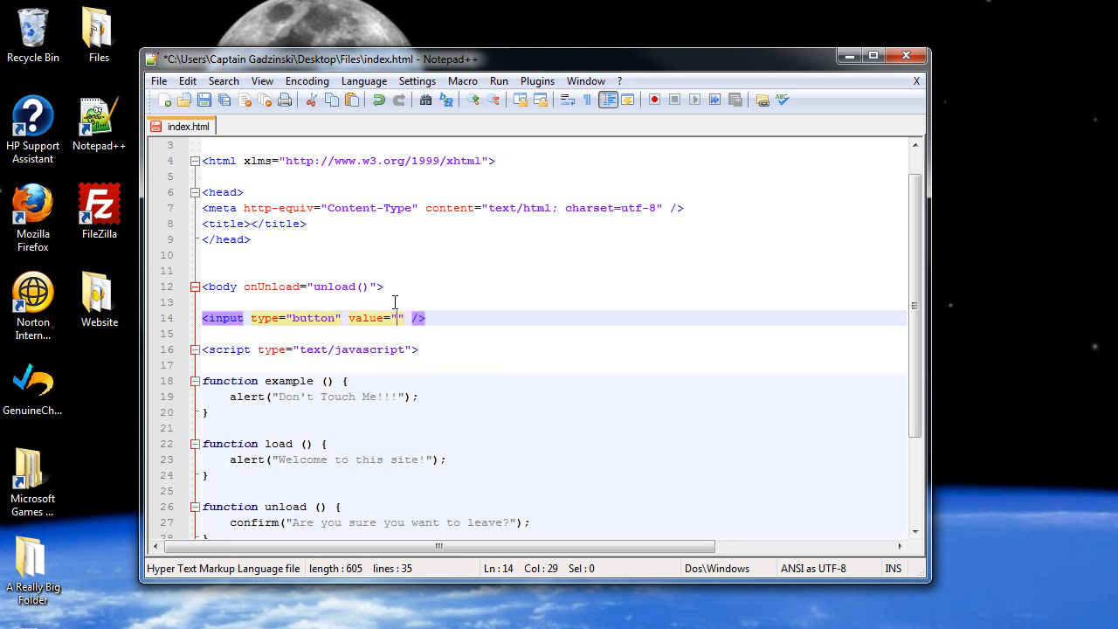
text(C)
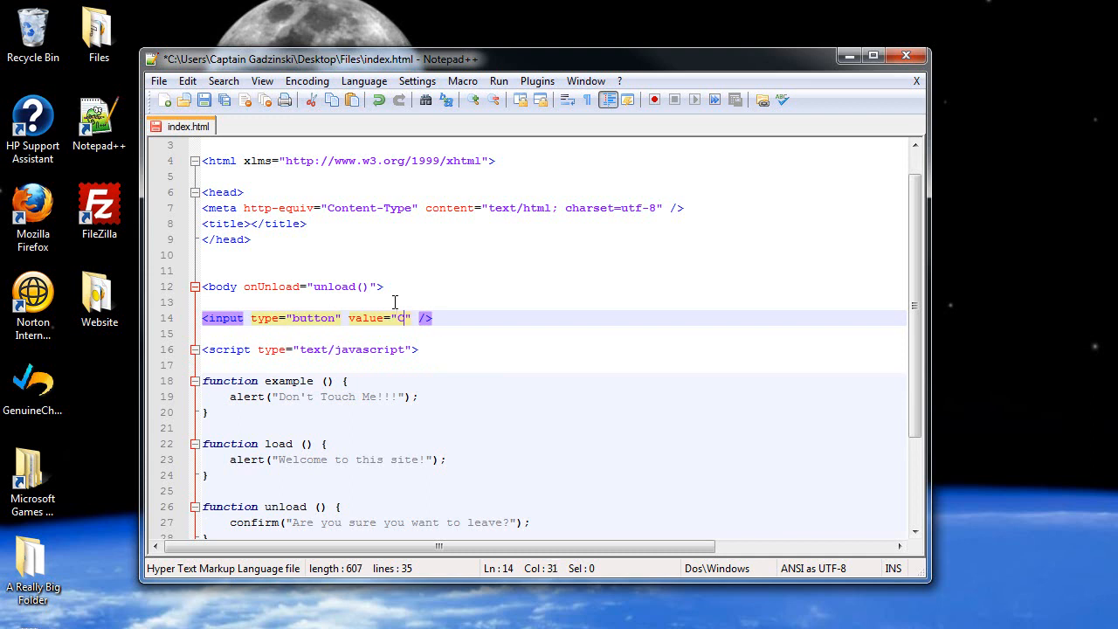
text(lick Here!)
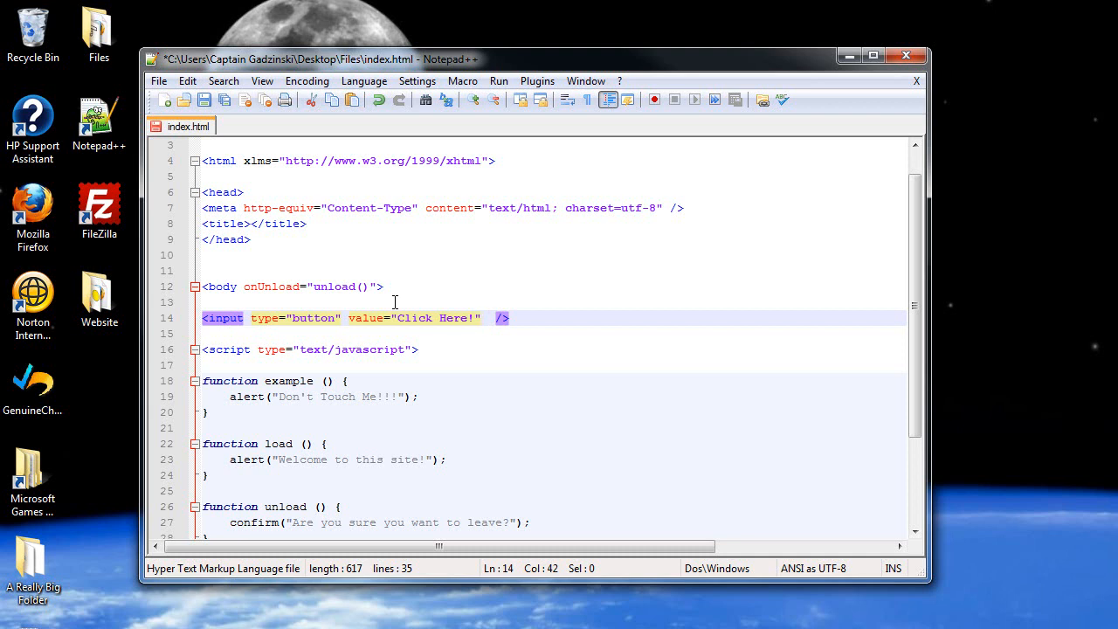
text(onCl)
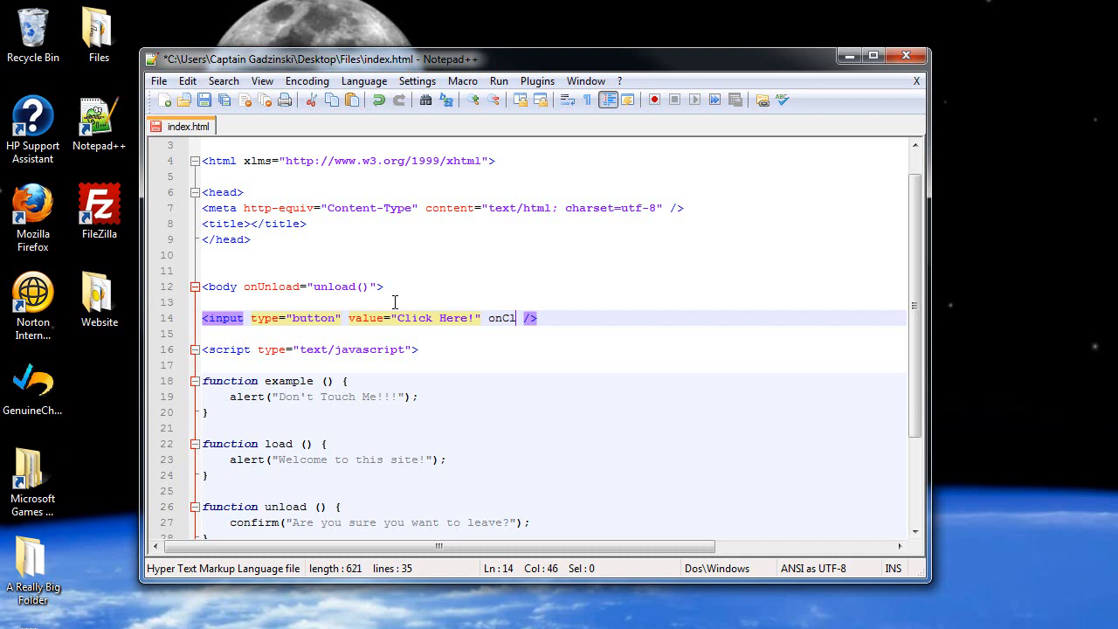
text(ick="")
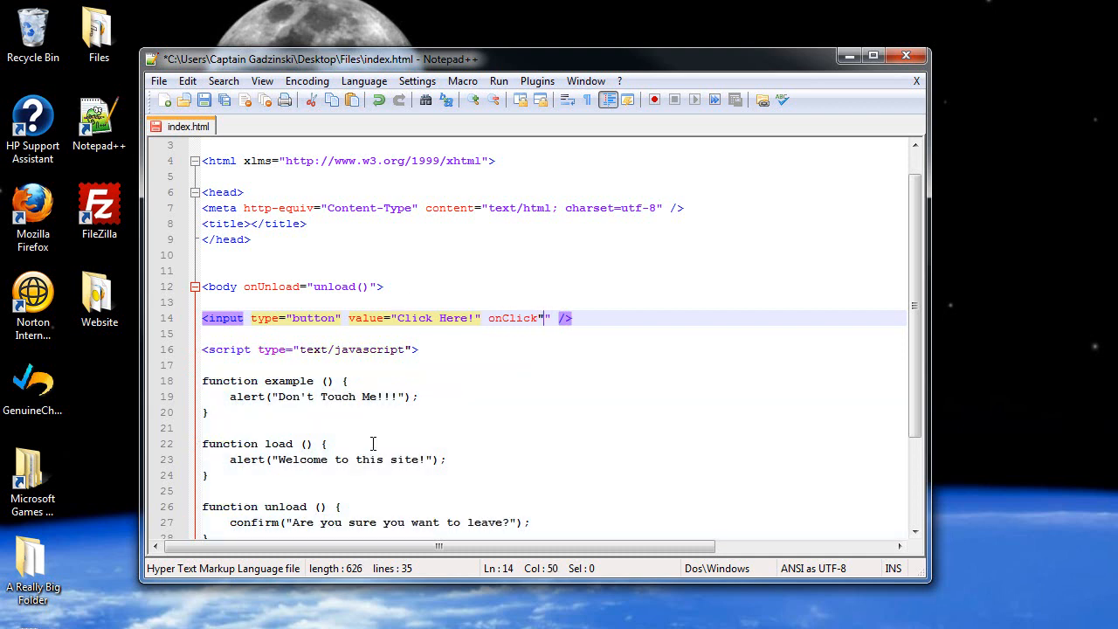
Step: Change example()'s alert to "Thank you for listening to me" and start the button's onClick value with ex
click(327, 444)
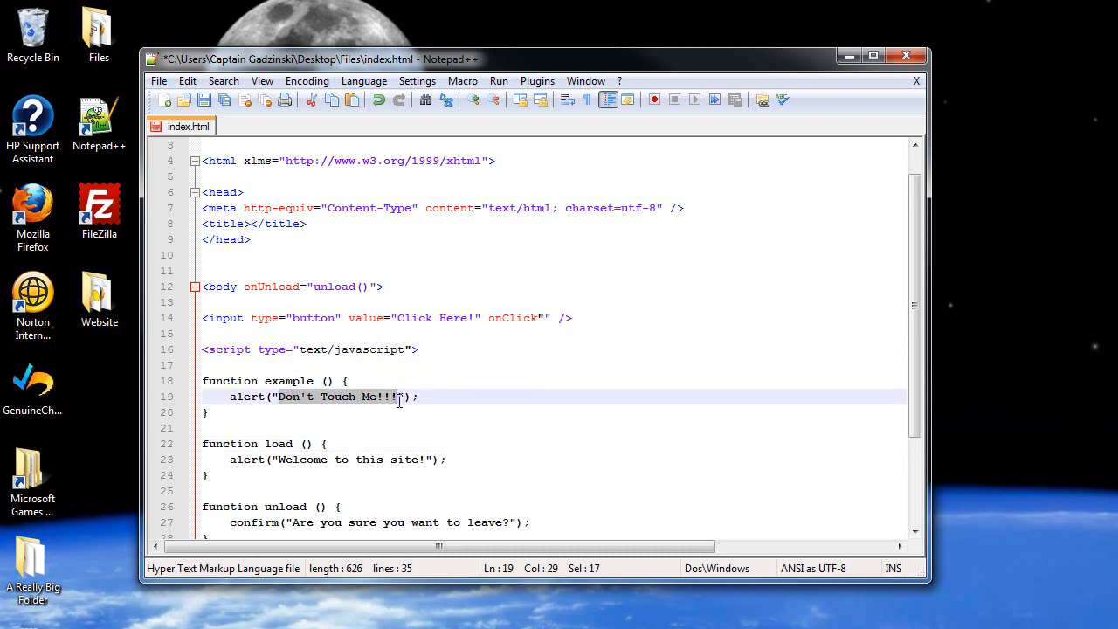
text(Thank you)
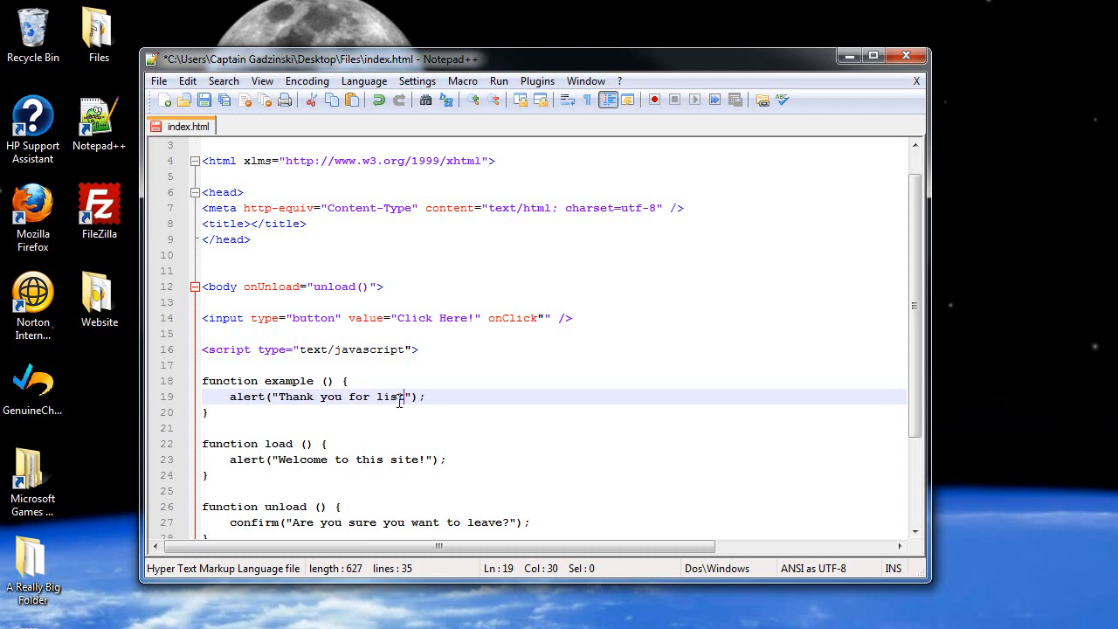
text(ening to me)
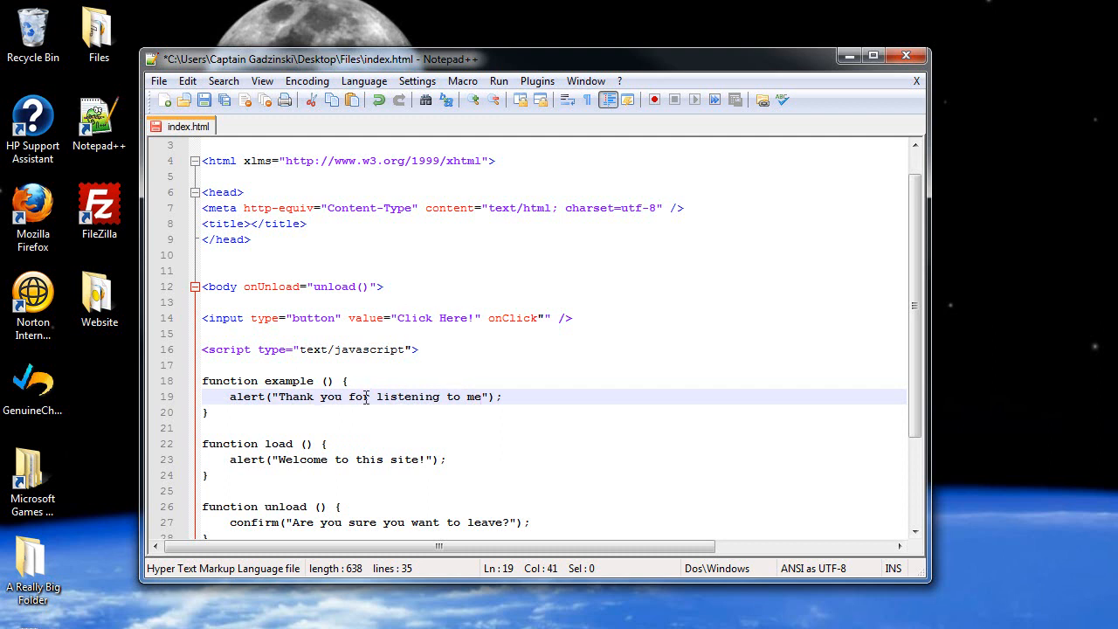
mouse_move(492, 310)
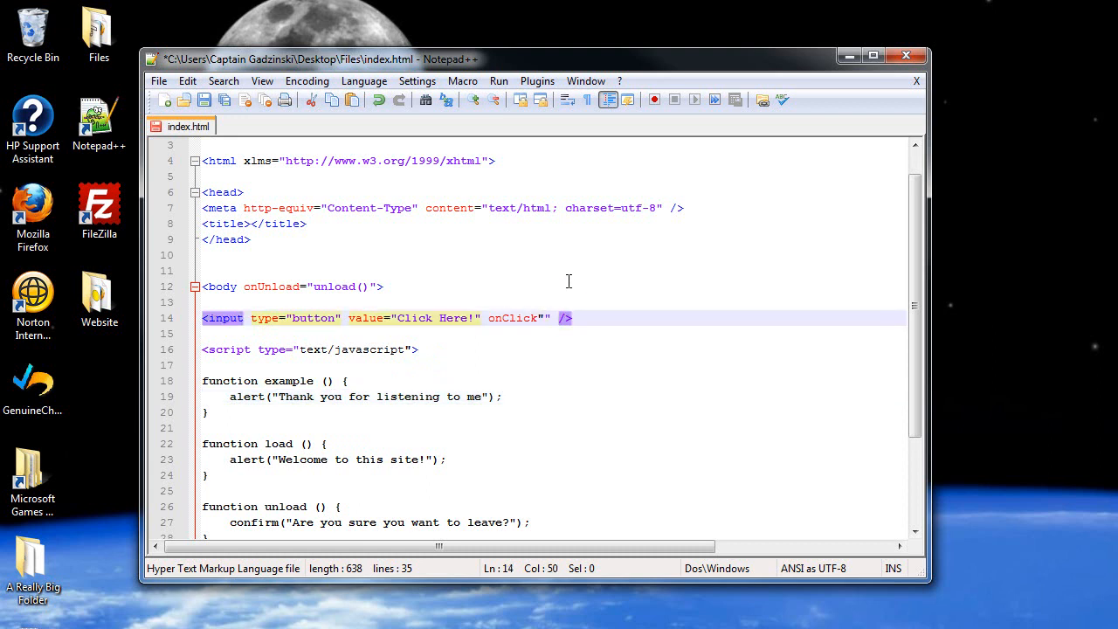
key(backspace)
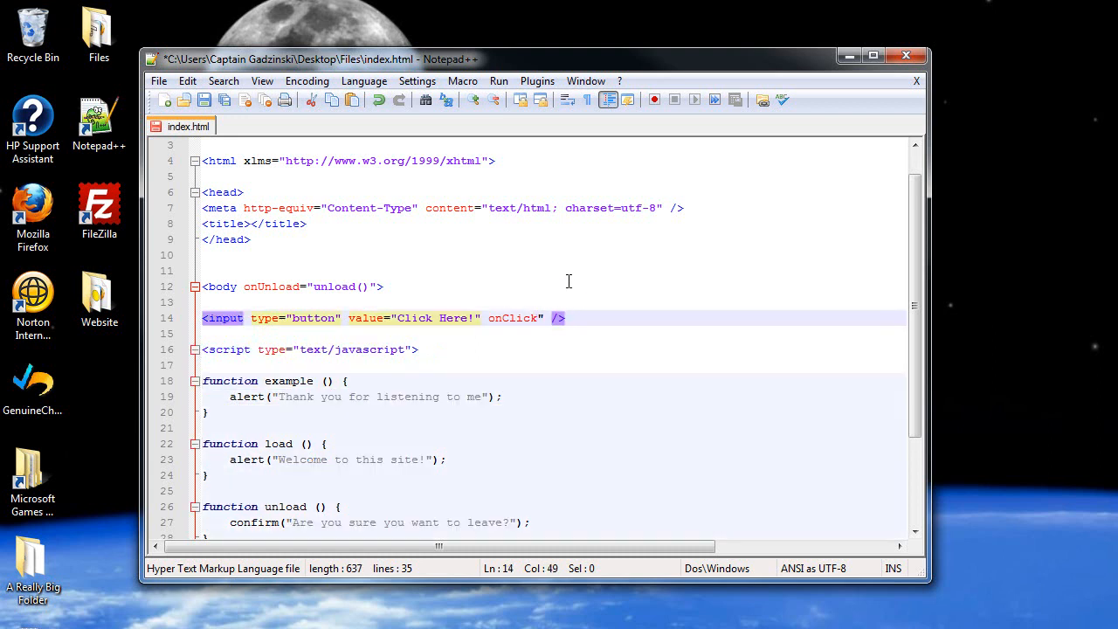
text(=")
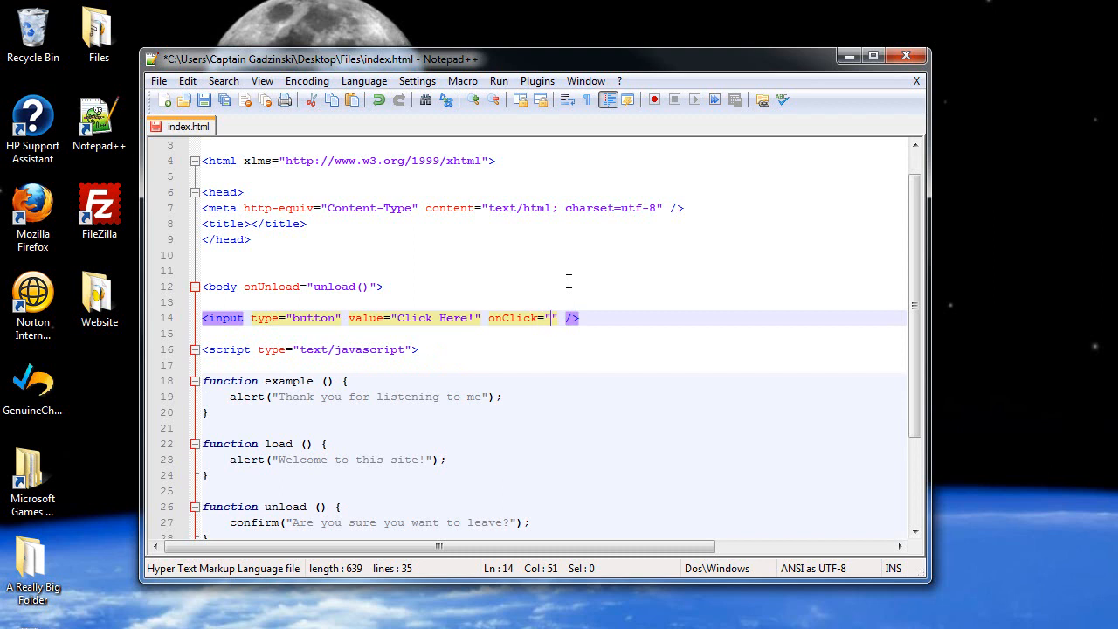
text(ex)
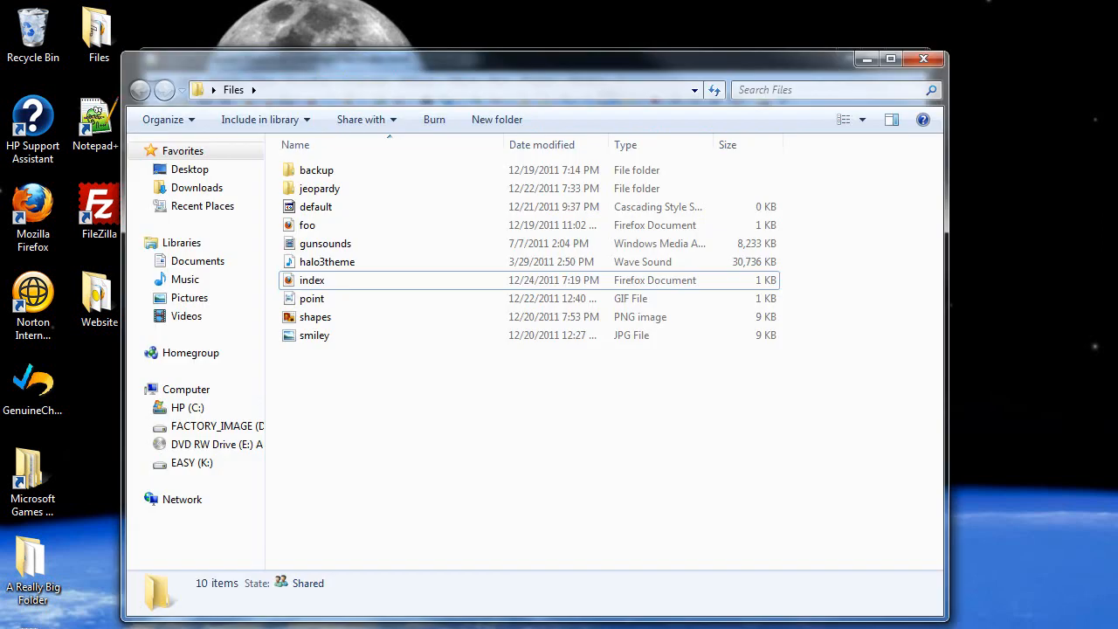
Step: Launch index.html from the Files folder so it loads in Firefox
click(312, 280)
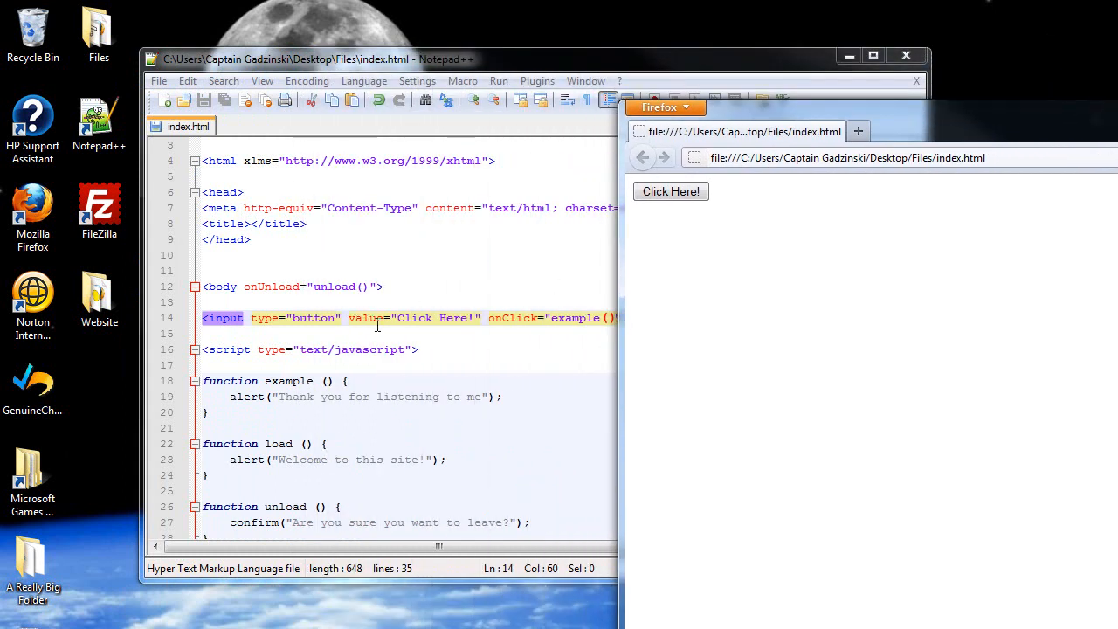
Step: Use the Click Here! button and dismiss the "Thank you for listening to me" alert
click(670, 192)
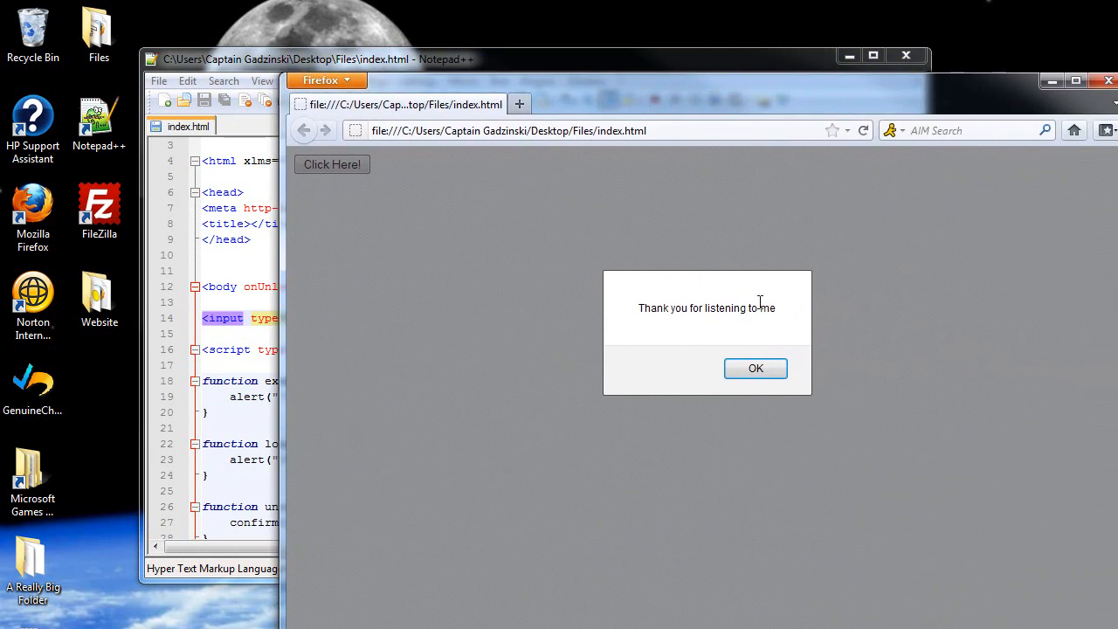
click(756, 368)
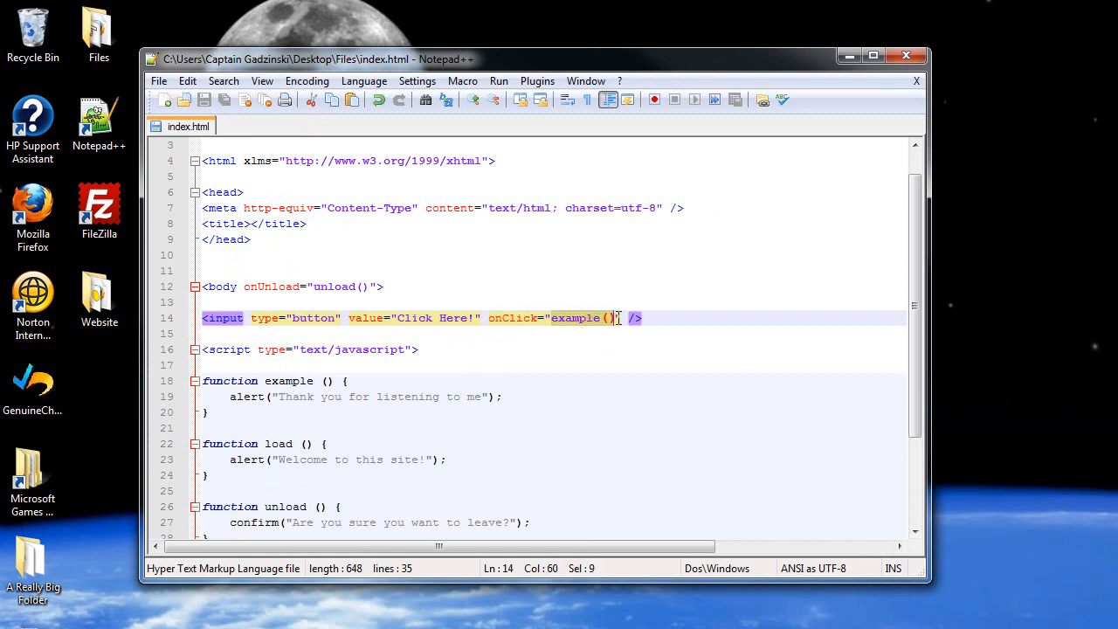
click(609, 317)
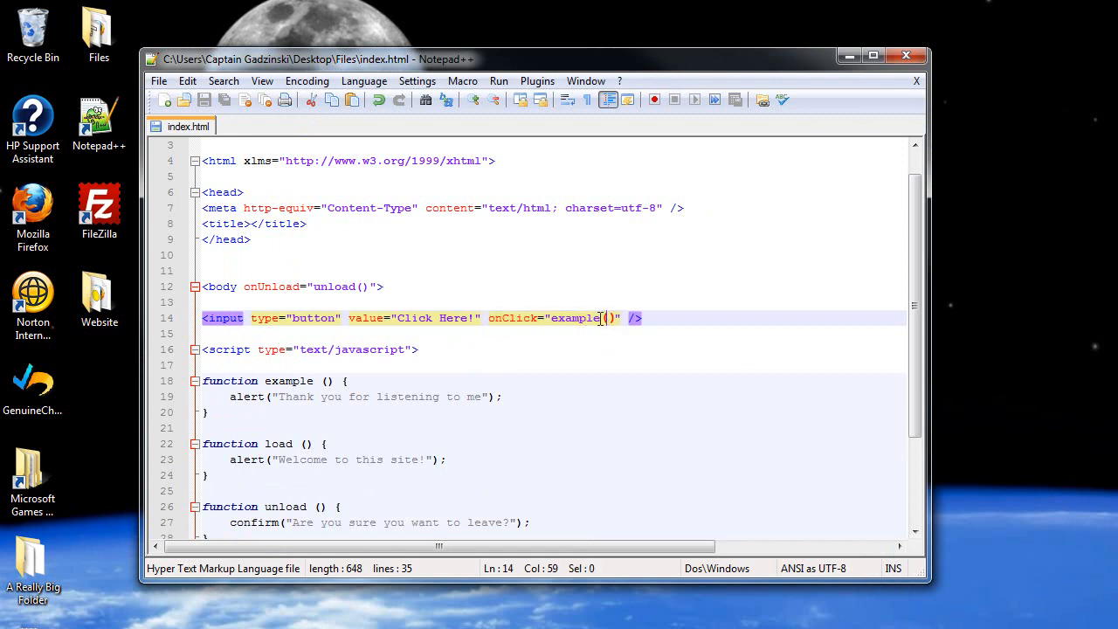